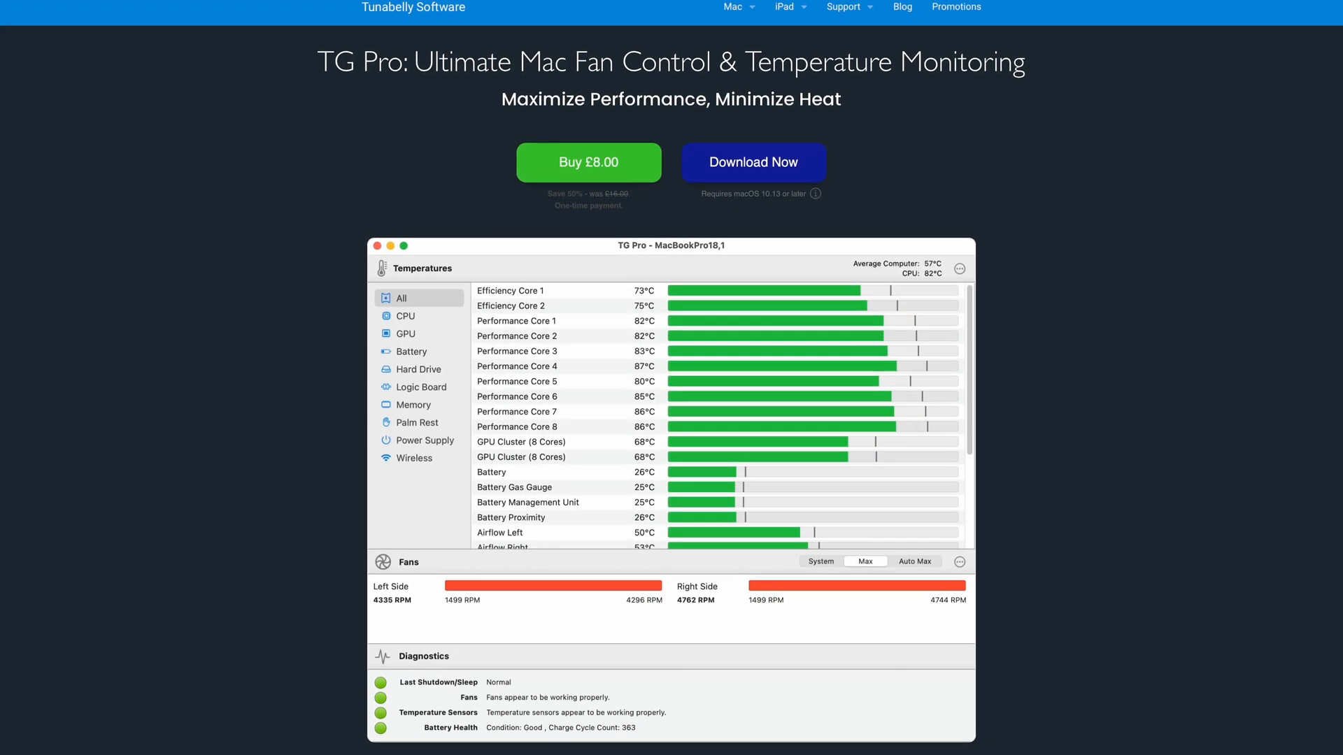
# Launch the downloaded TG Pro app and confirm it is safe to open in the security warning
pyautogui.scroll(-3)
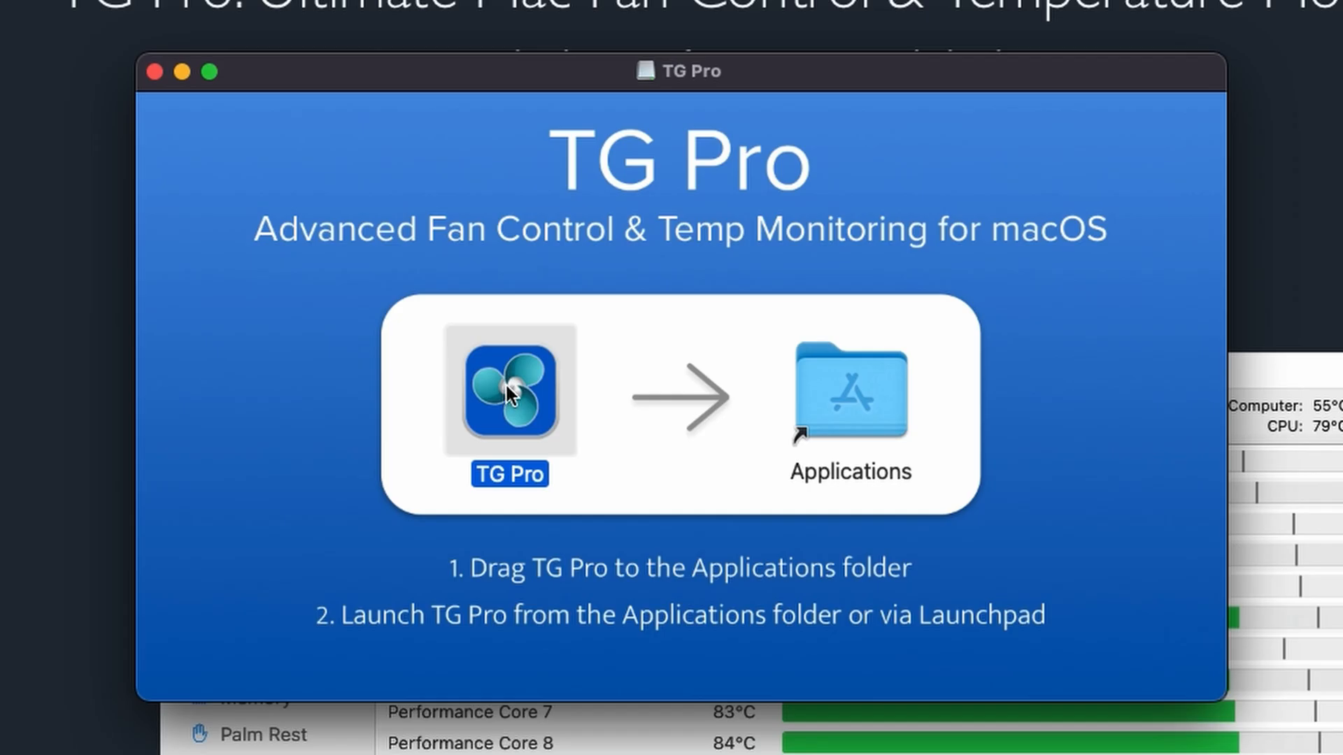
pyautogui.doubleClick(915, 477)
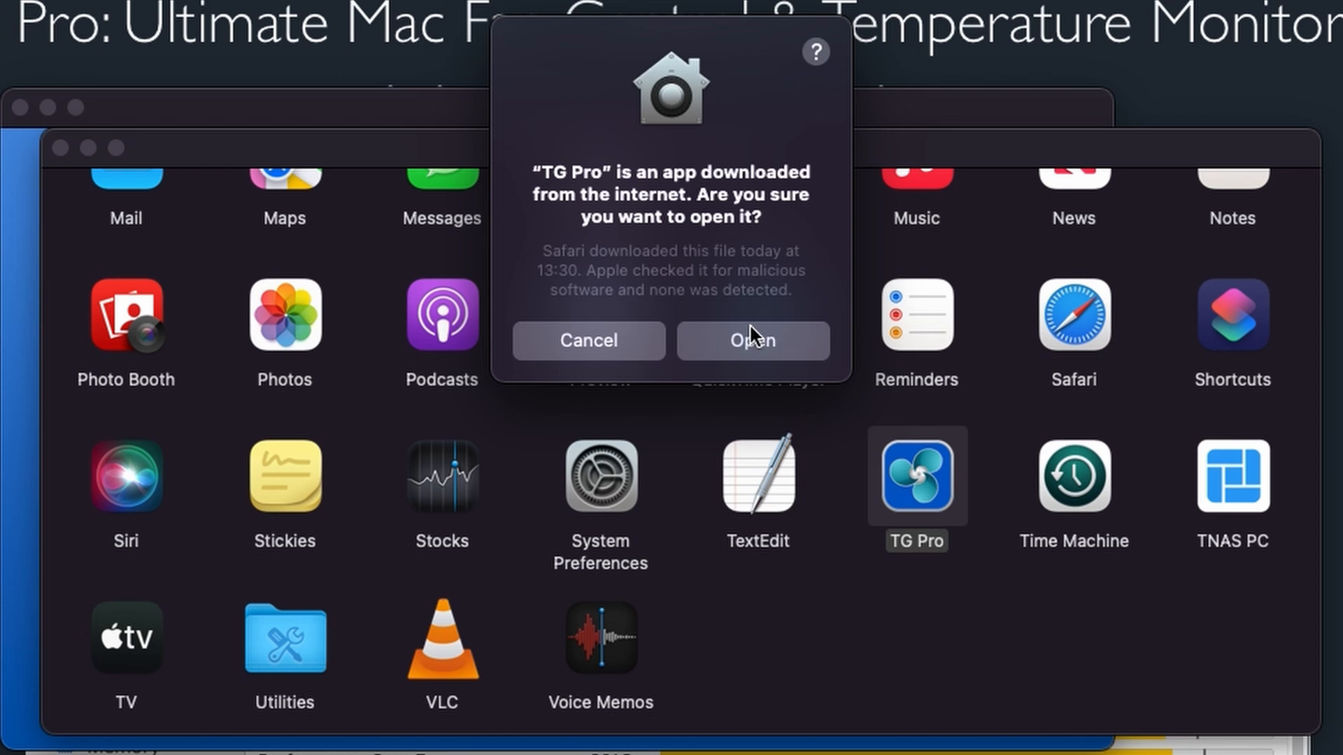
pyautogui.click(751, 340)
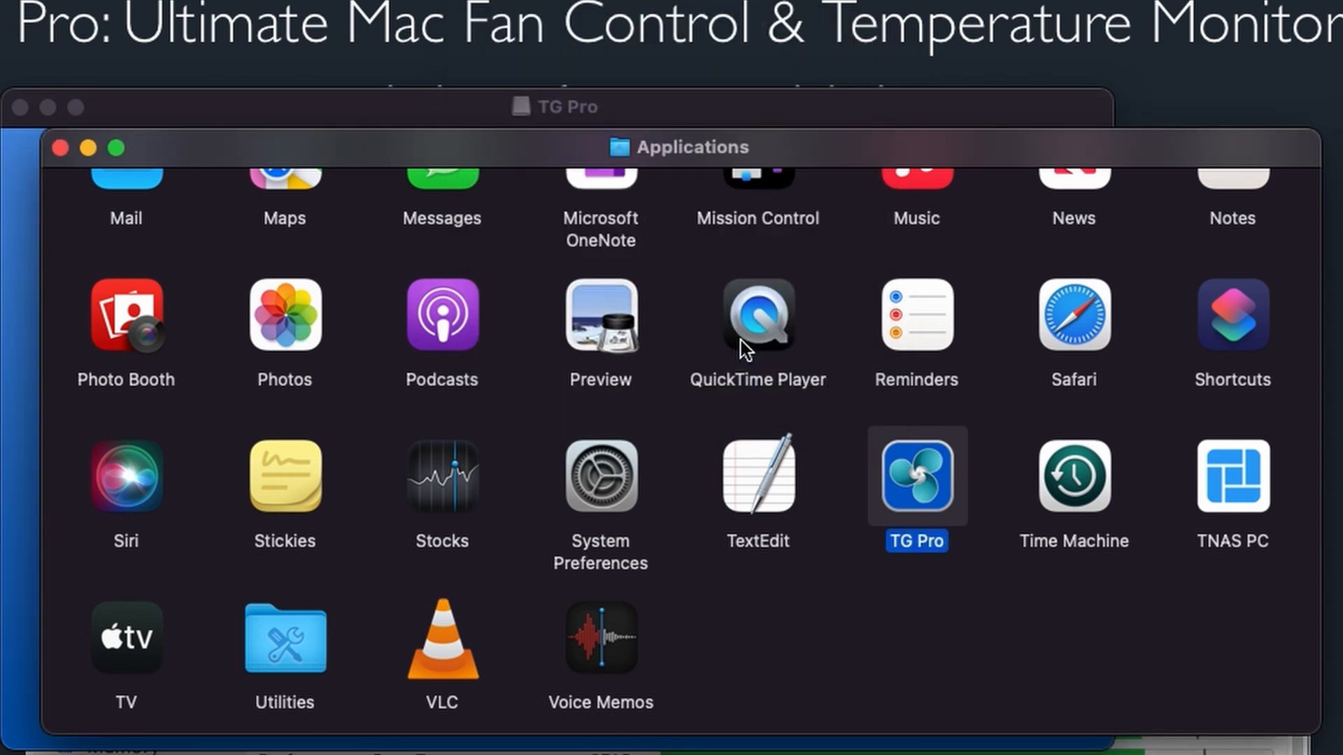
pyautogui.doubleClick(915, 475)
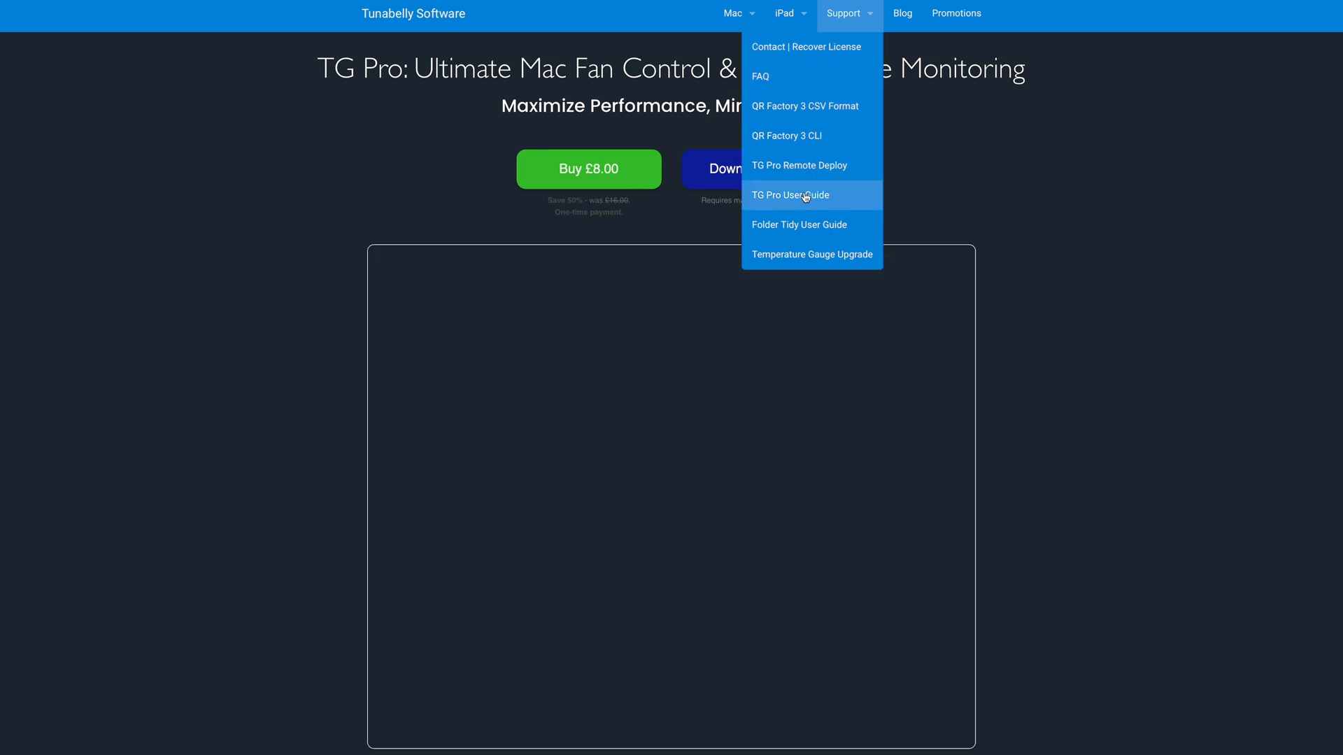
# Open the TG Pro User Guide from the Tunabelly site's Support menu
pyautogui.click(789, 194)
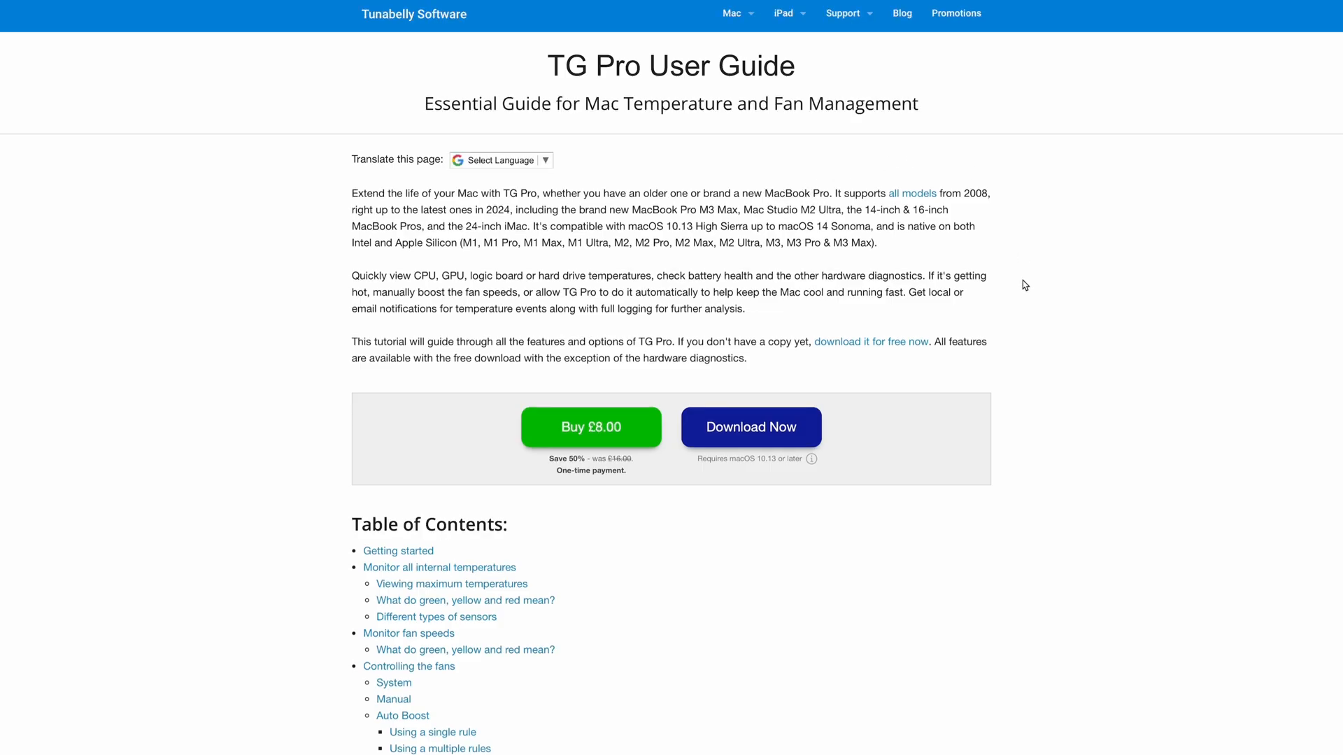
pyautogui.scroll(-3)
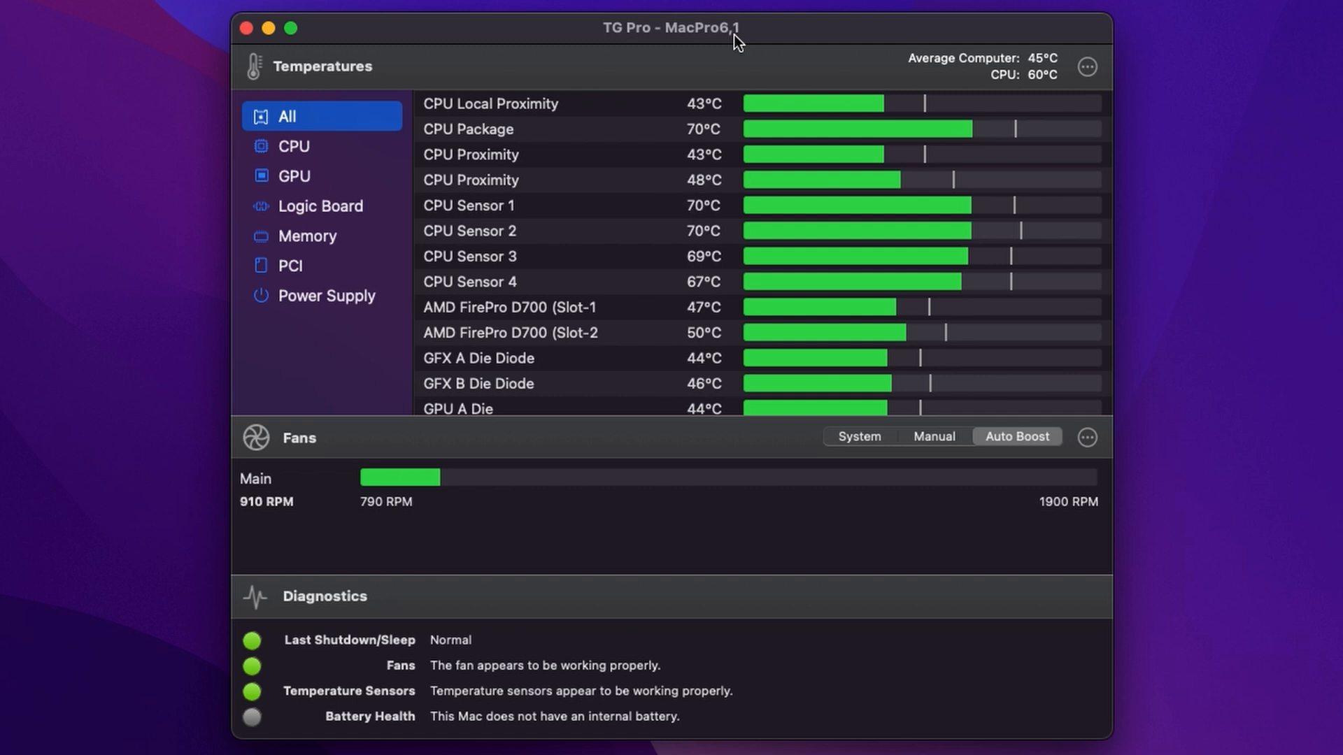
pyautogui.scroll(-3)
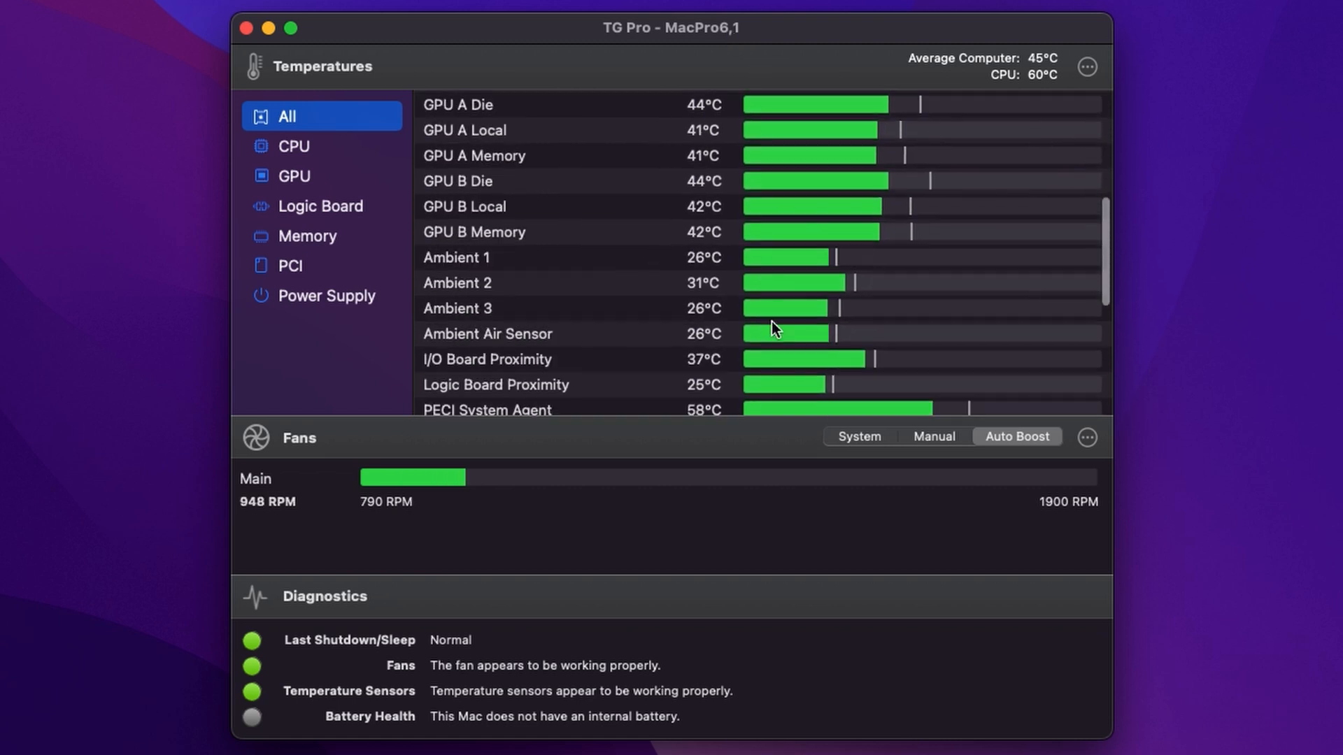
pyautogui.scroll(-3)
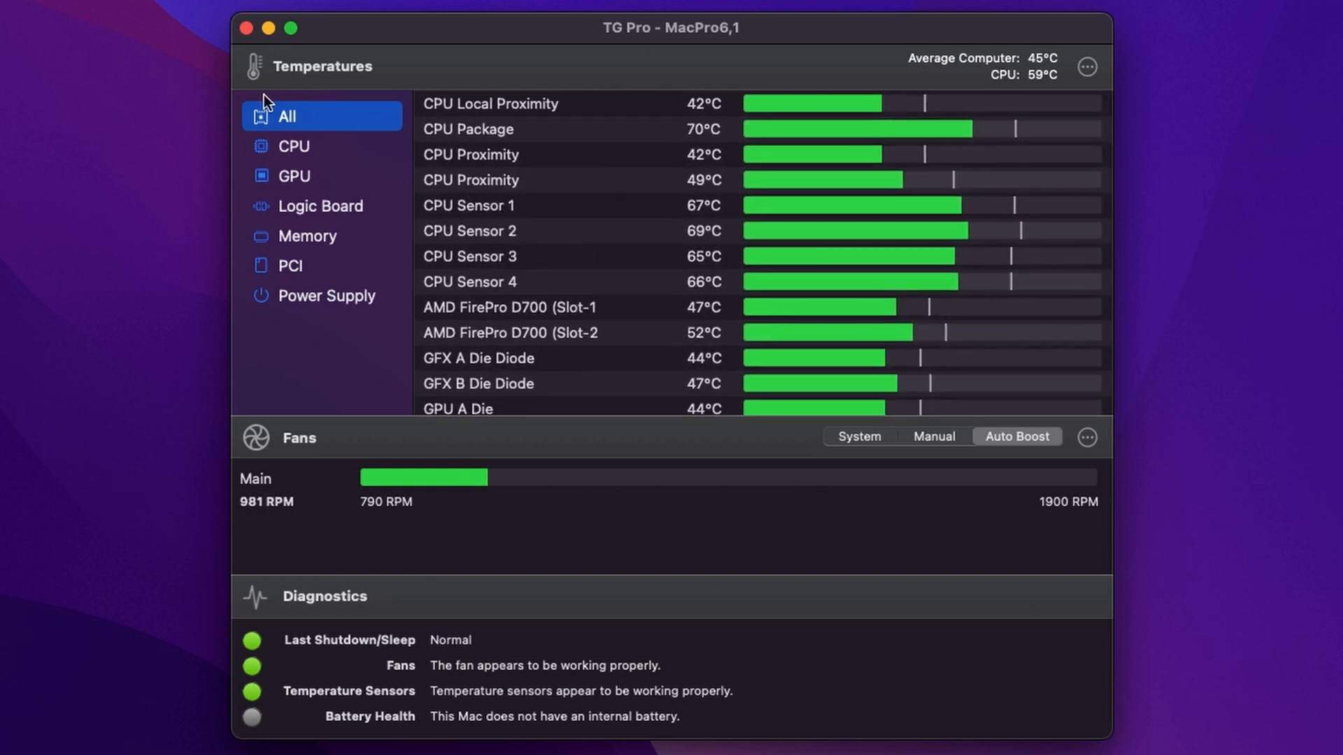
pyautogui.click(292, 146)
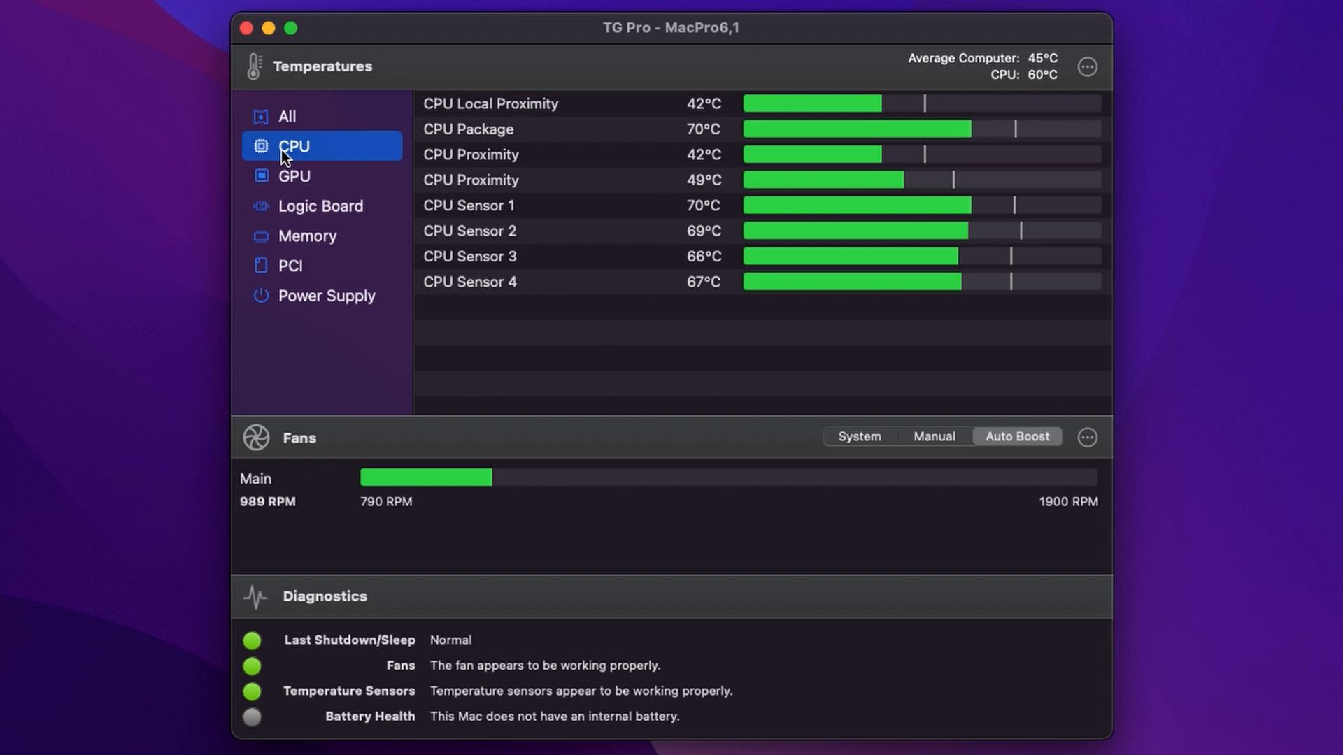
pyautogui.click(294, 176)
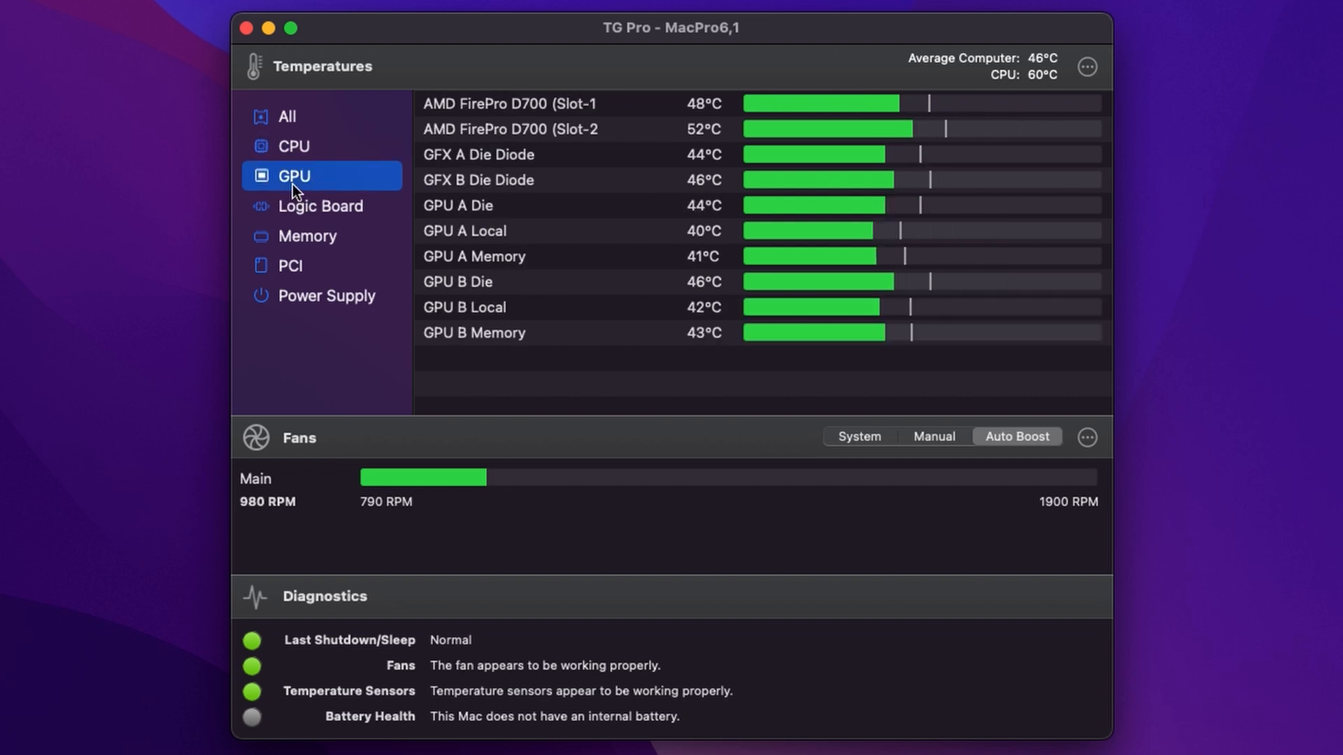
pyautogui.click(321, 205)
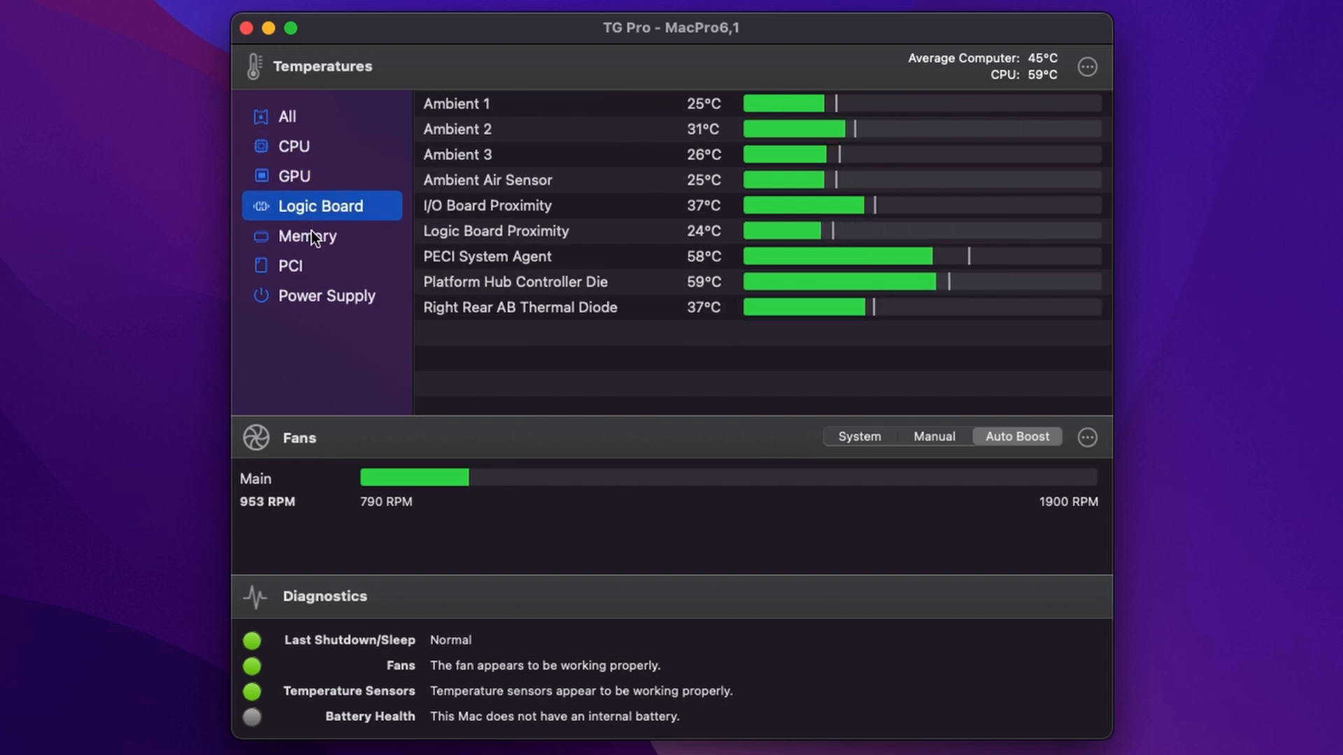
pyautogui.click(291, 265)
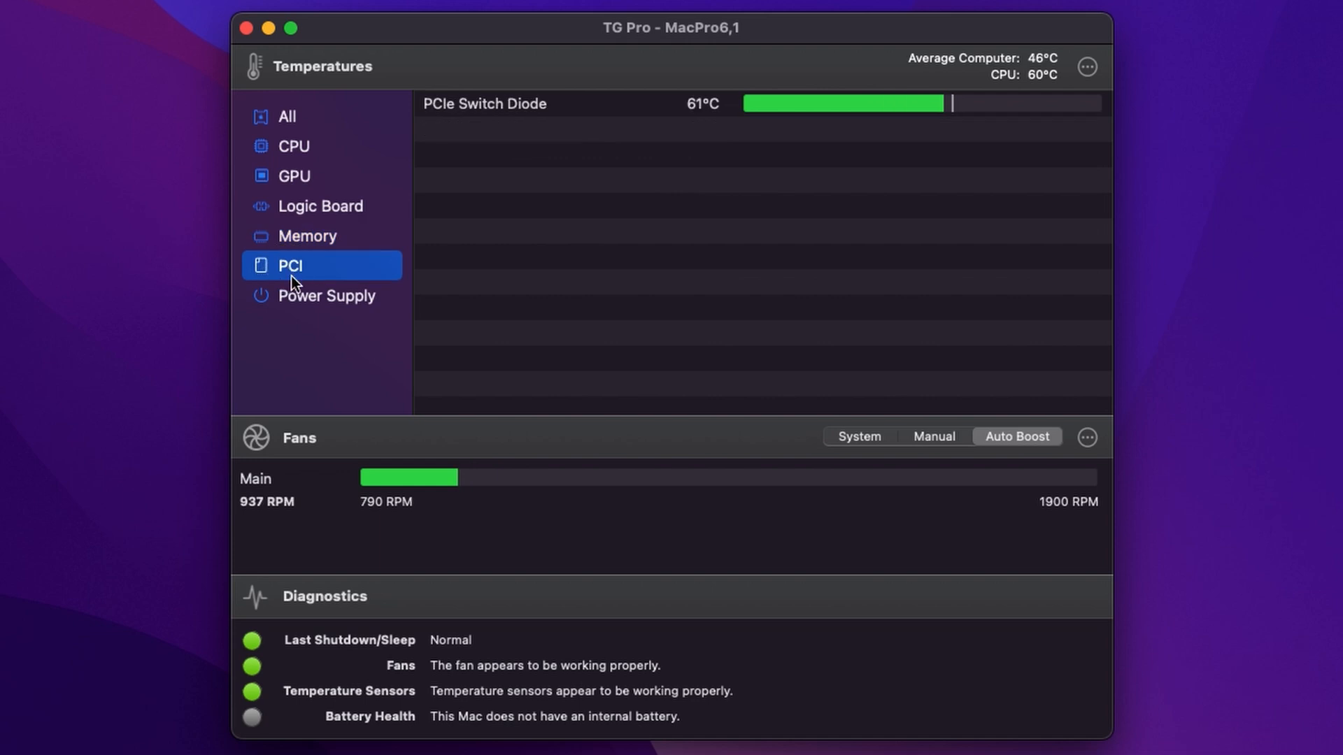
pyautogui.click(326, 295)
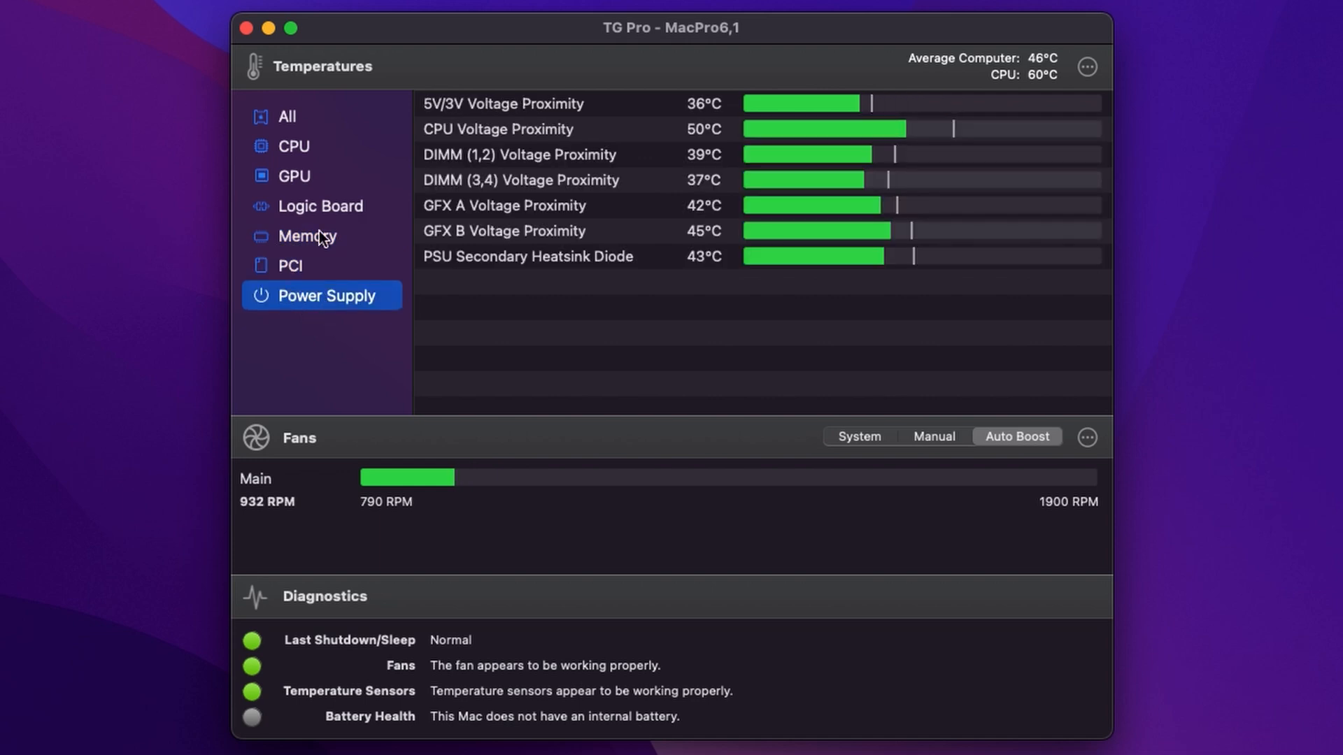
pyautogui.click(287, 116)
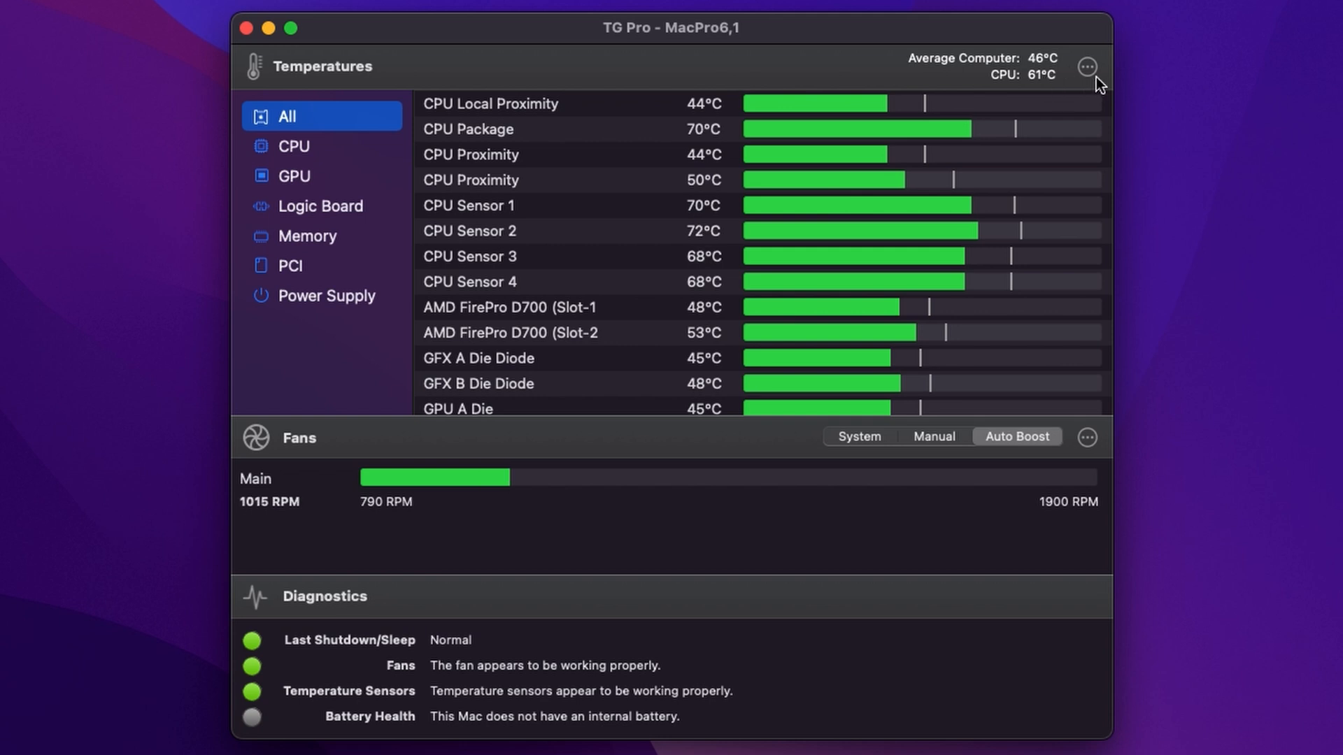
pyautogui.click(1087, 66)
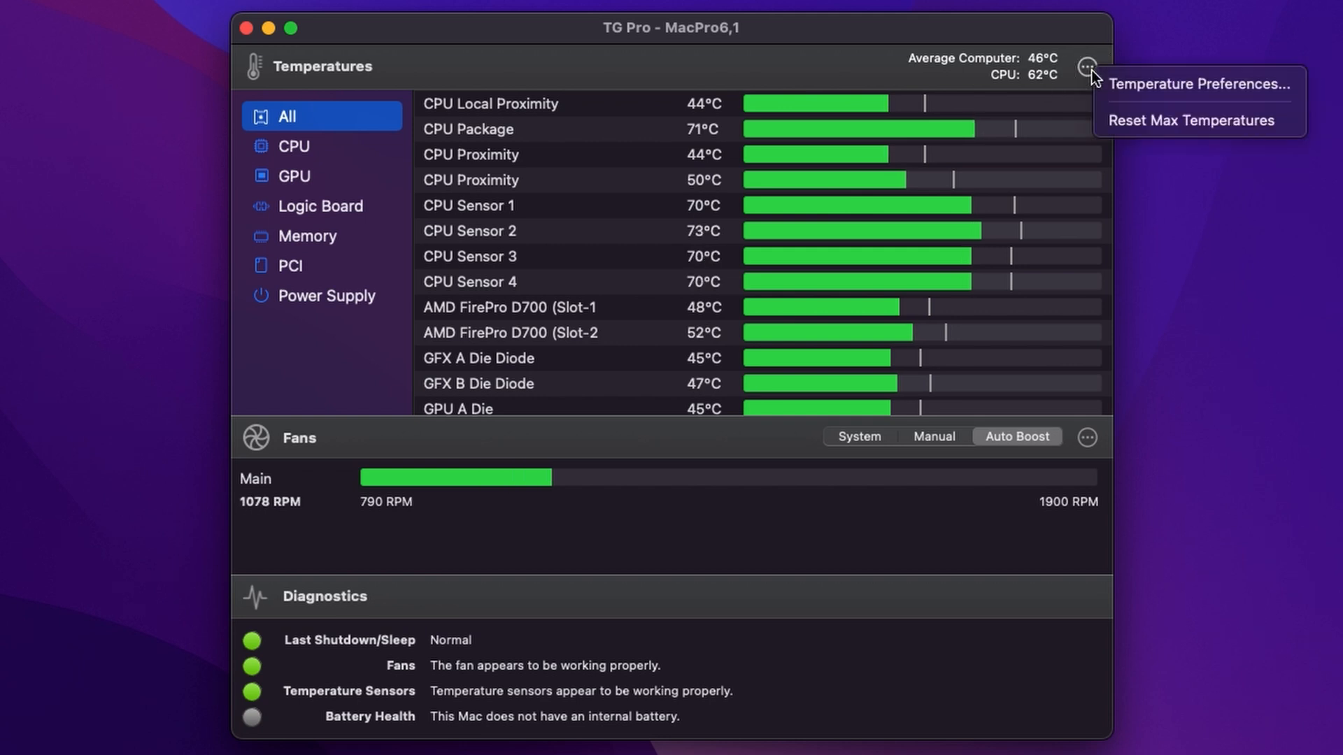
pyautogui.click(1197, 82)
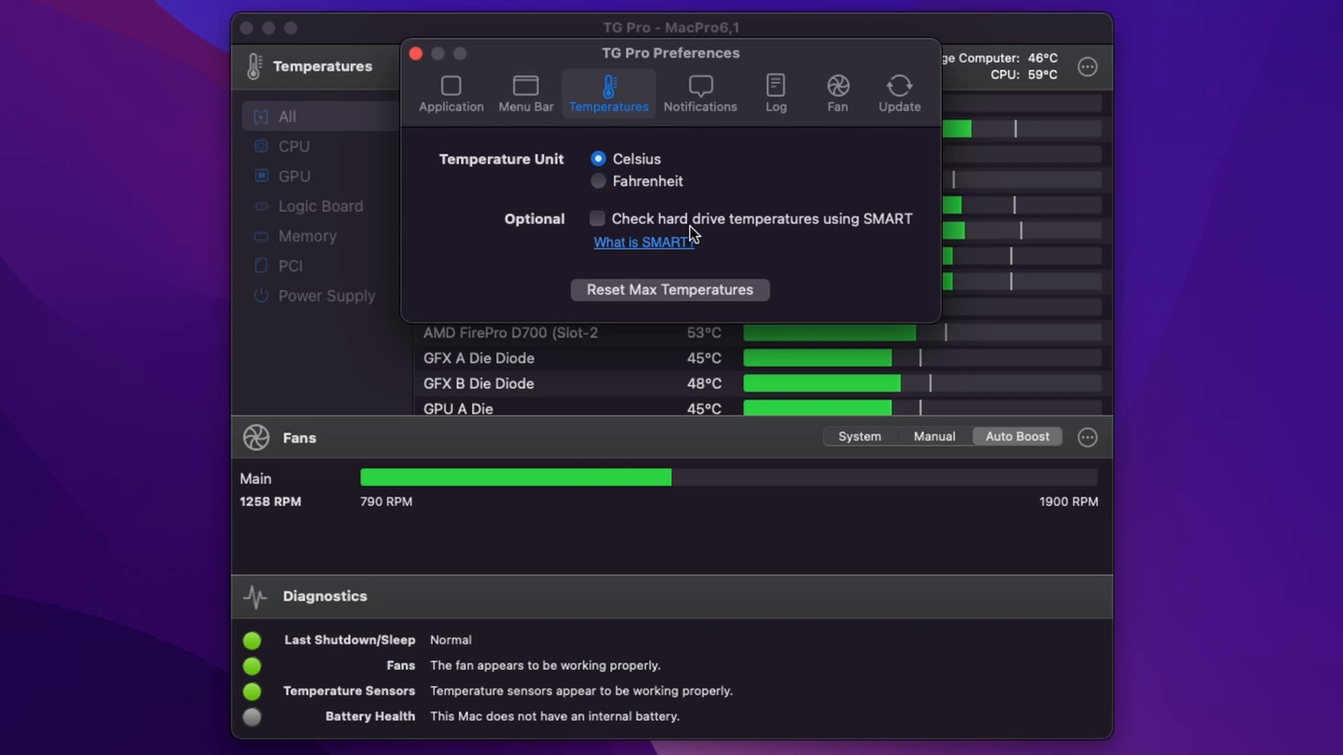
pyautogui.click(414, 53)
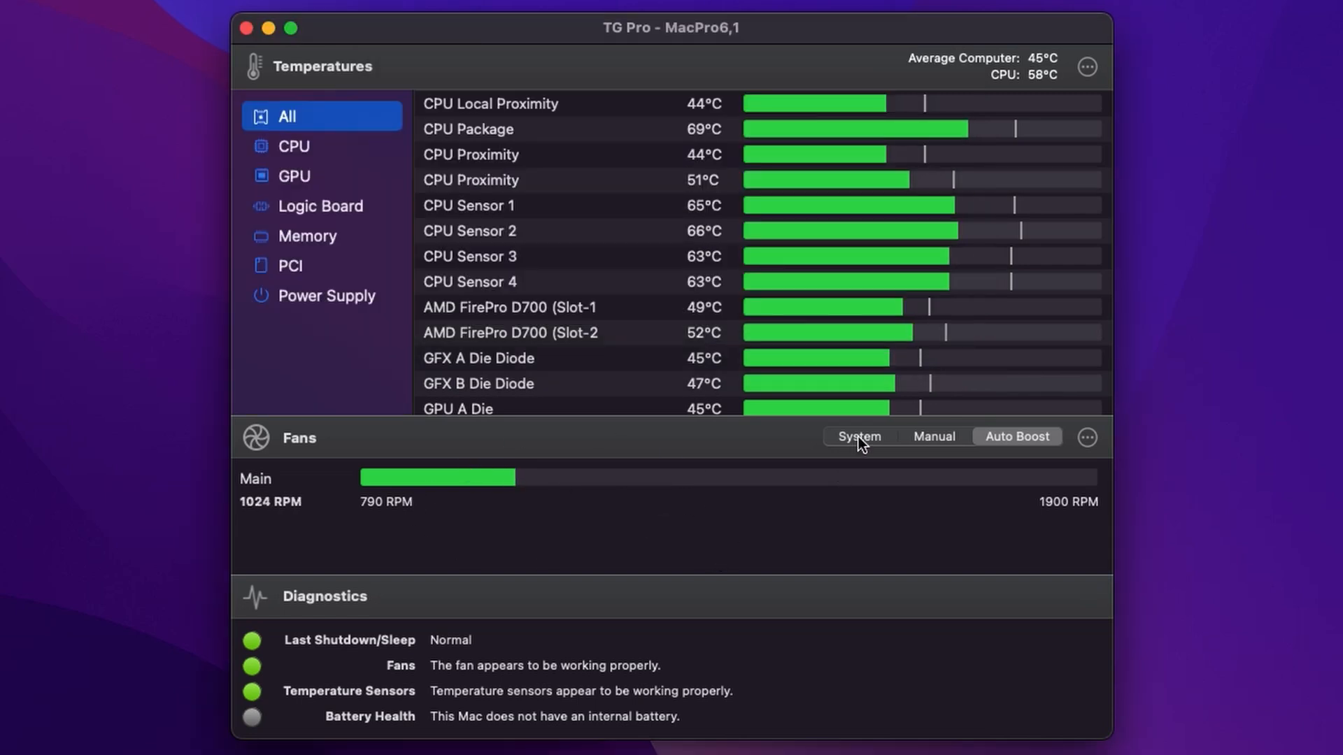
# Try System then Manual fan control at 1900 RPM maximum, then return to Auto Boost
pyautogui.click(859, 437)
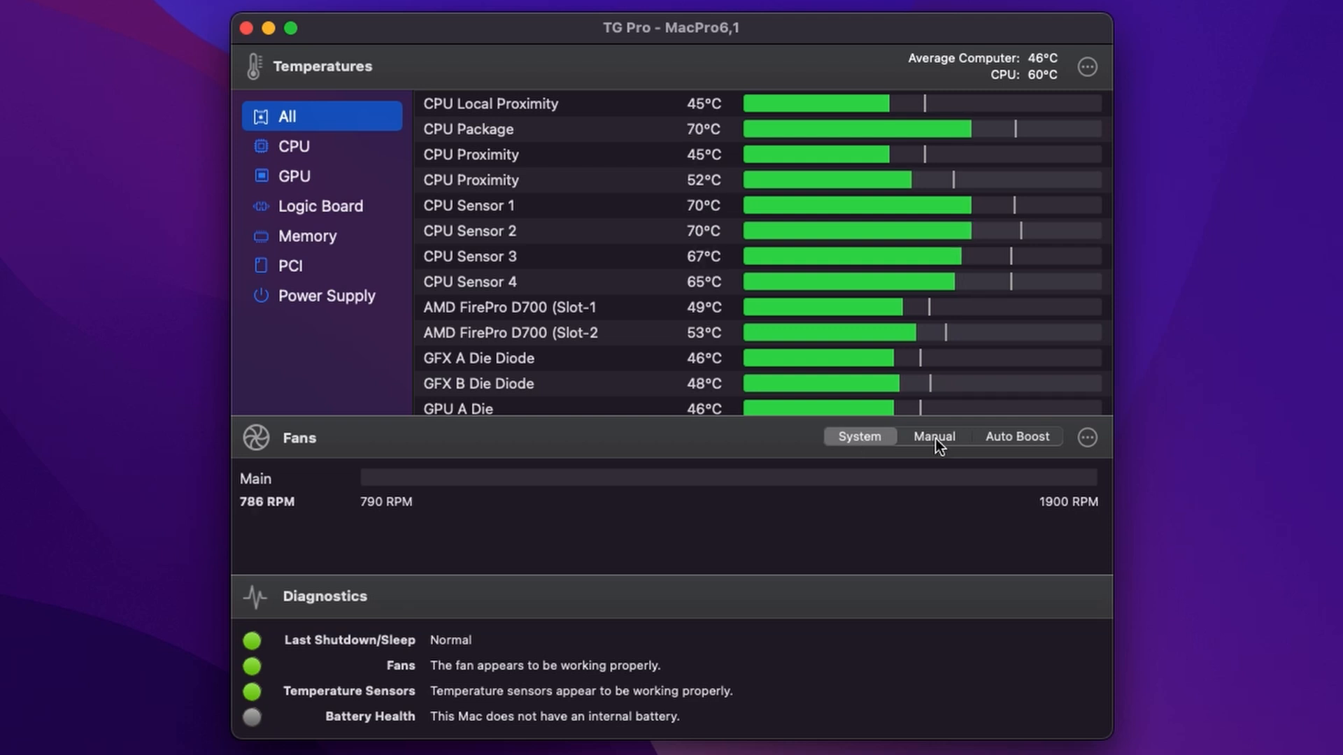
pyautogui.click(933, 437)
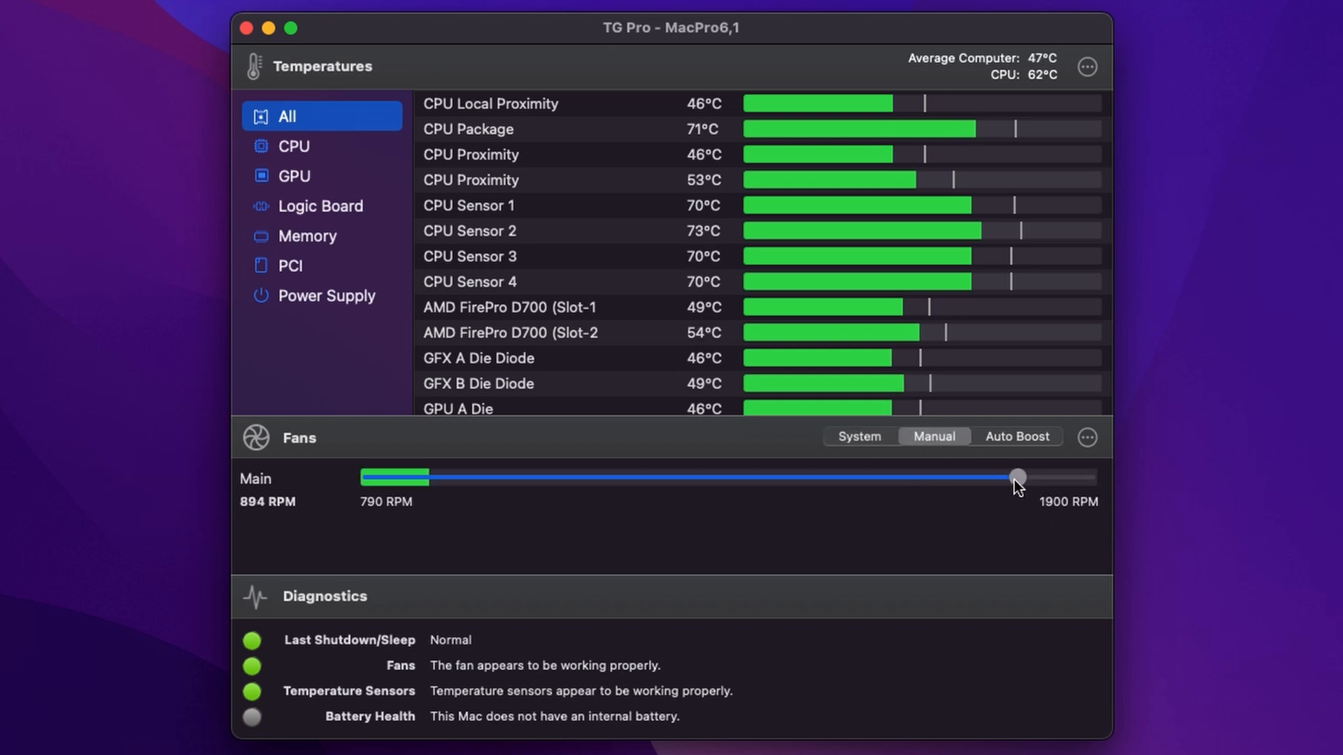
pyautogui.moveTo(1017, 477); pyautogui.dragTo(1086, 477)
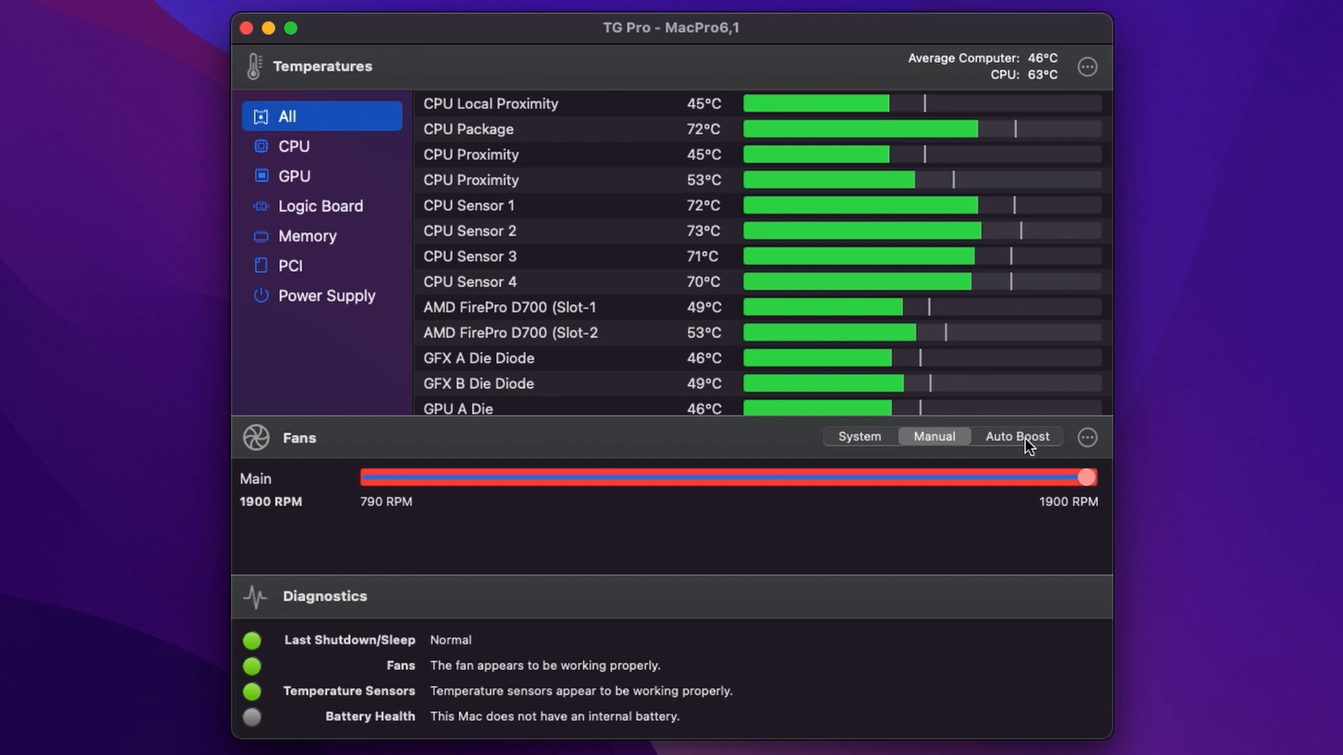
pyautogui.click(1016, 437)
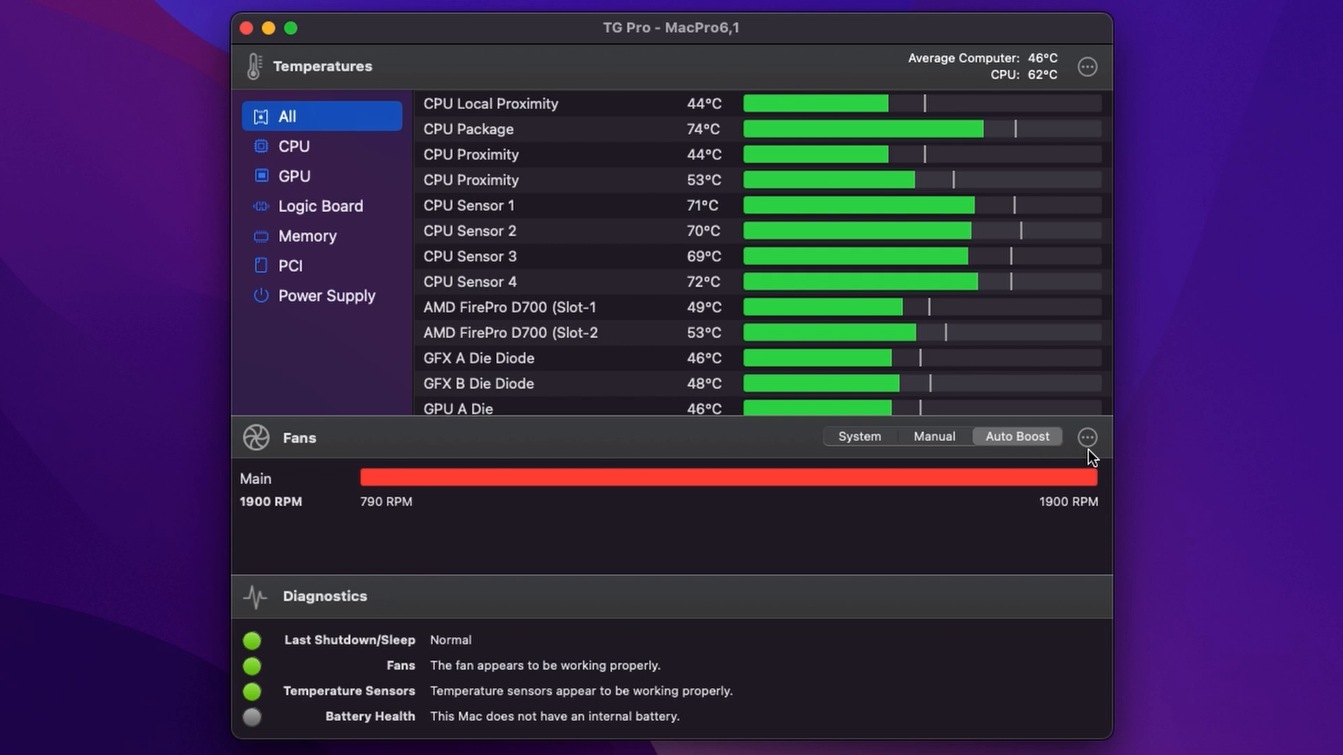
# In fan preferences, delete the fourth Auto Boost rule, Any Sensor above 95°C
pyautogui.click(1086, 438)
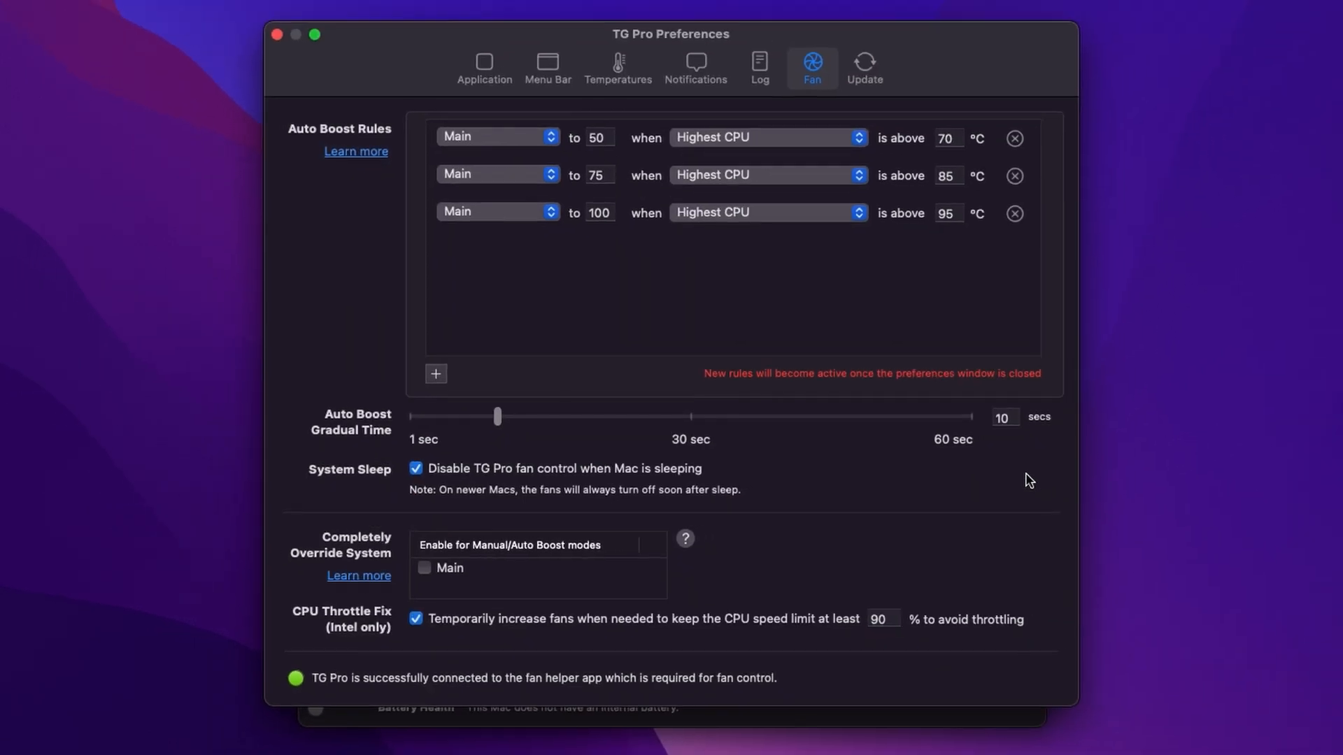
pyautogui.moveTo(1001, 241)
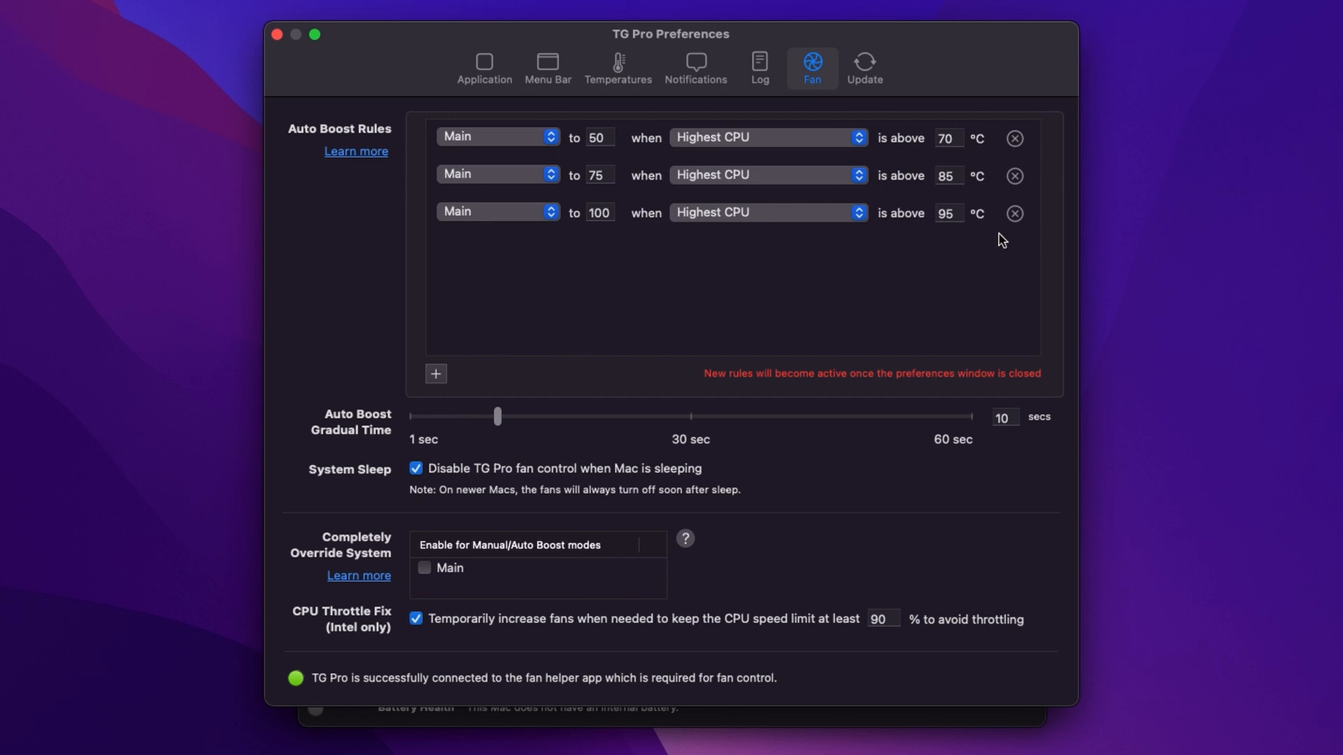
pyautogui.moveTo(741, 183)
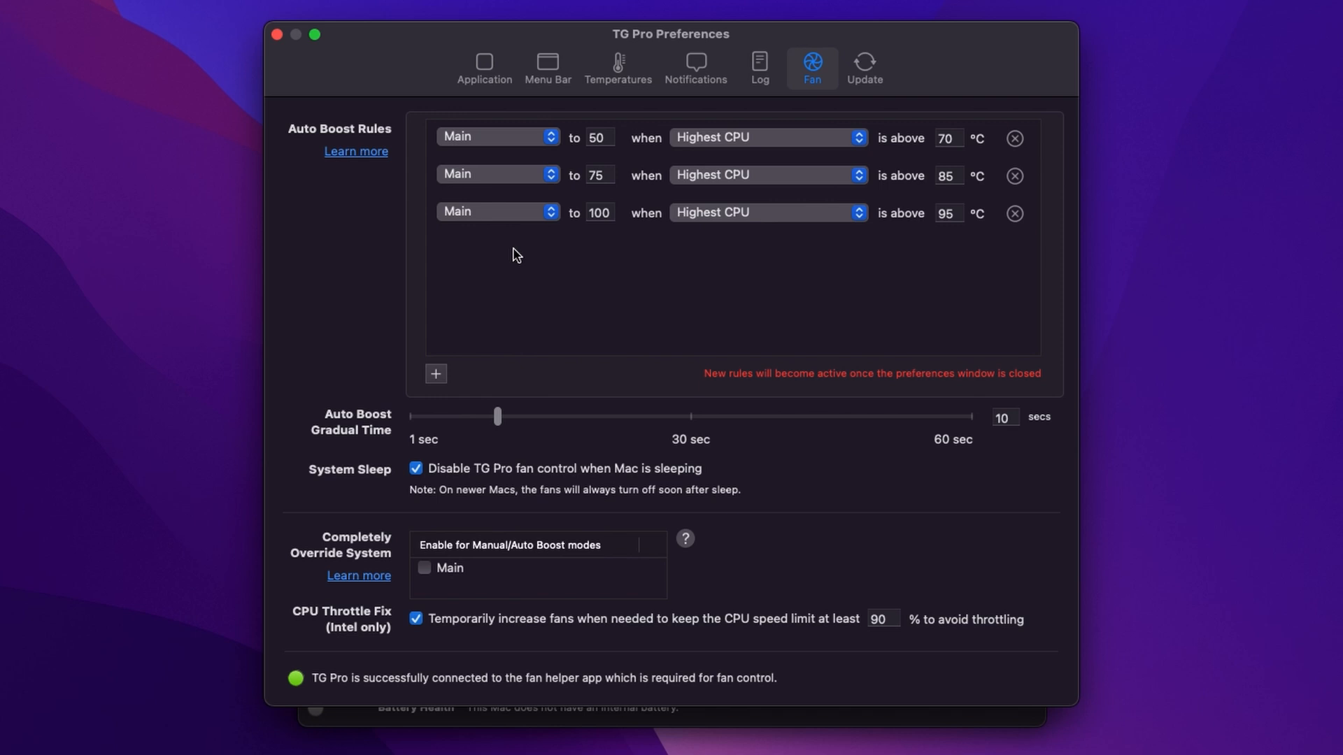
pyautogui.moveTo(431, 407)
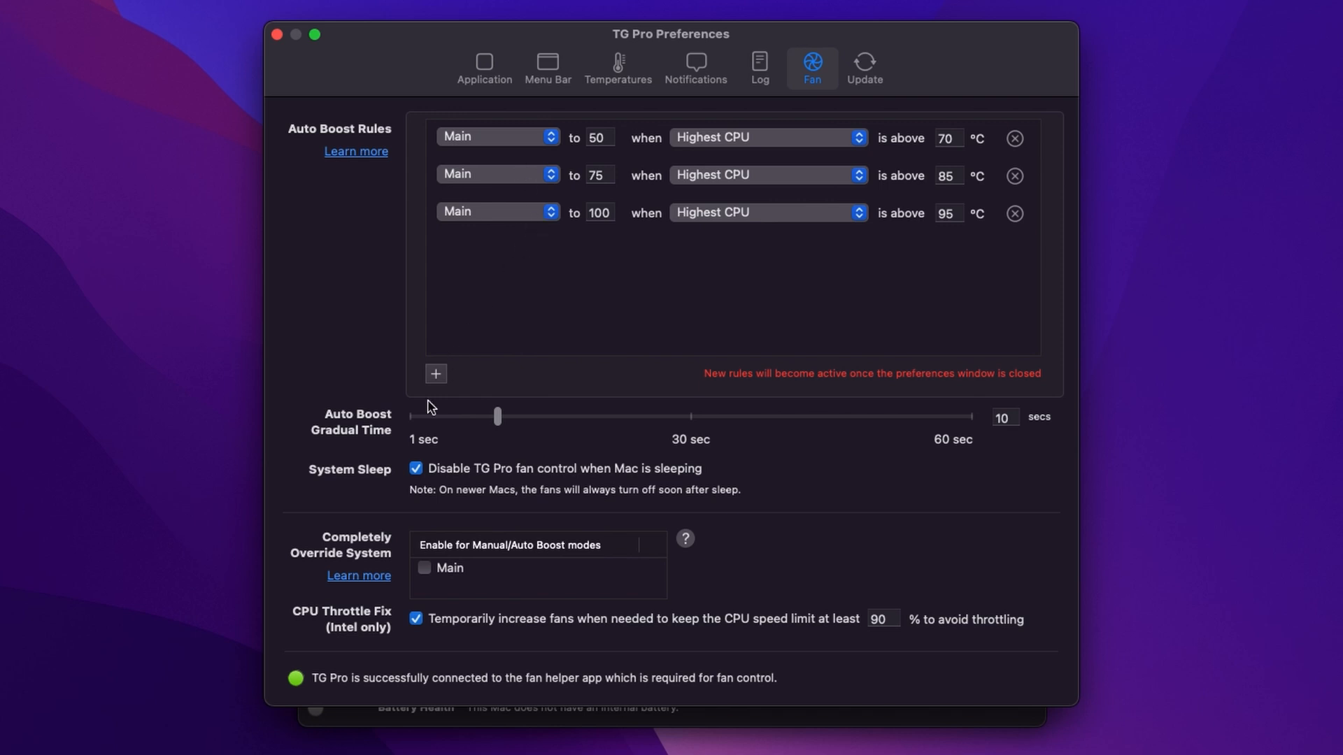
pyautogui.click(435, 375)
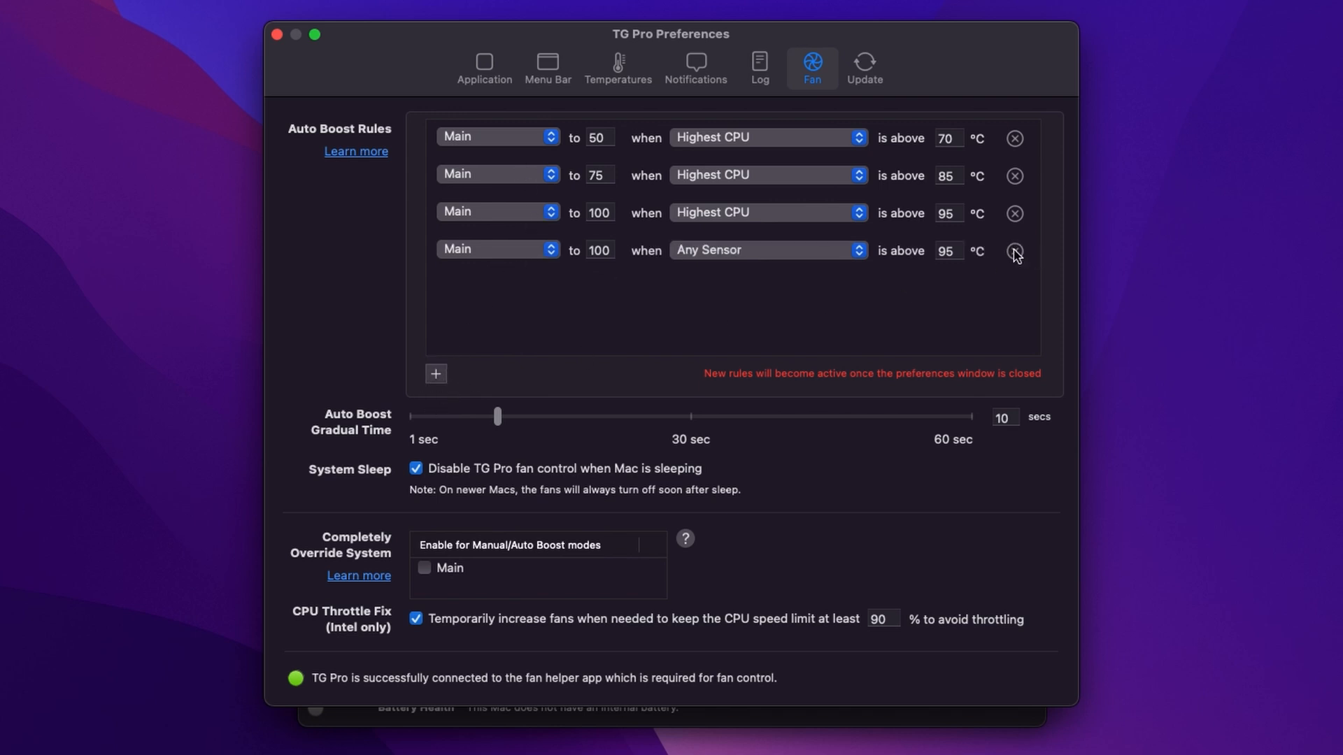
pyautogui.click(1016, 250)
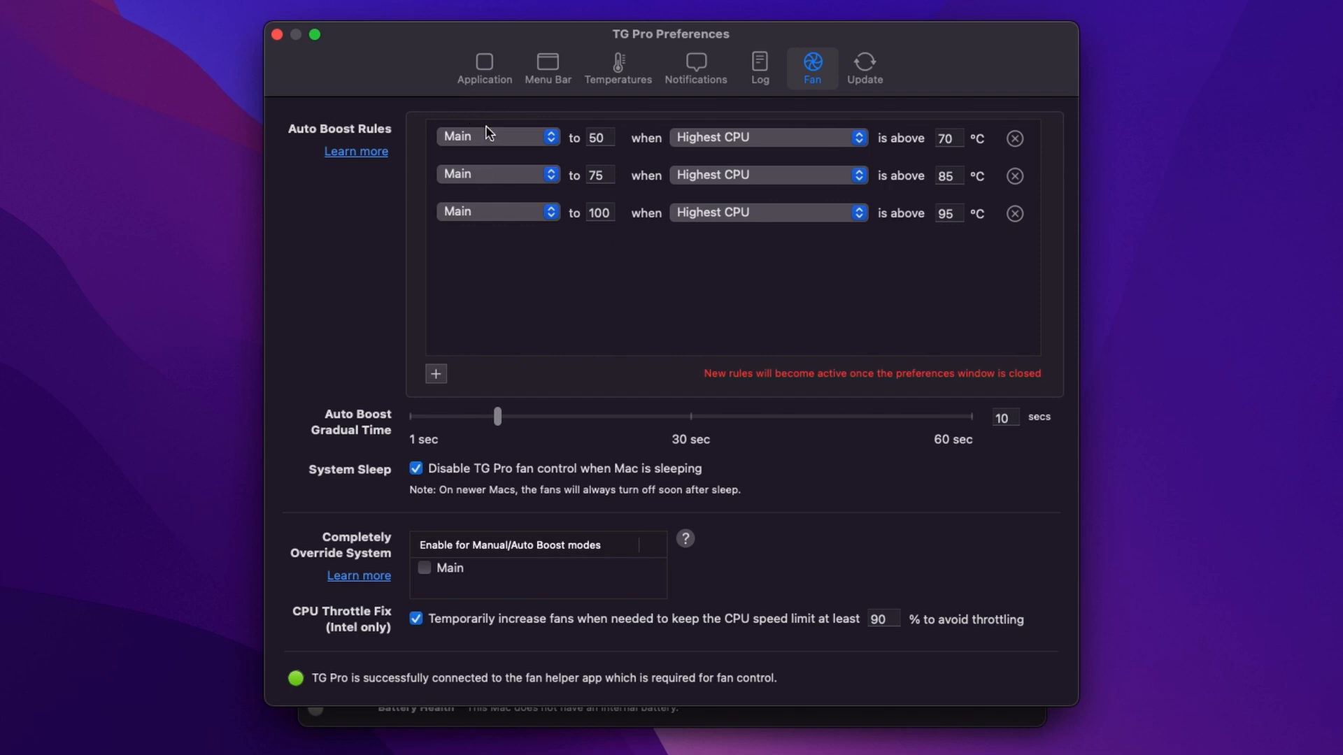
pyautogui.click(498, 137)
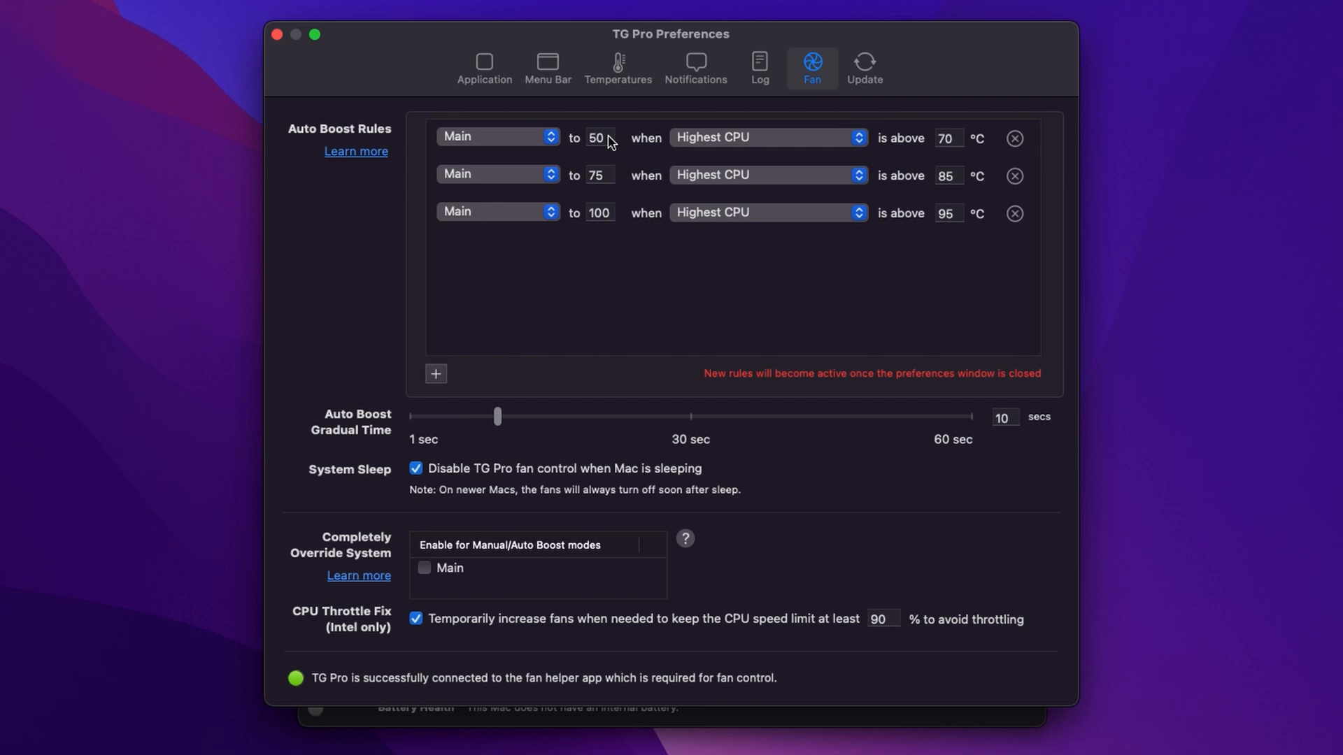
# Inspect the first rule's fan speed and sensor choices, keeping Highest CPU
pyautogui.click(600, 138)
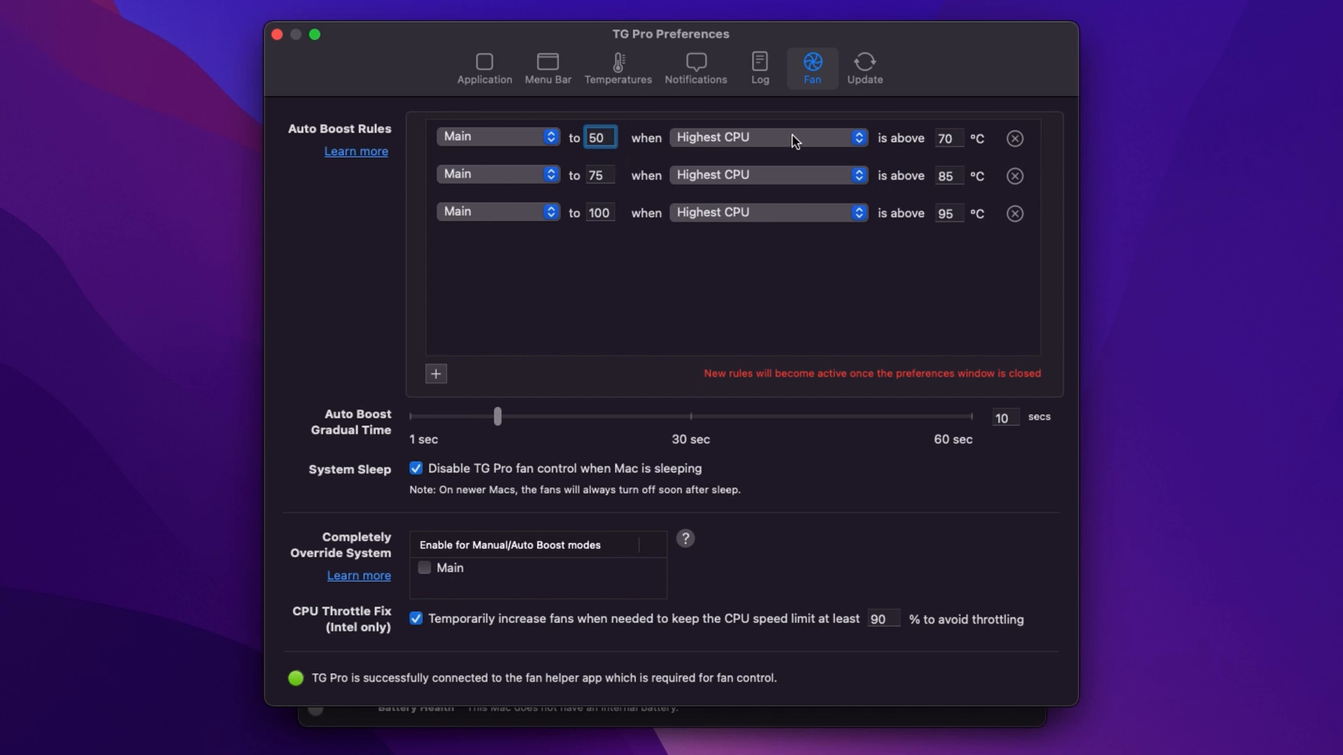
pyautogui.click(767, 137)
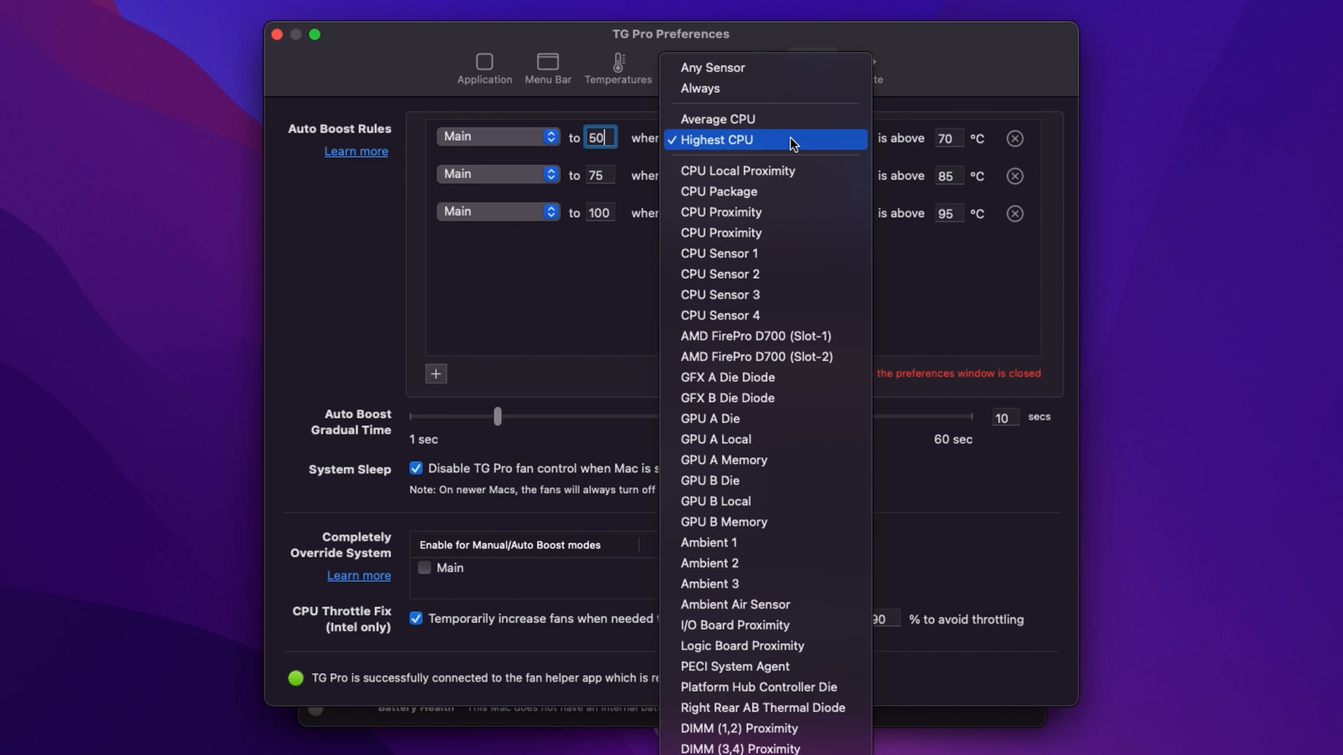
pyautogui.moveTo(712, 67)
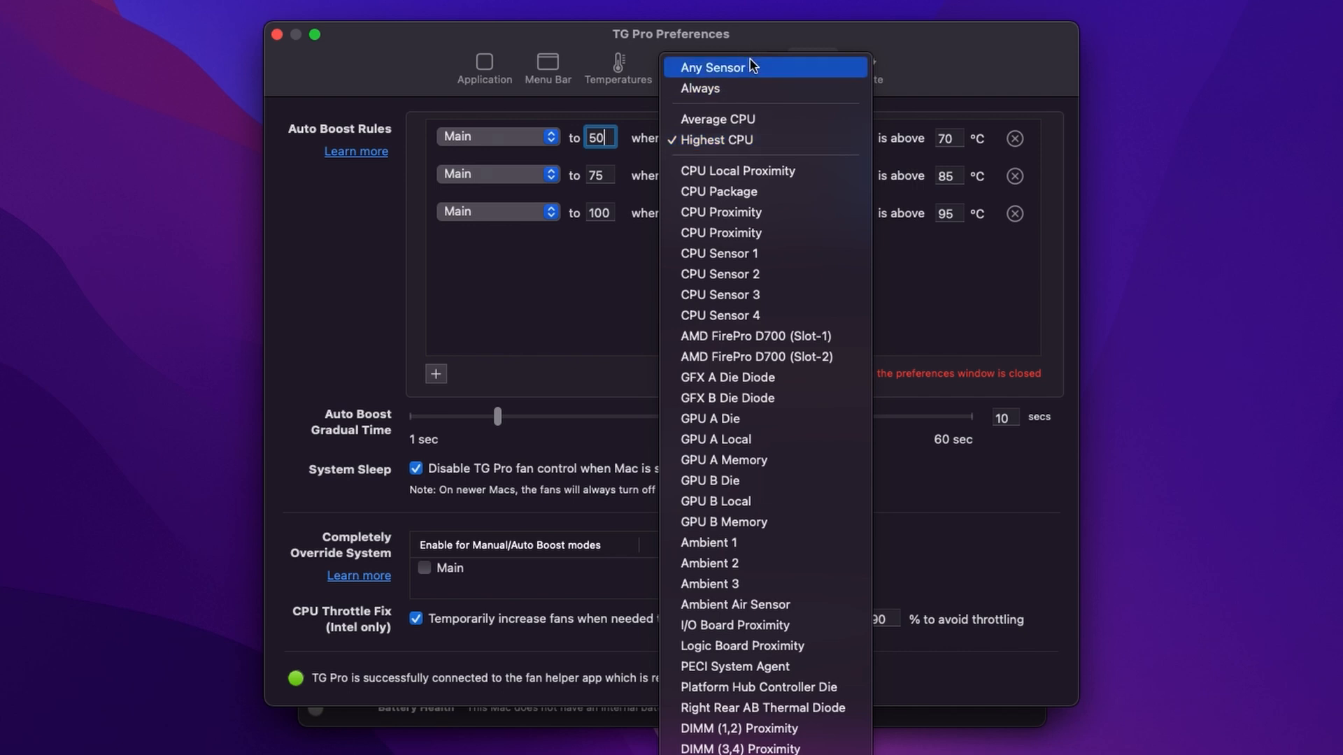
pyautogui.click(716, 140)
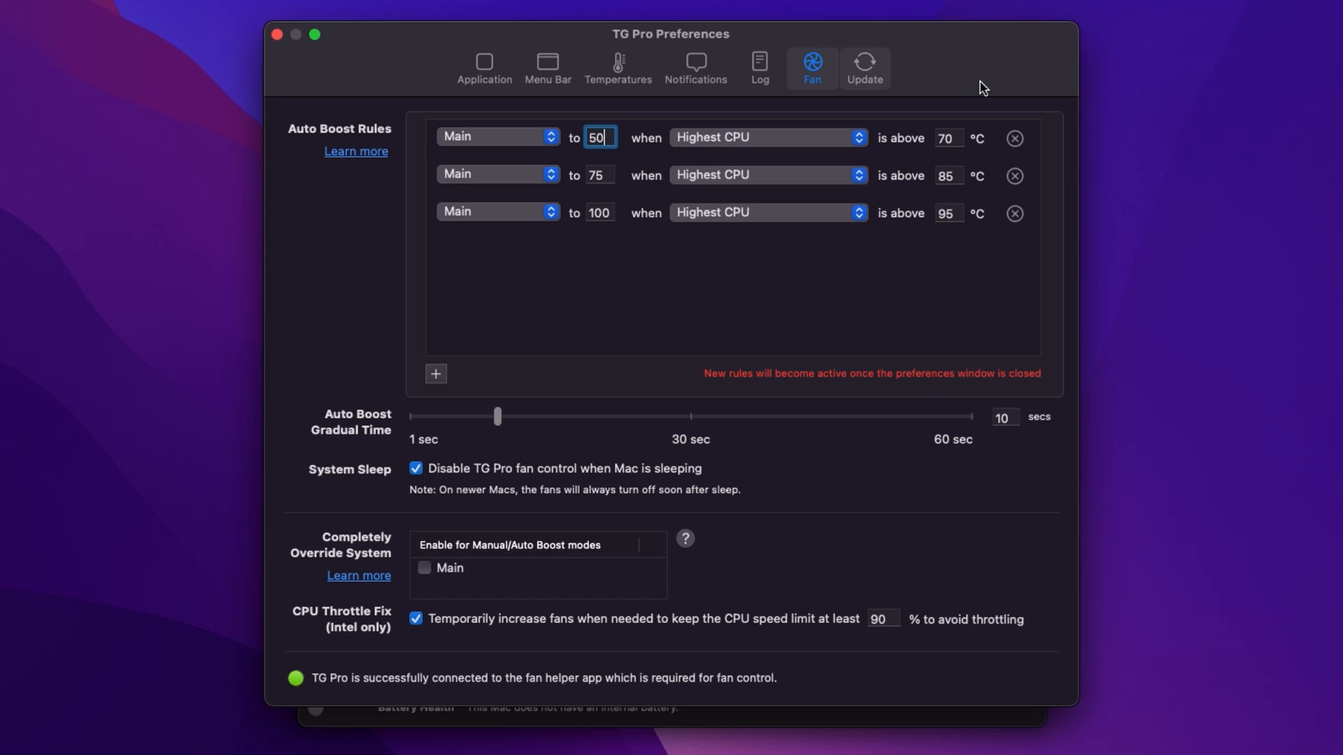
pyautogui.moveTo(854, 158)
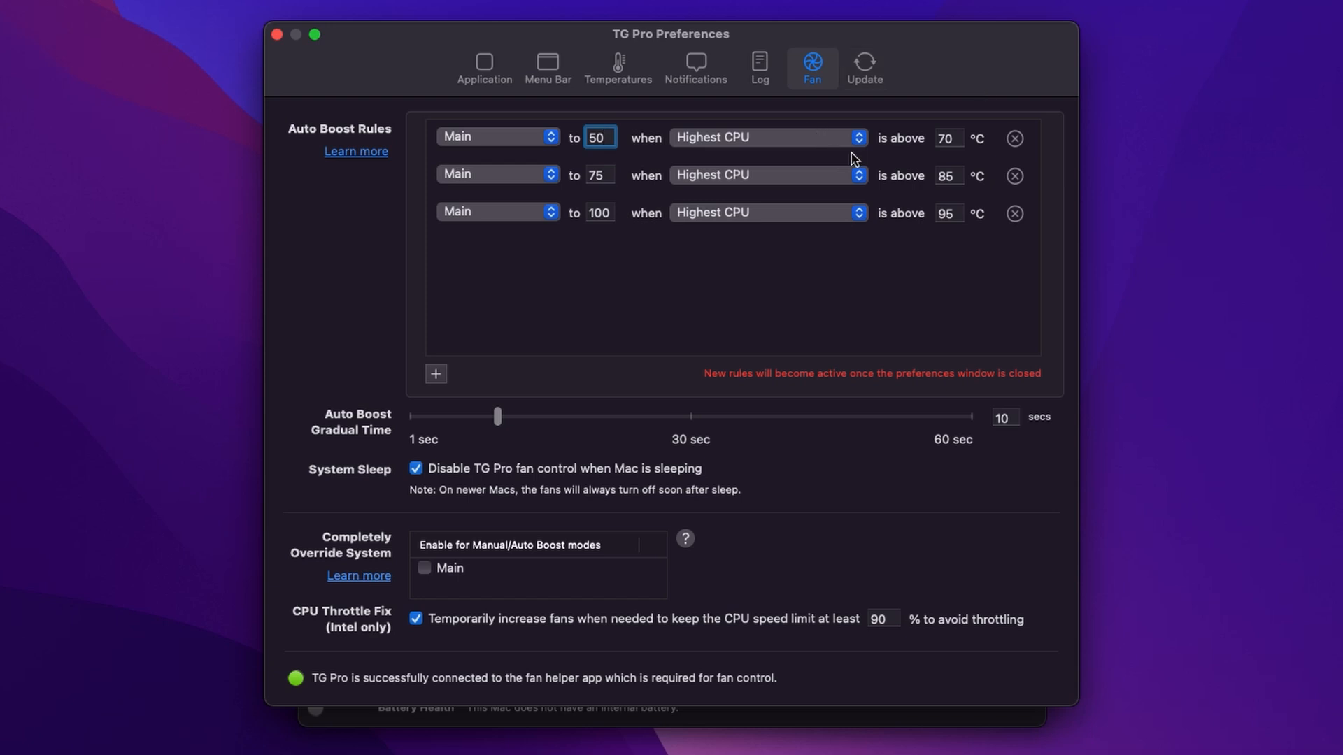
pyautogui.click(947, 138)
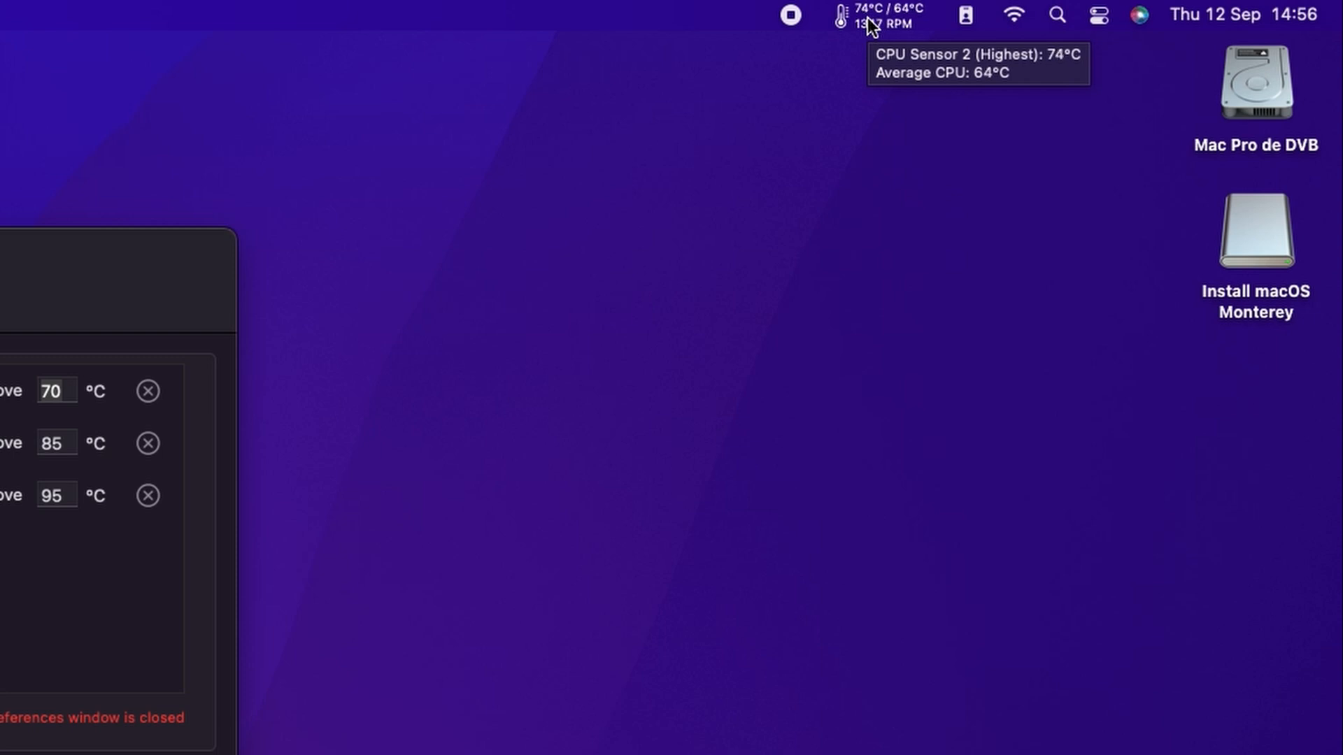
pyautogui.moveTo(869, 44)
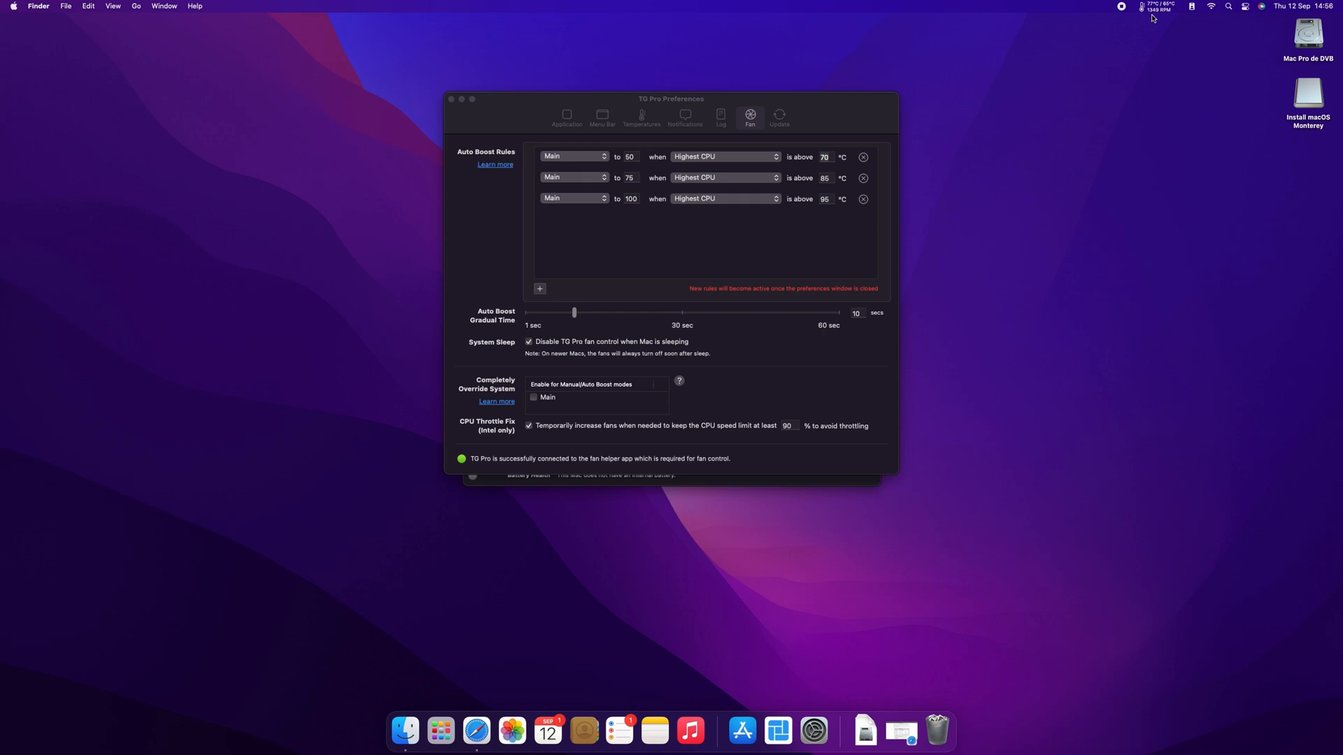
pyautogui.moveTo(1208, 123)
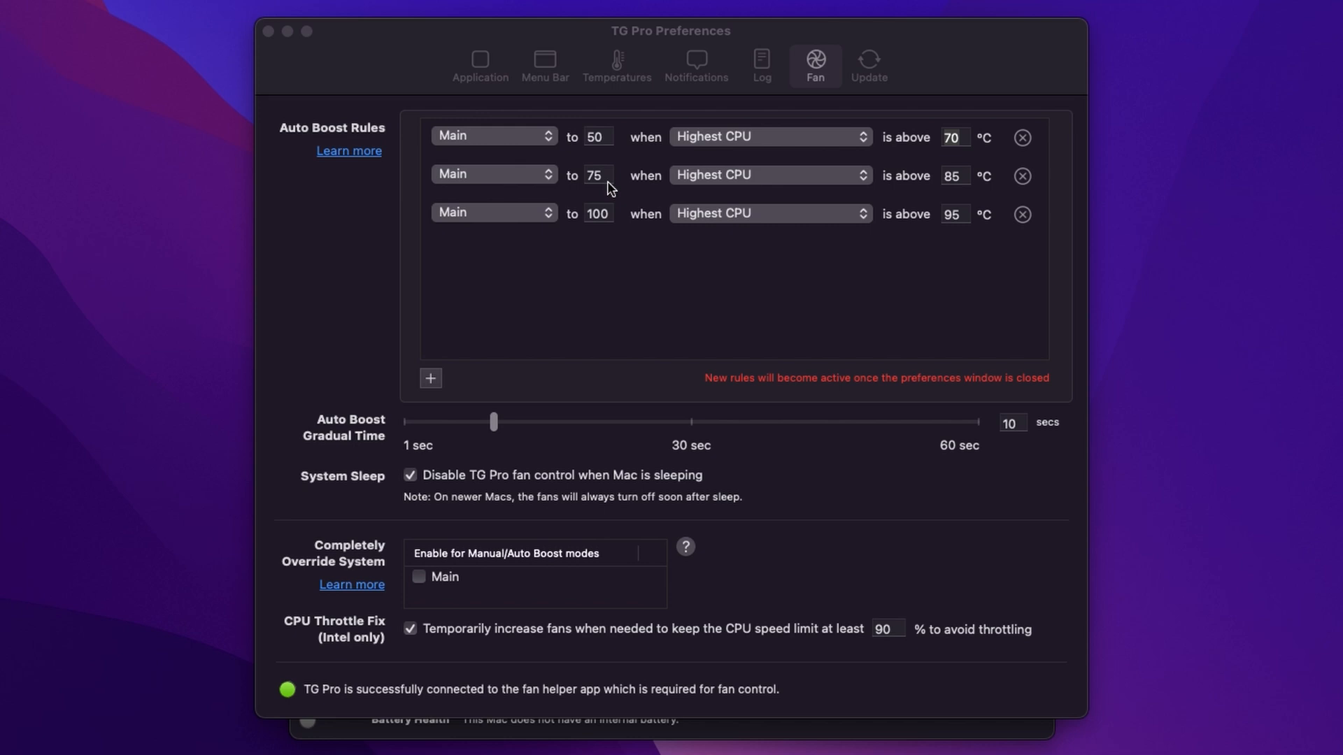
# Lower the second Auto Boost rule's Highest CPU trigger from 85°C to 80°C
pyautogui.click(597, 175)
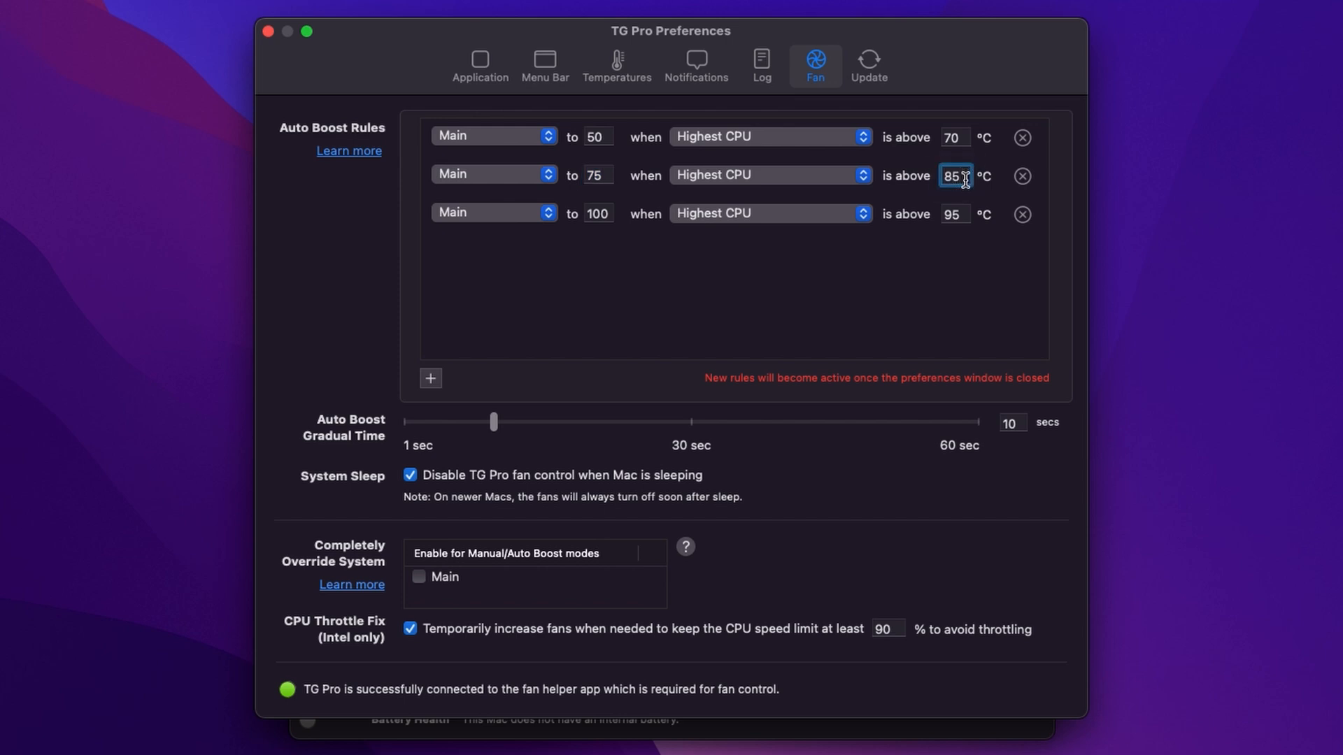
pyautogui.write('80')
pyautogui.click(956, 214)
pyautogui.write('90')
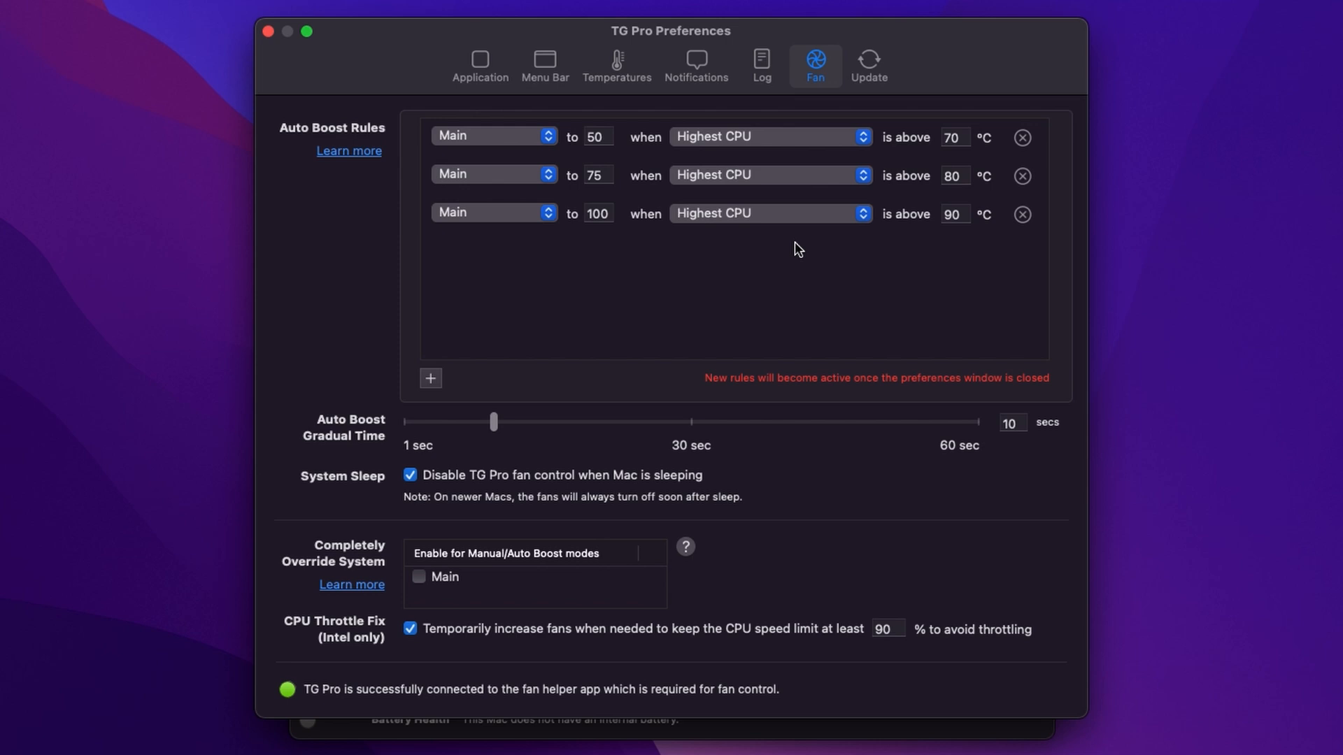
pyautogui.click(430, 377)
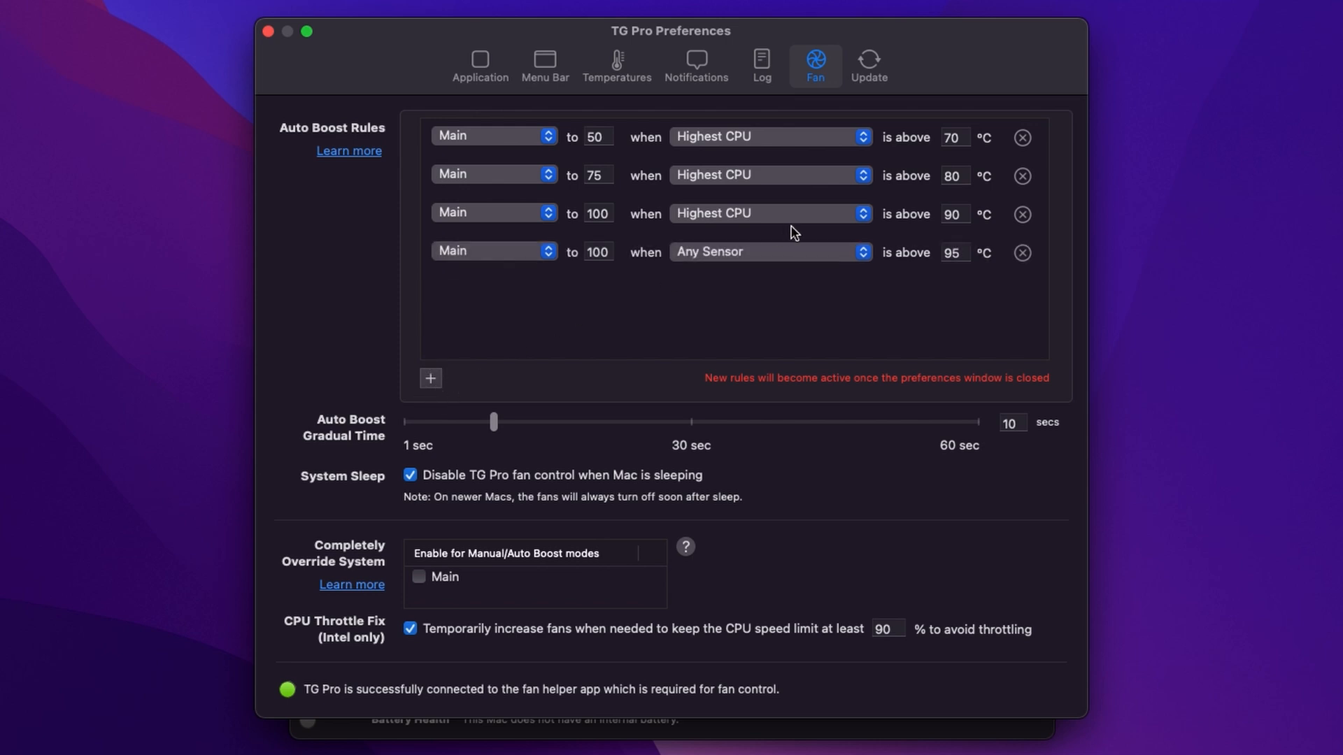
pyautogui.click(768, 252)
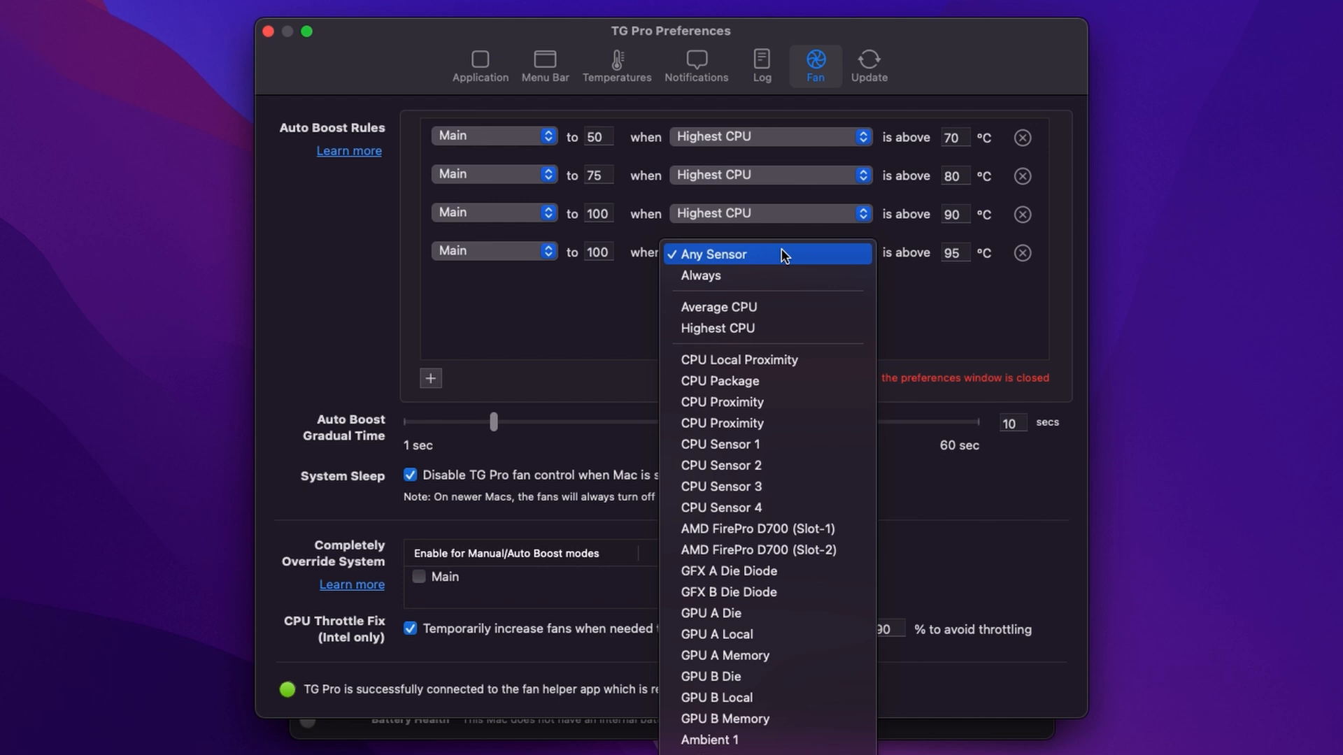
pyautogui.moveTo(762, 529)
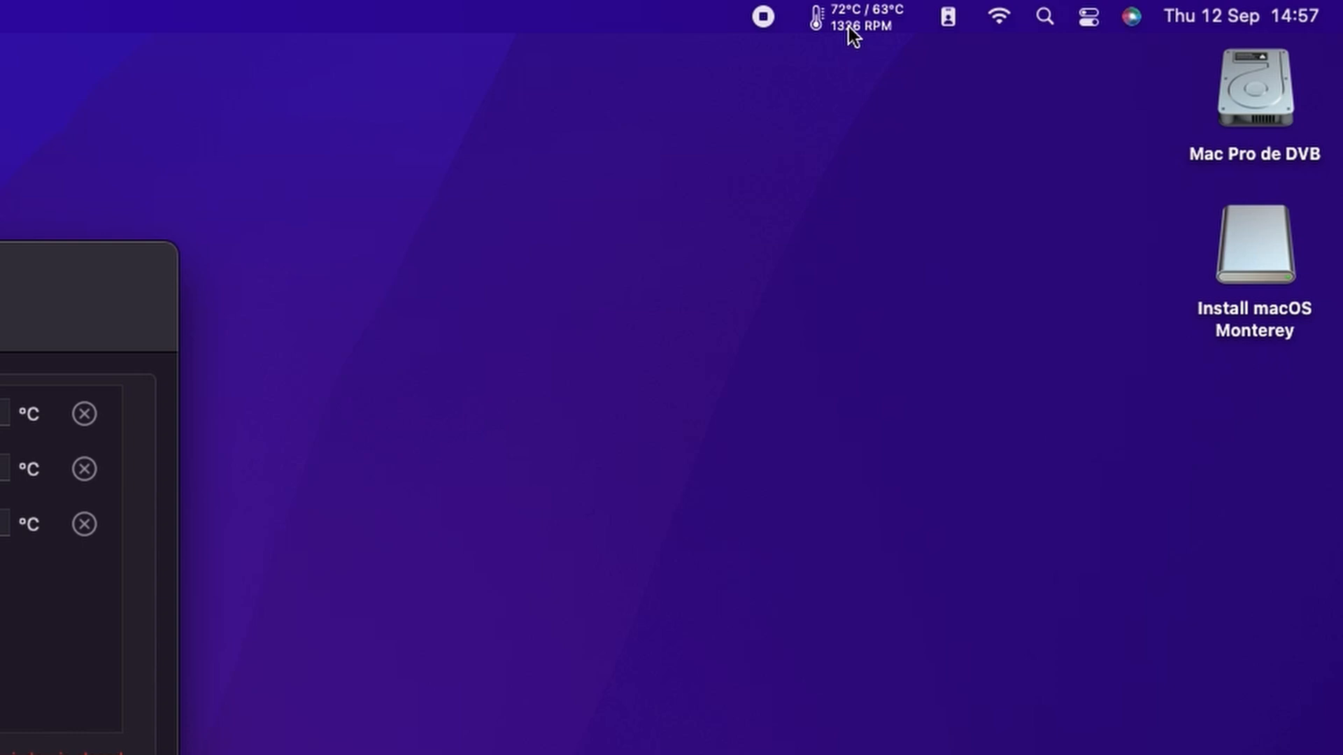
pyautogui.moveTo(774, 143)
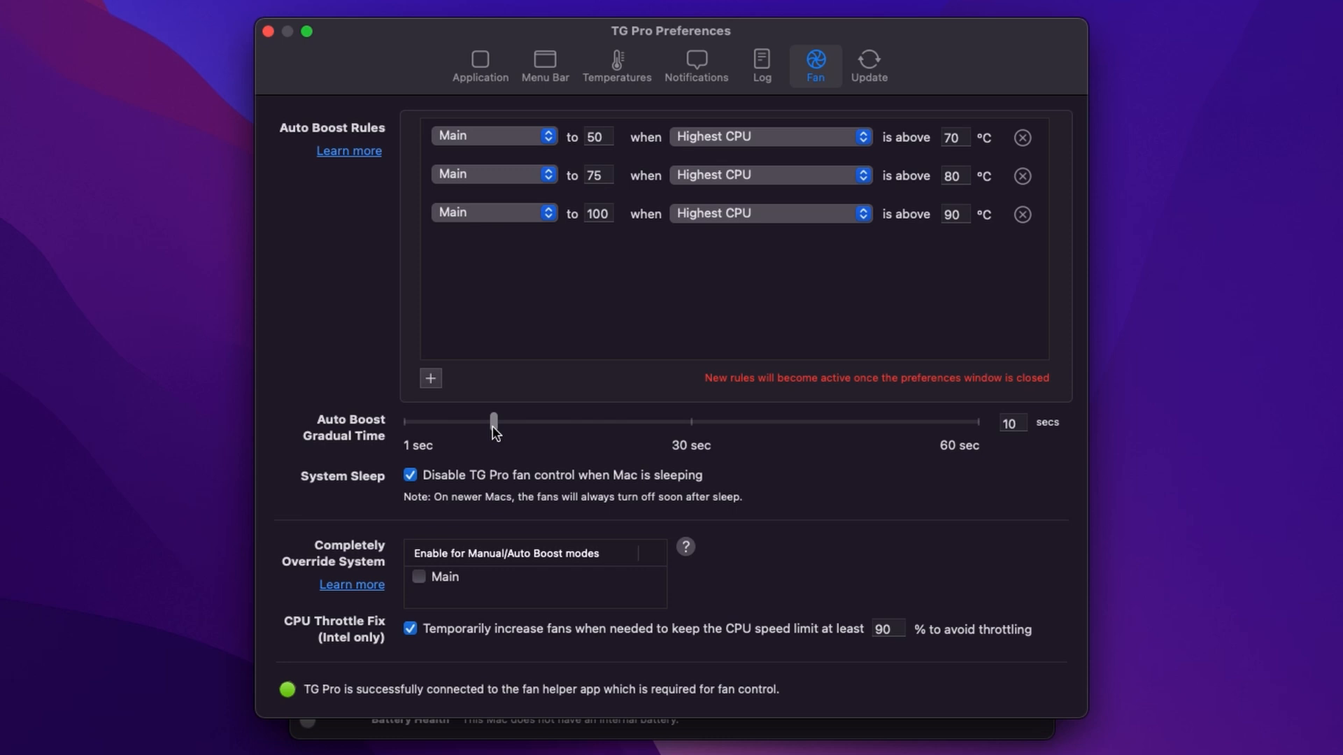
pyautogui.moveTo(343, 449)
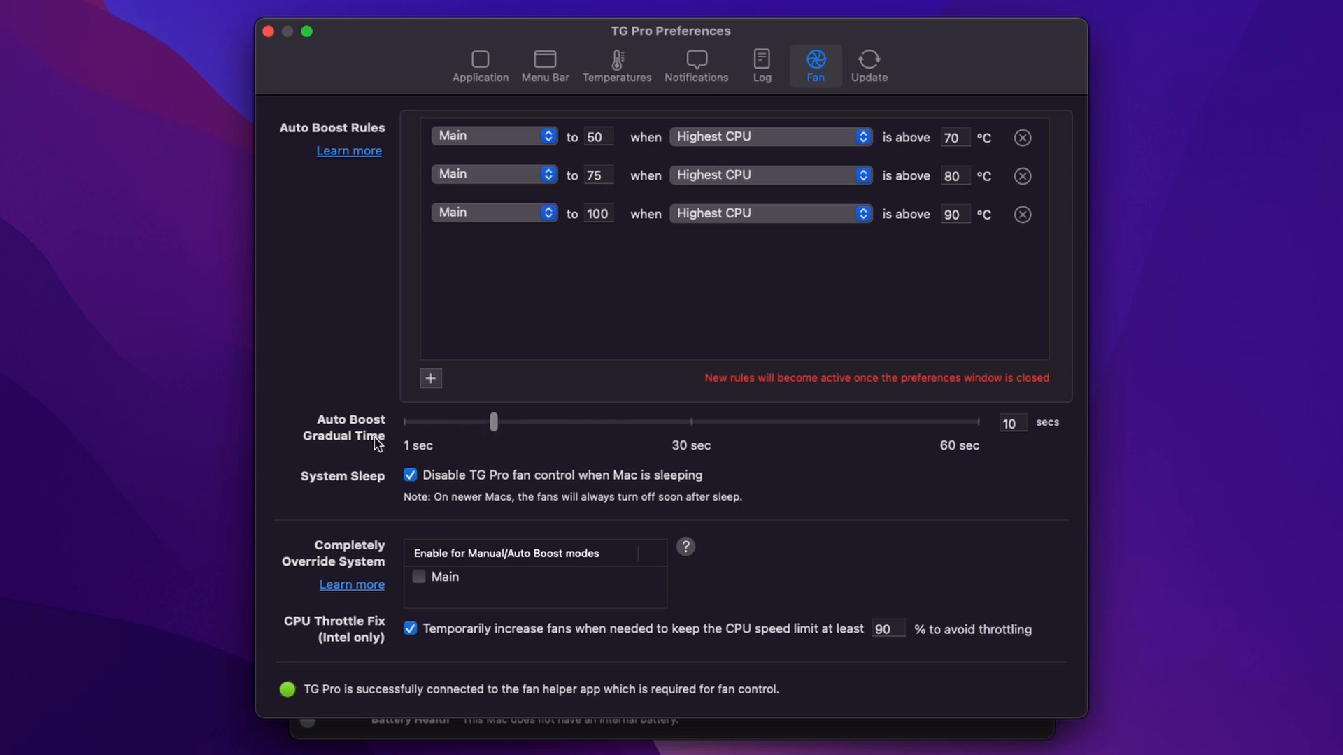
pyautogui.moveTo(491, 472)
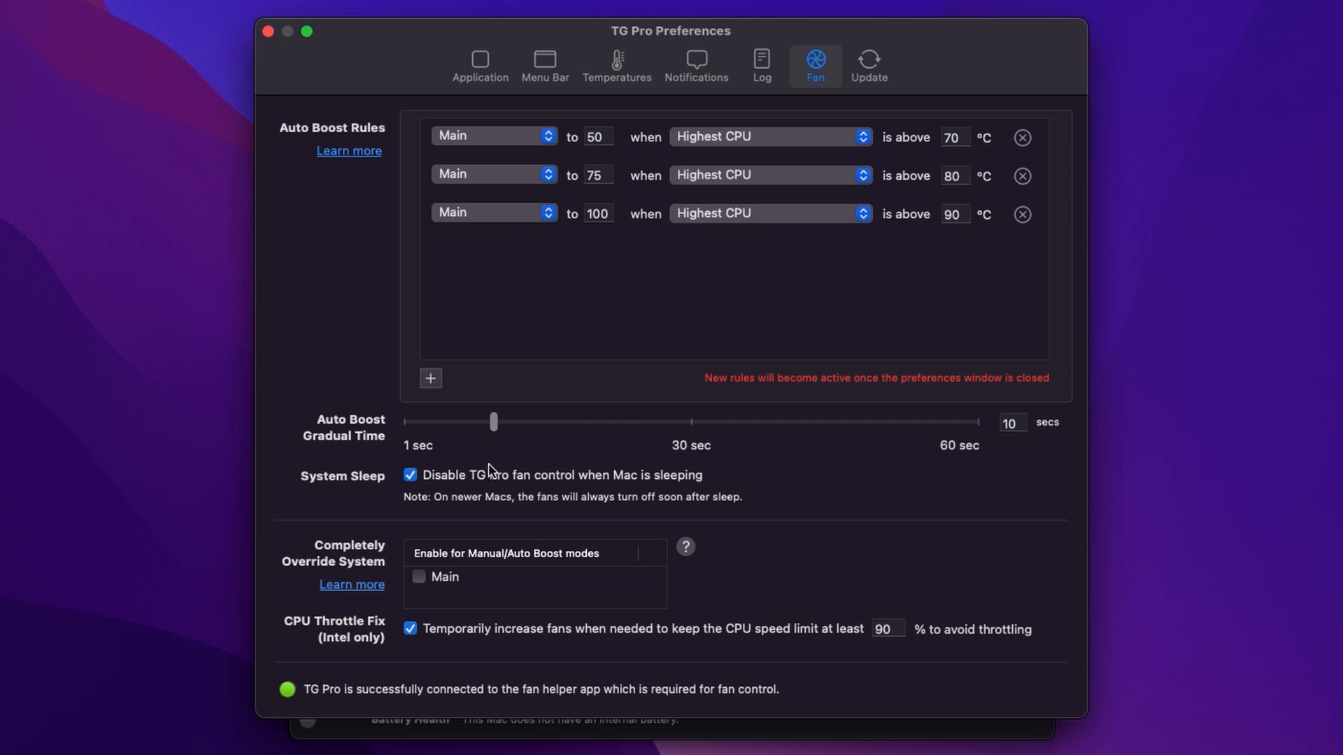
pyautogui.moveTo(469, 488)
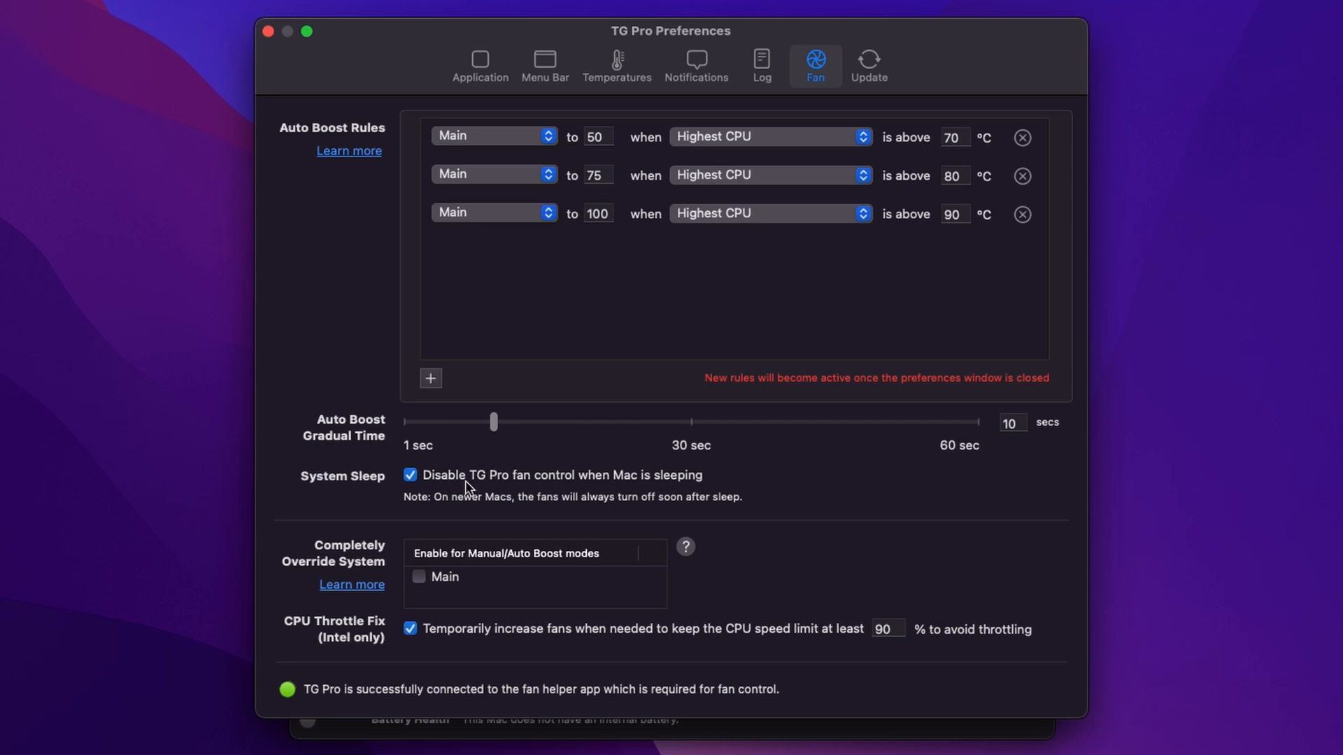
pyautogui.moveTo(396, 494)
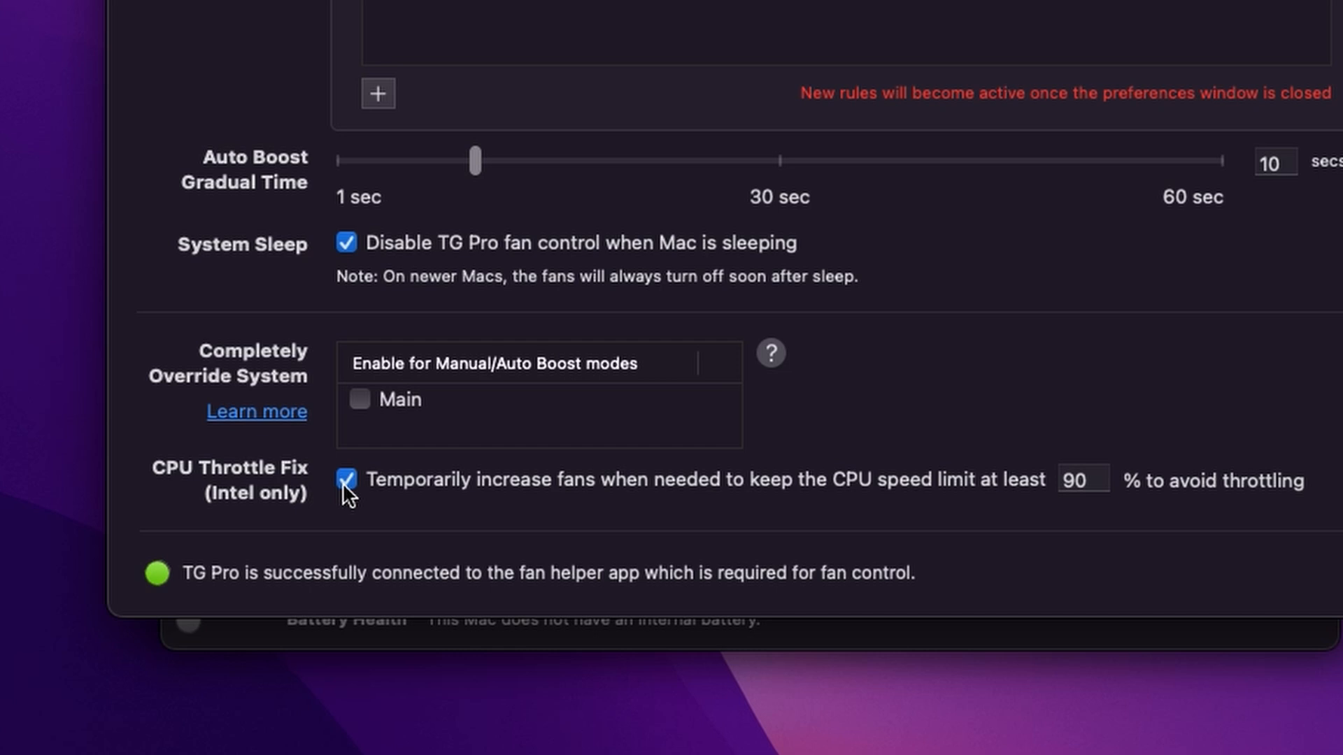
pyautogui.moveTo(751, 518)
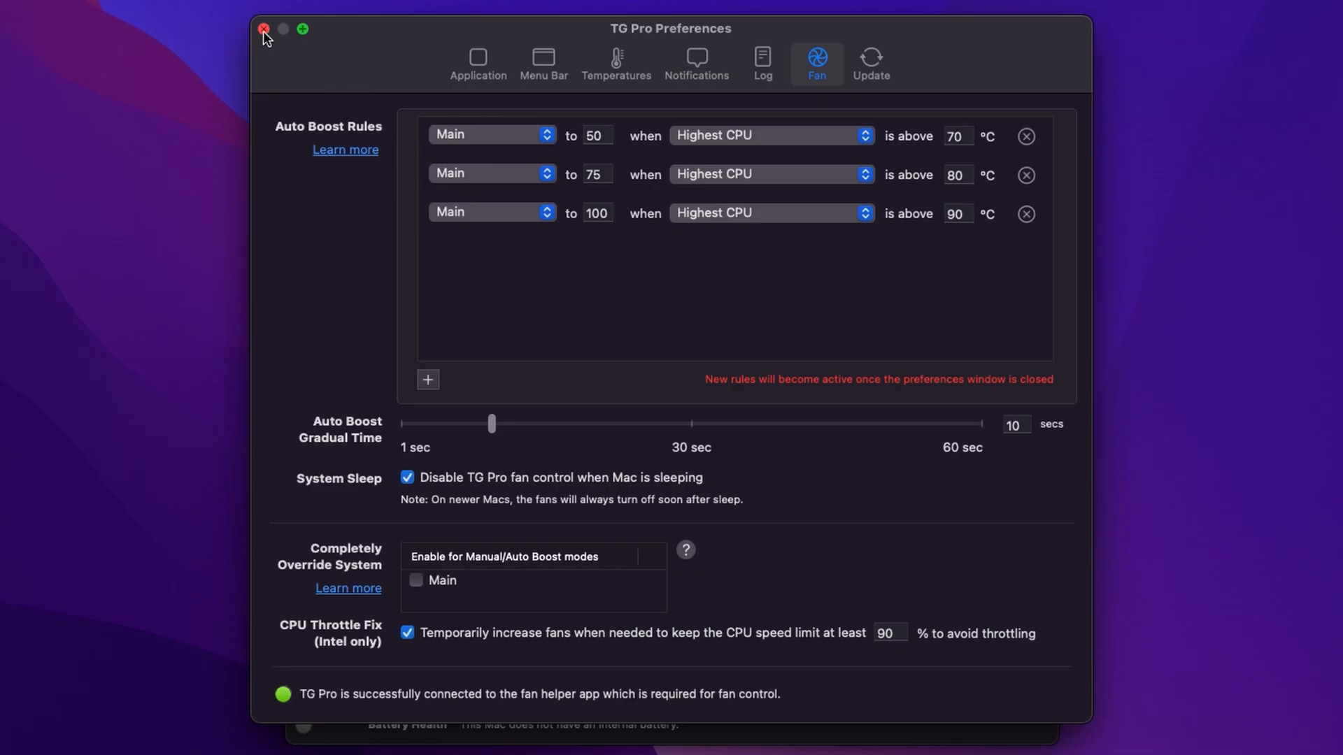
# Close TG Pro Preferences and the main window, leaving only the menu bar readout
pyautogui.click(265, 30)
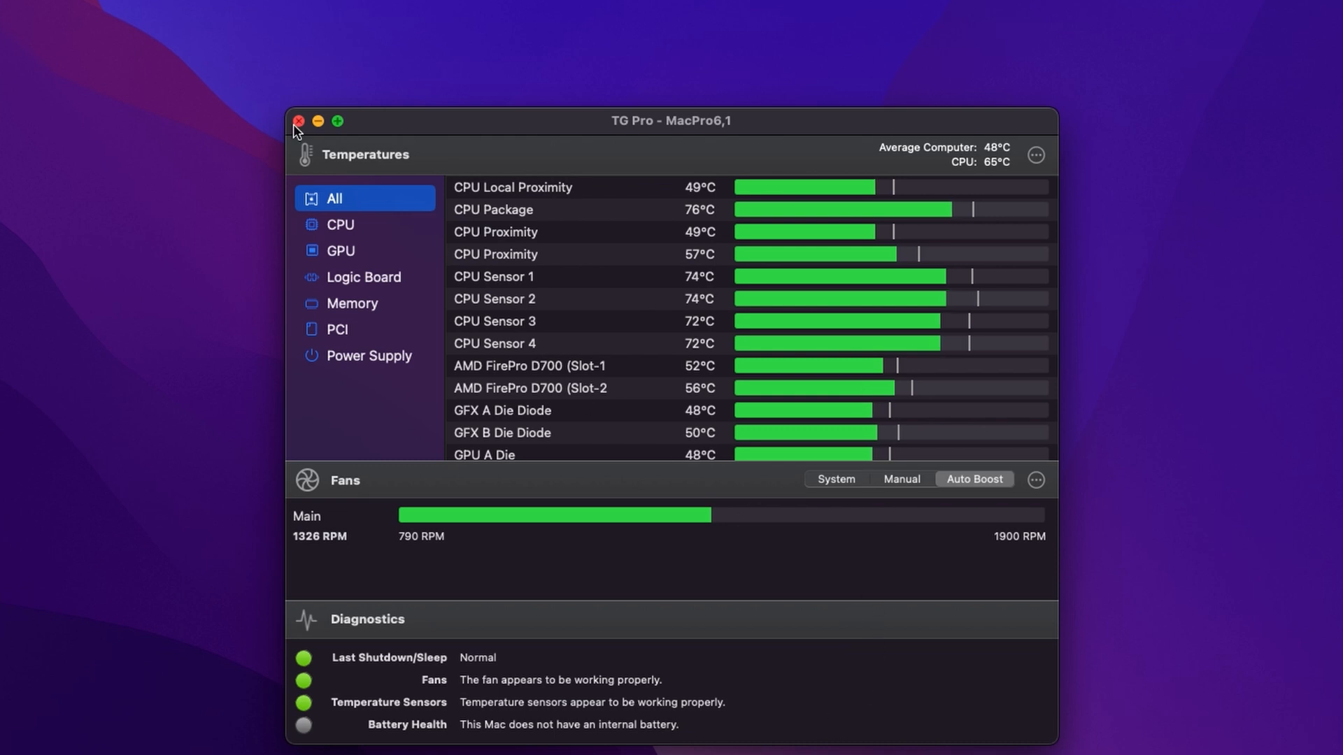
pyautogui.click(298, 120)
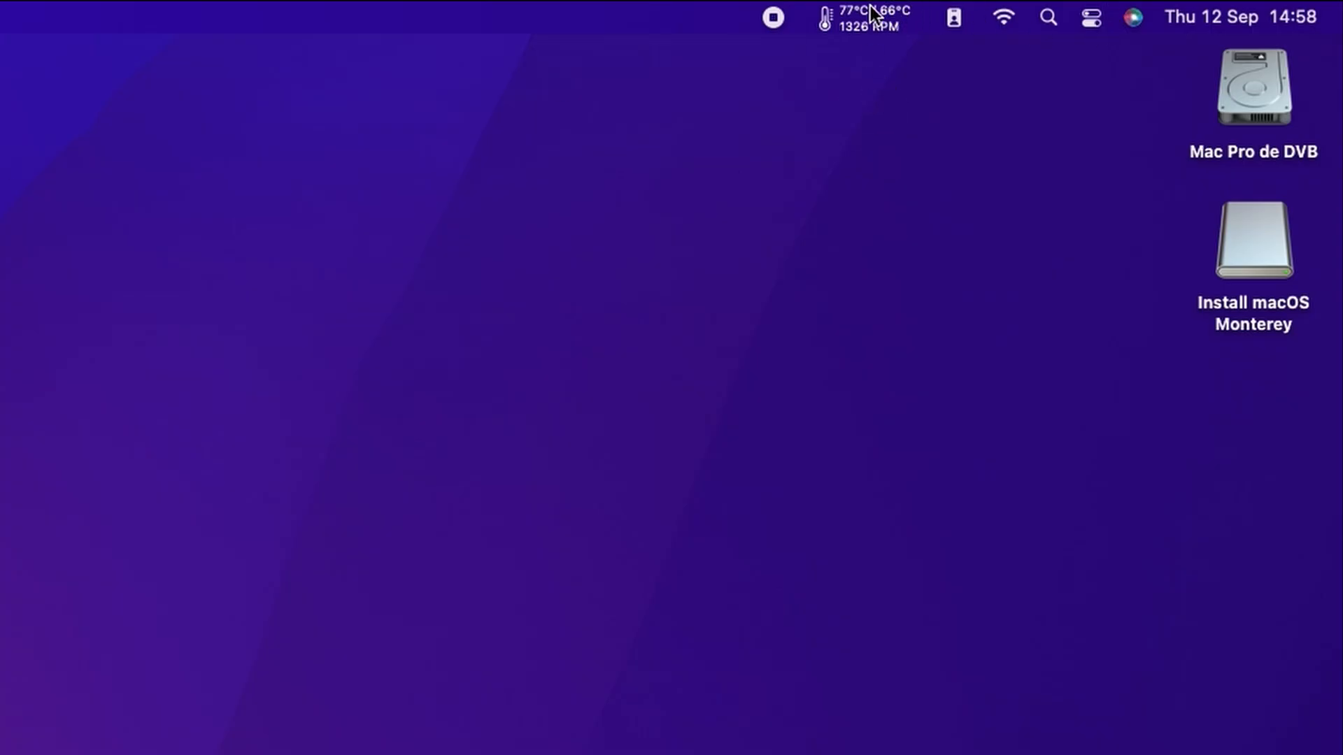
pyautogui.moveTo(865, 25)
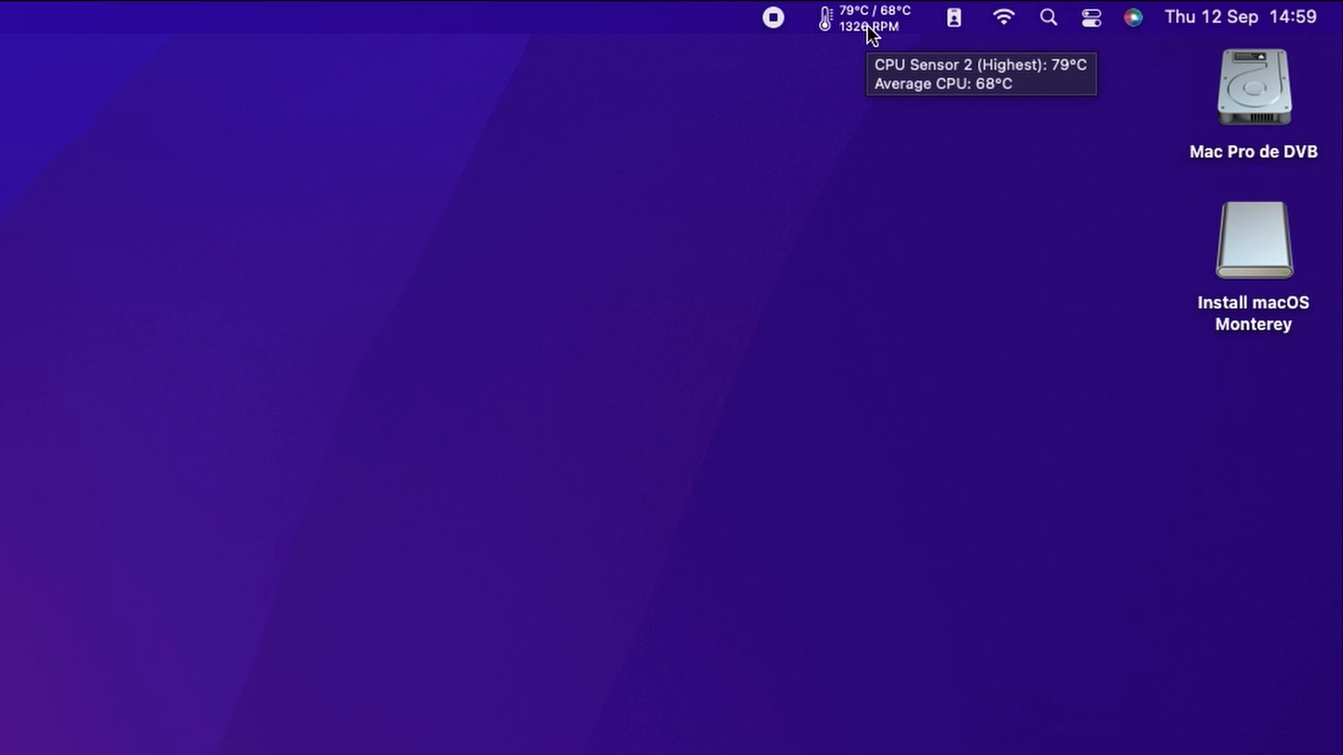
# From the menu bar dropdown, switch the main fan to Manual and run it at maximum speed
pyautogui.click(863, 17)
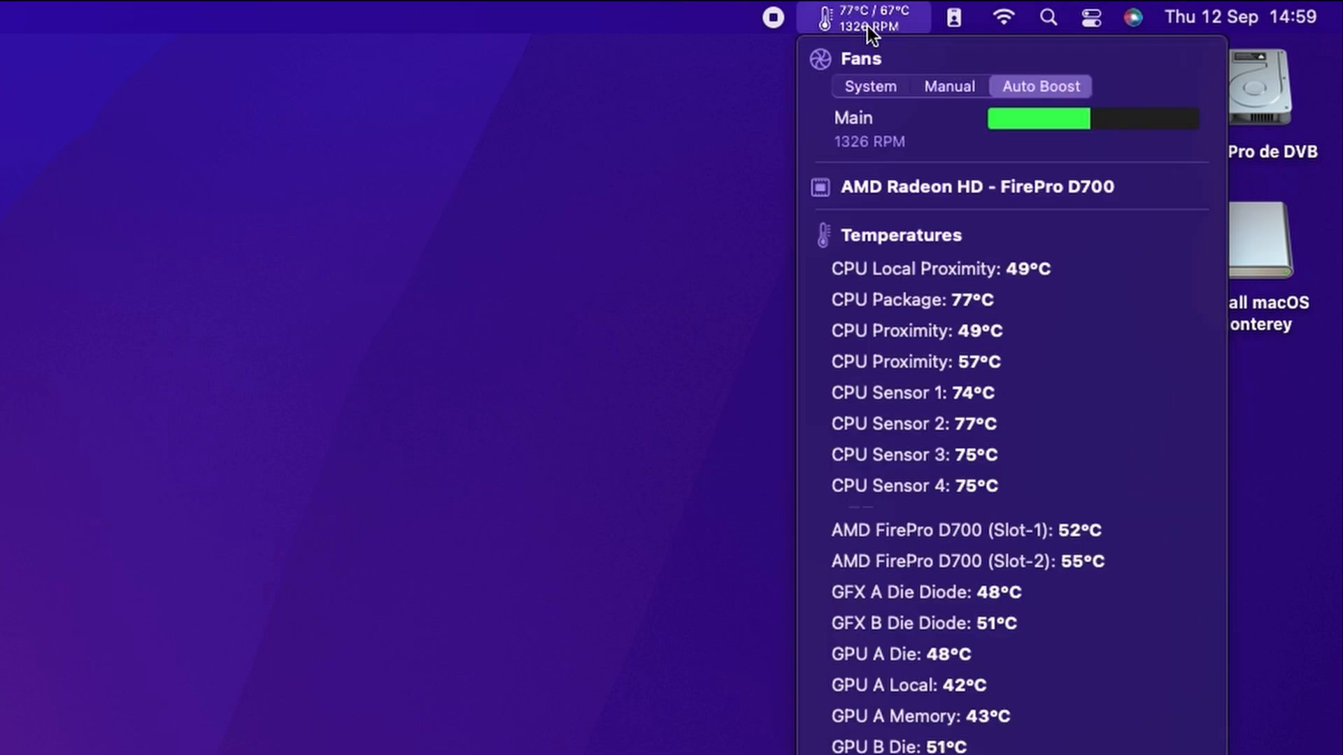
pyautogui.moveTo(929, 98)
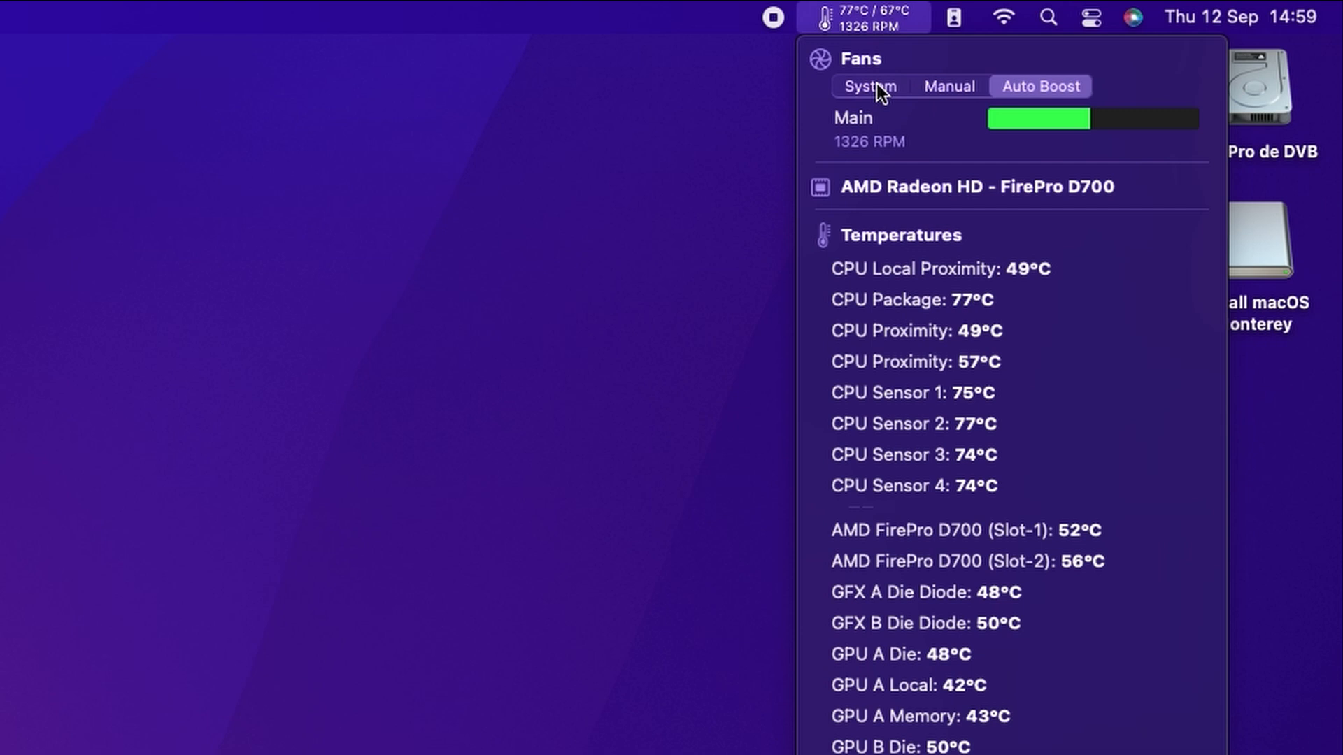
pyautogui.click(947, 86)
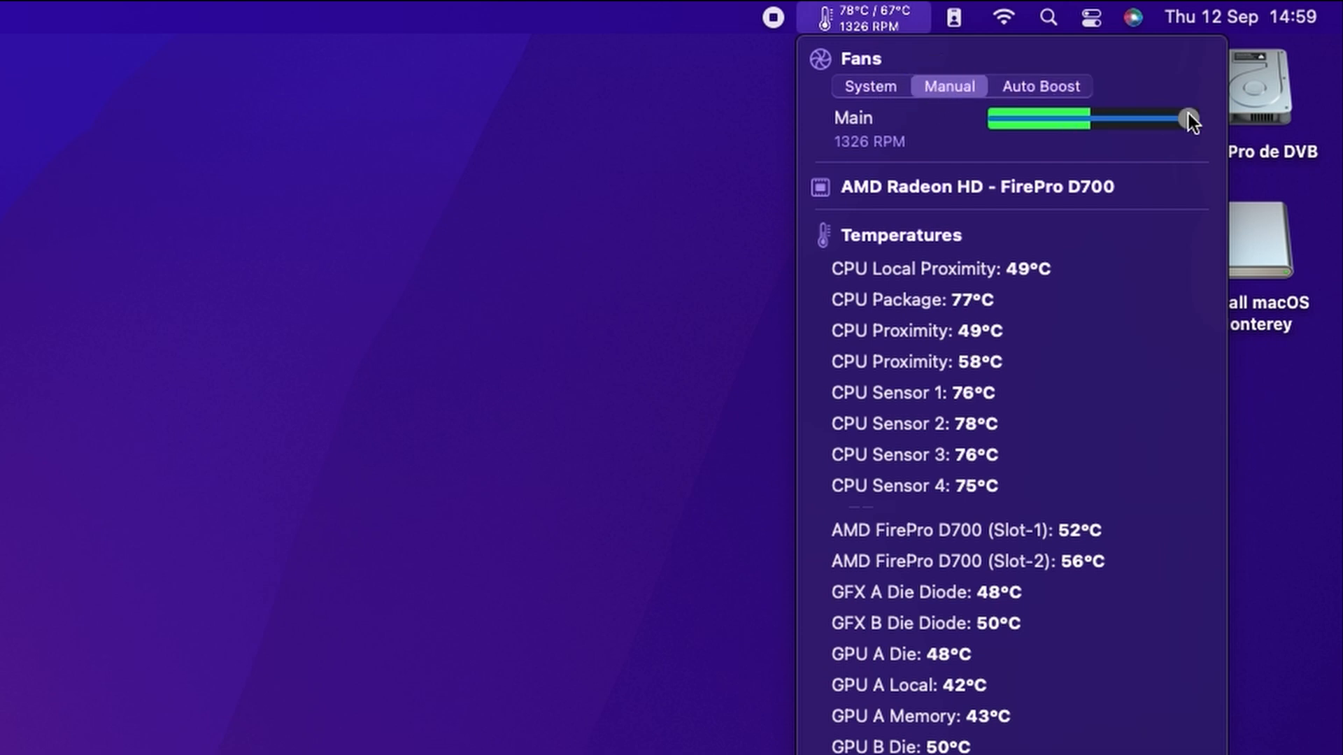
pyautogui.moveTo(1186, 119); pyautogui.dragTo(1189, 130)
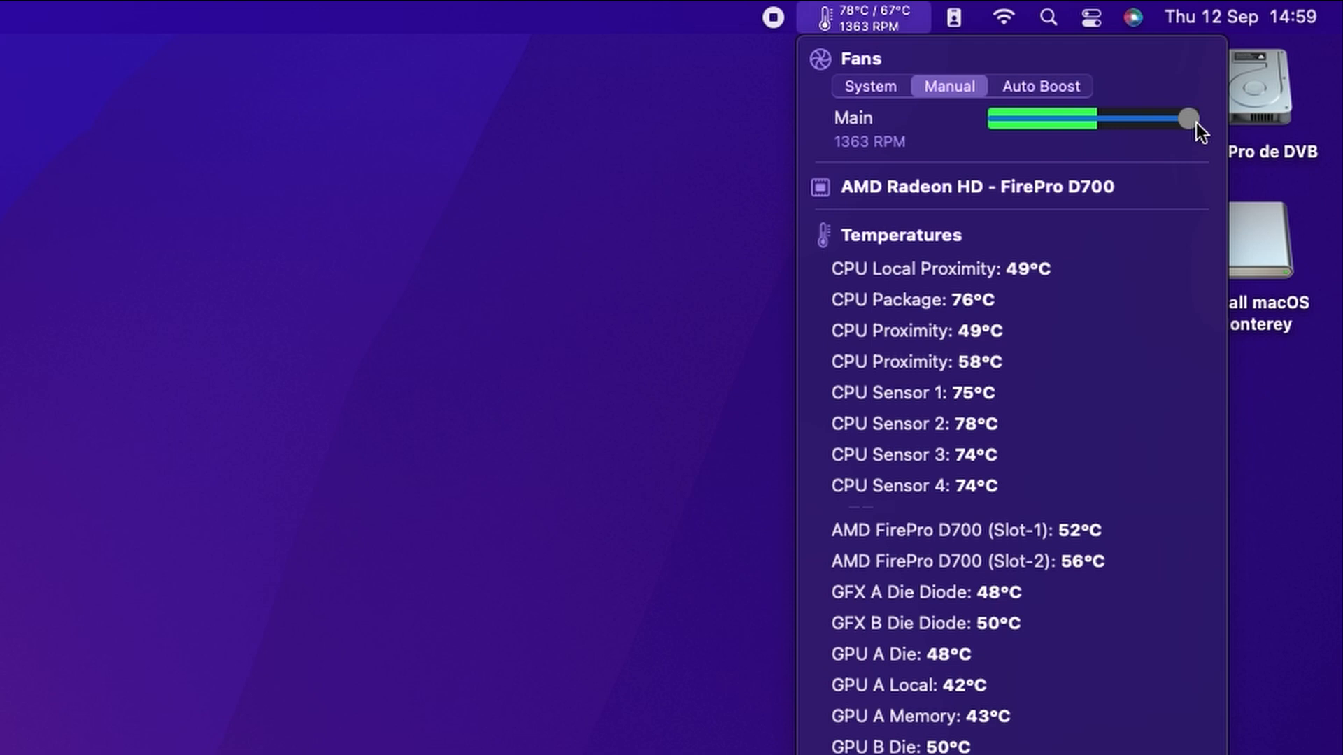
pyautogui.moveTo(1174, 118); pyautogui.dragTo(1191, 117)
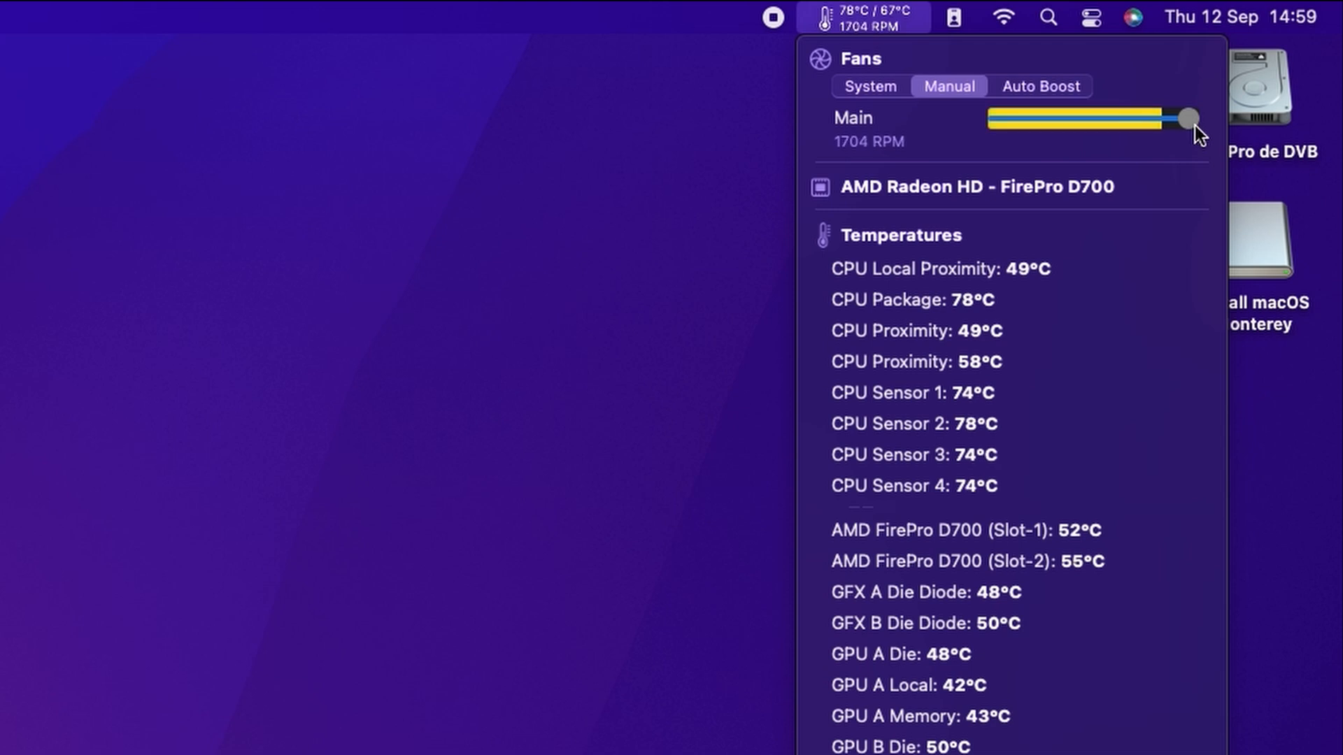
pyautogui.moveTo(1181, 117); pyautogui.dragTo(1189, 118)
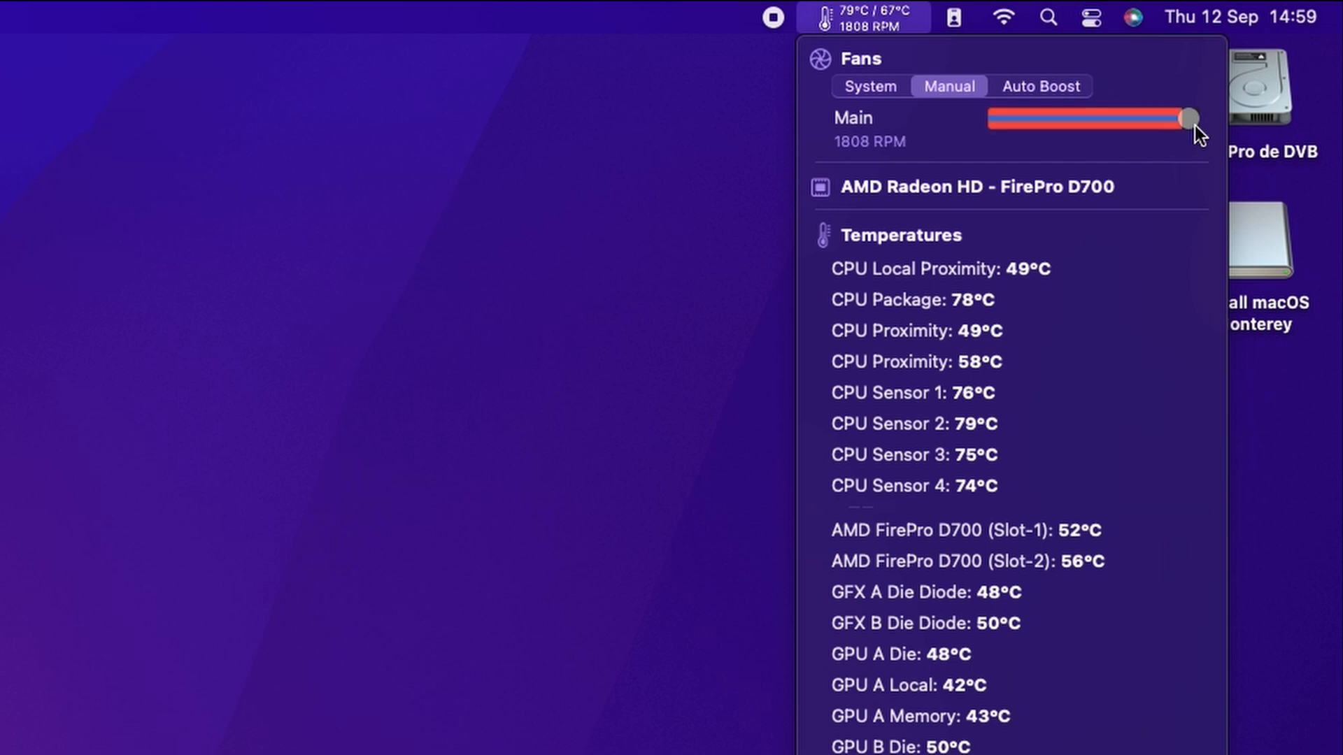
pyautogui.moveTo(1186, 119); pyautogui.dragTo(1190, 119)
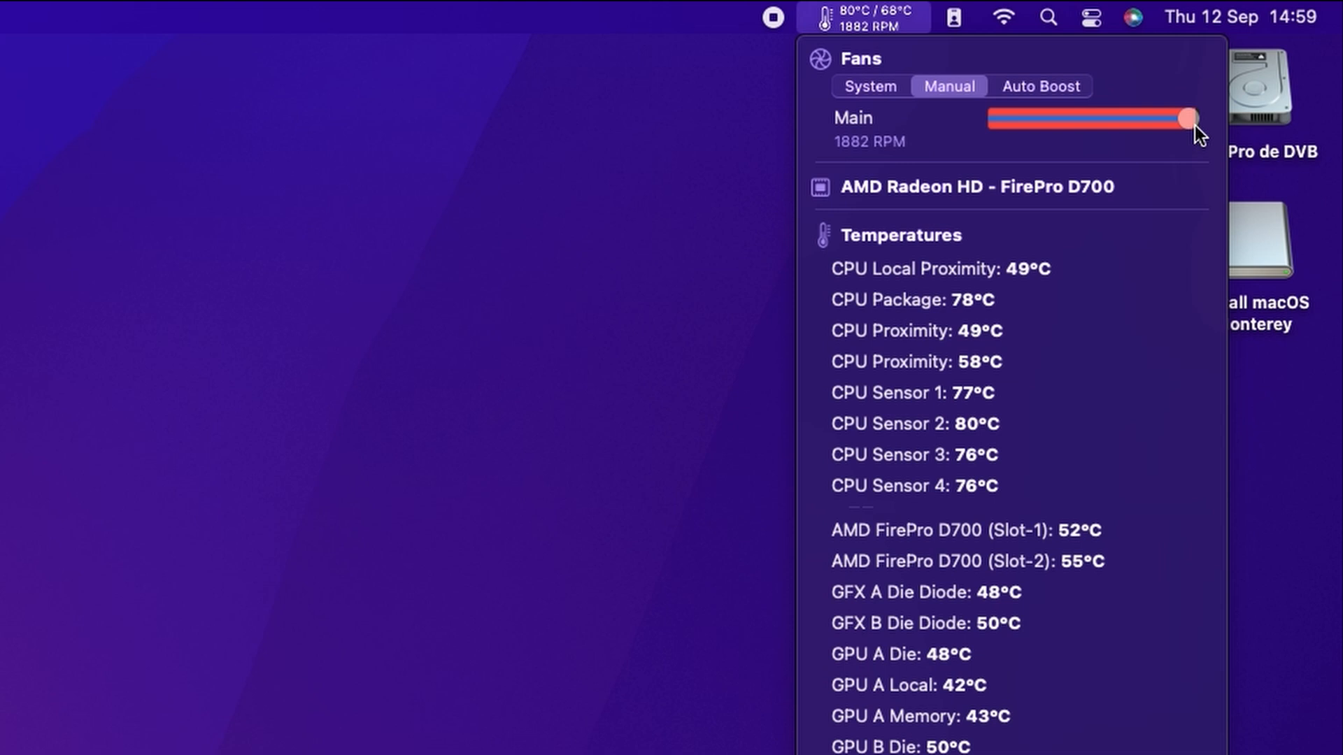
pyautogui.scroll(-3)
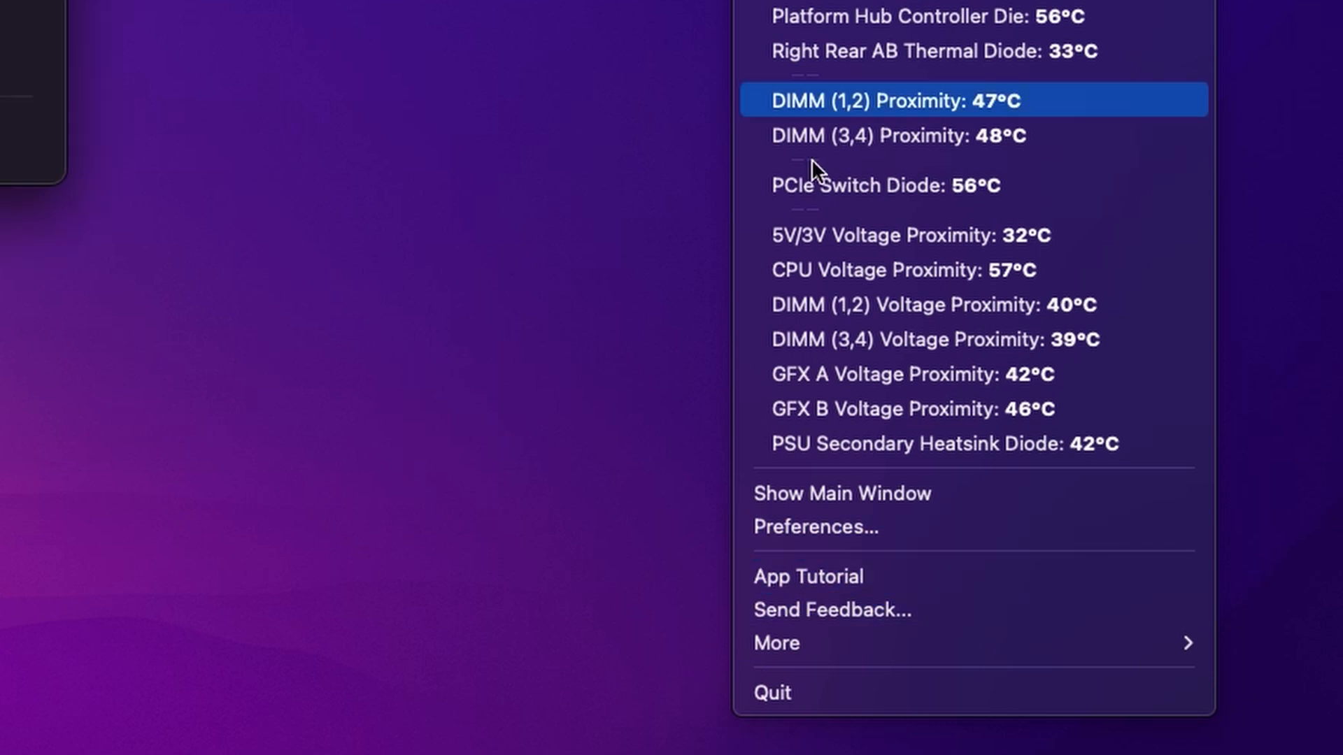
pyautogui.moveTo(823, 576)
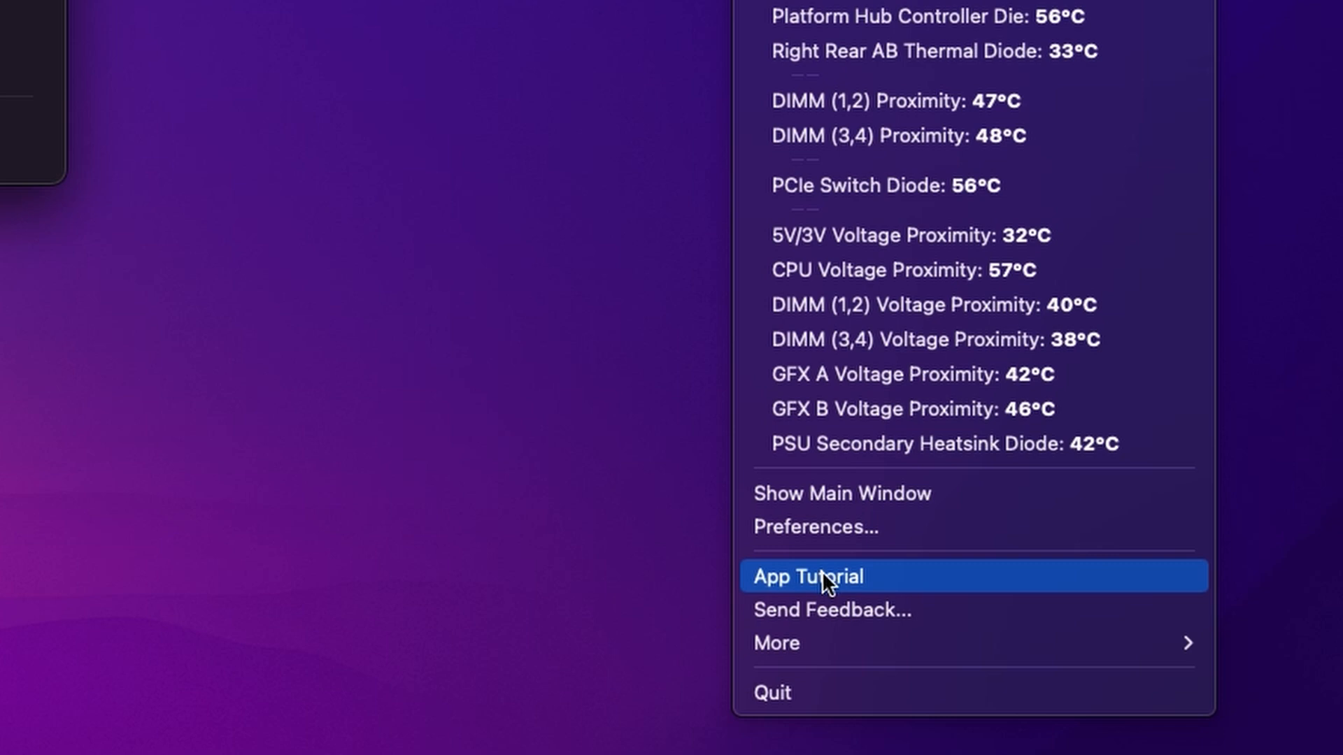
# Open TG Pro Preferences from the menu and show the Application settings
pyautogui.click(814, 528)
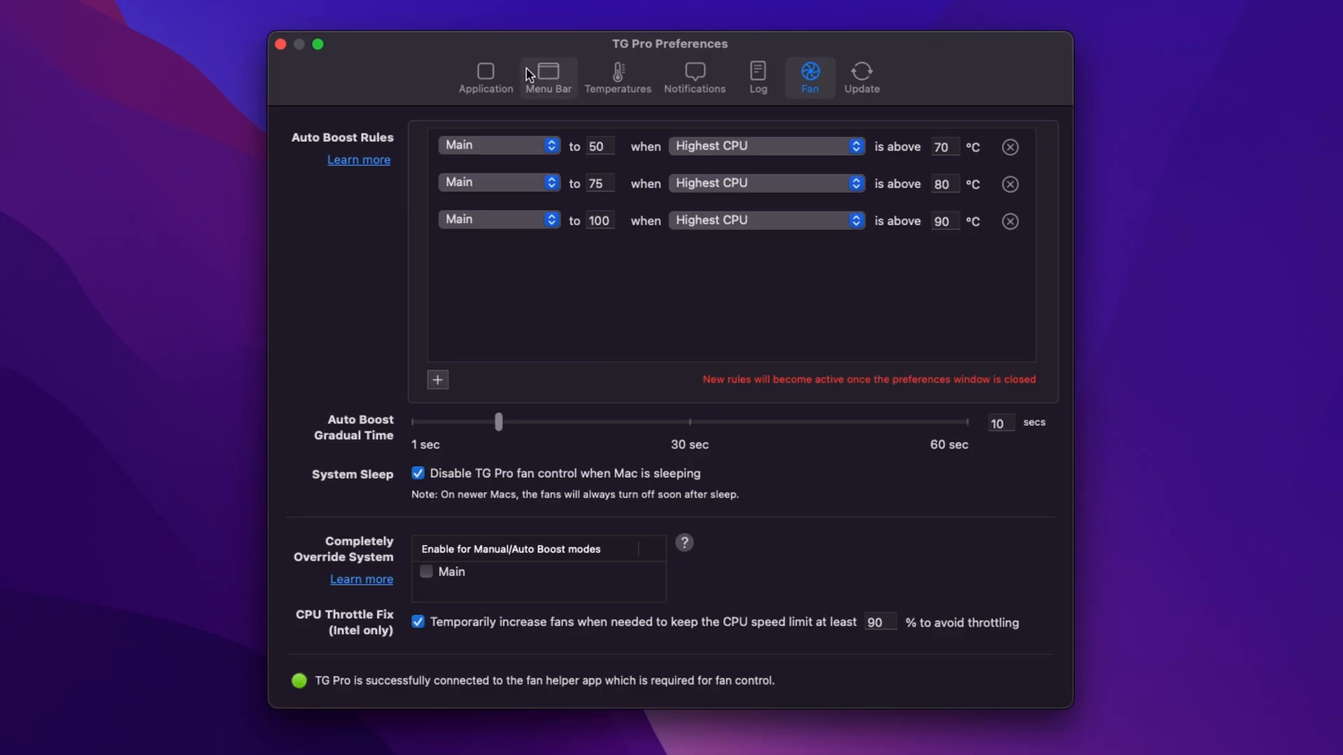
pyautogui.click(484, 77)
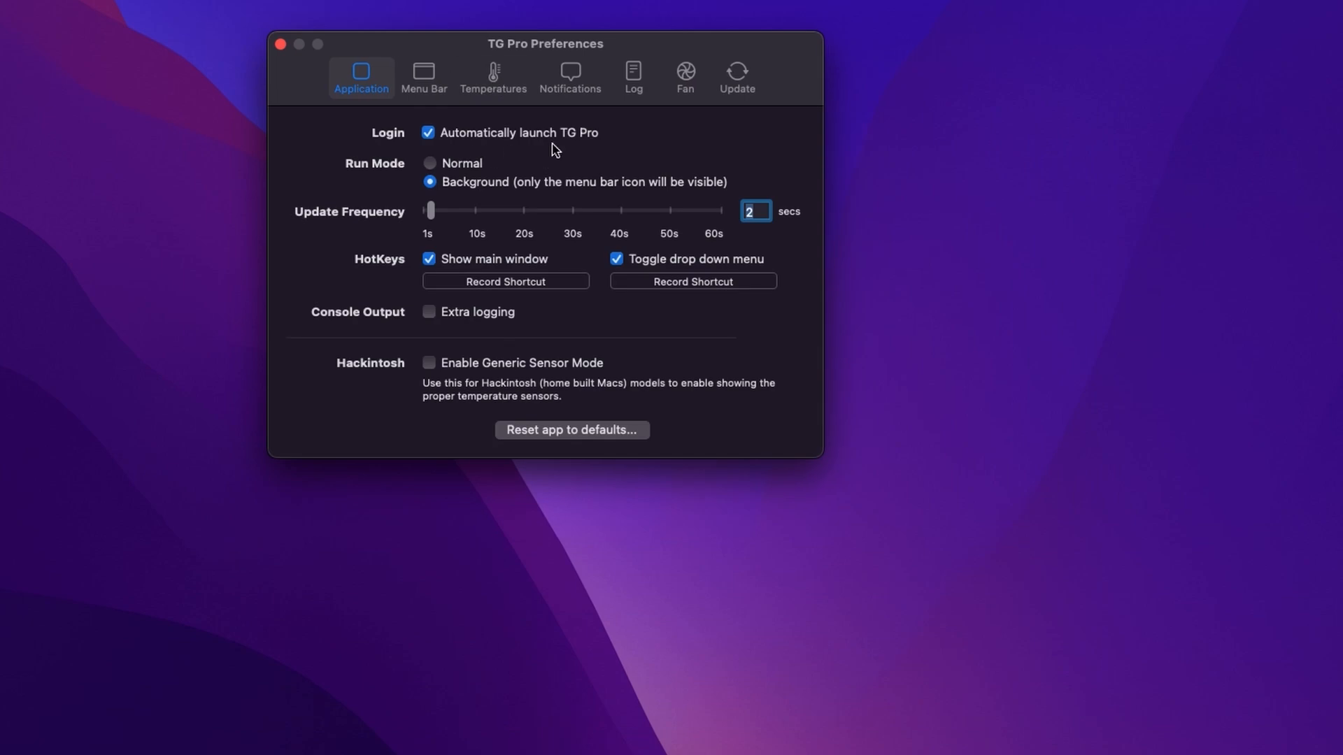
pyautogui.moveTo(456, 196)
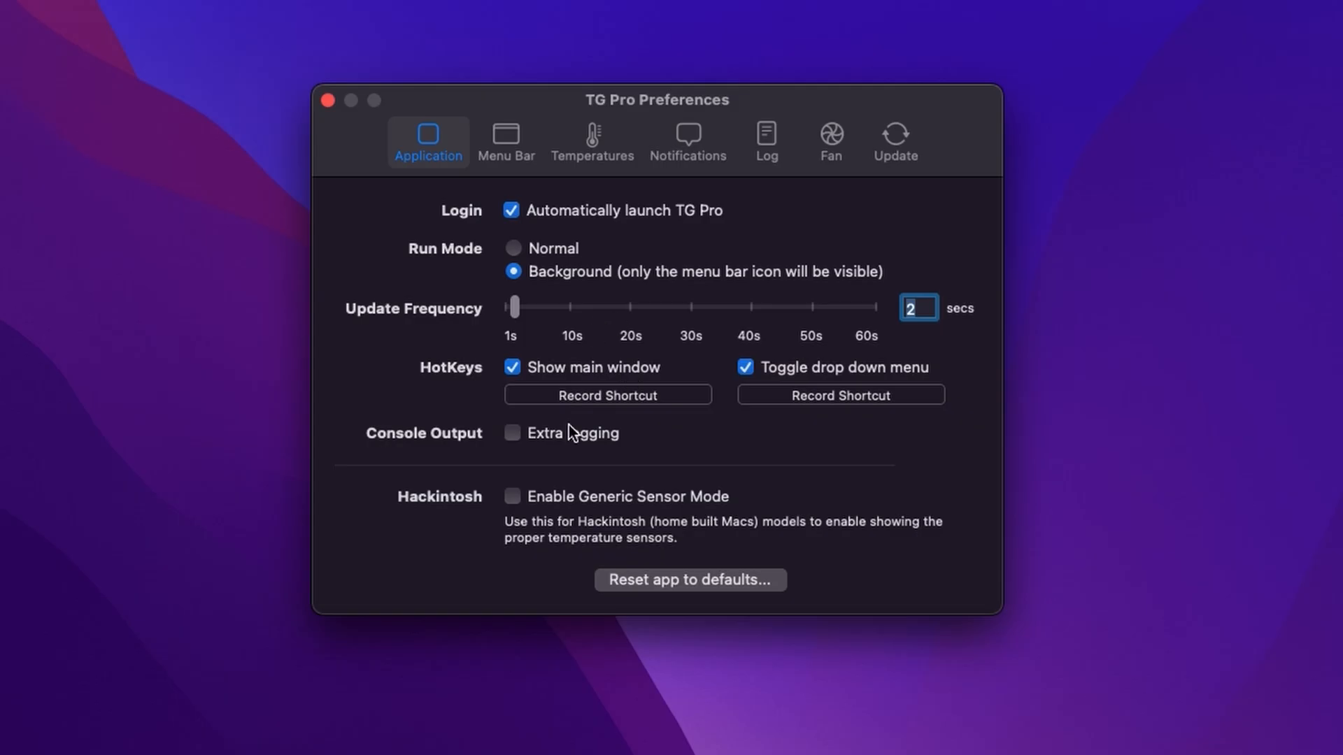
pyautogui.moveTo(562, 437)
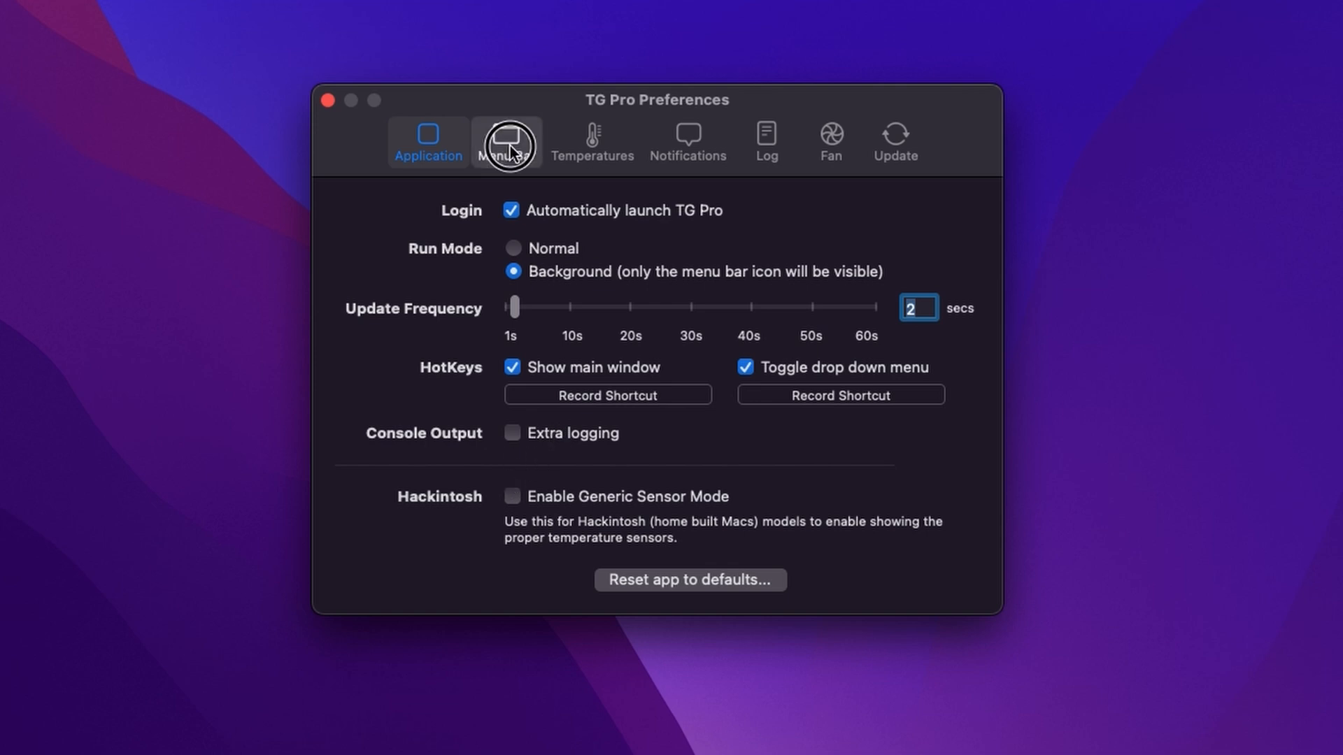
# In Menu Bar preferences, try horizontal order and shorter titles, keeping vertical and full titles
pyautogui.click(506, 141)
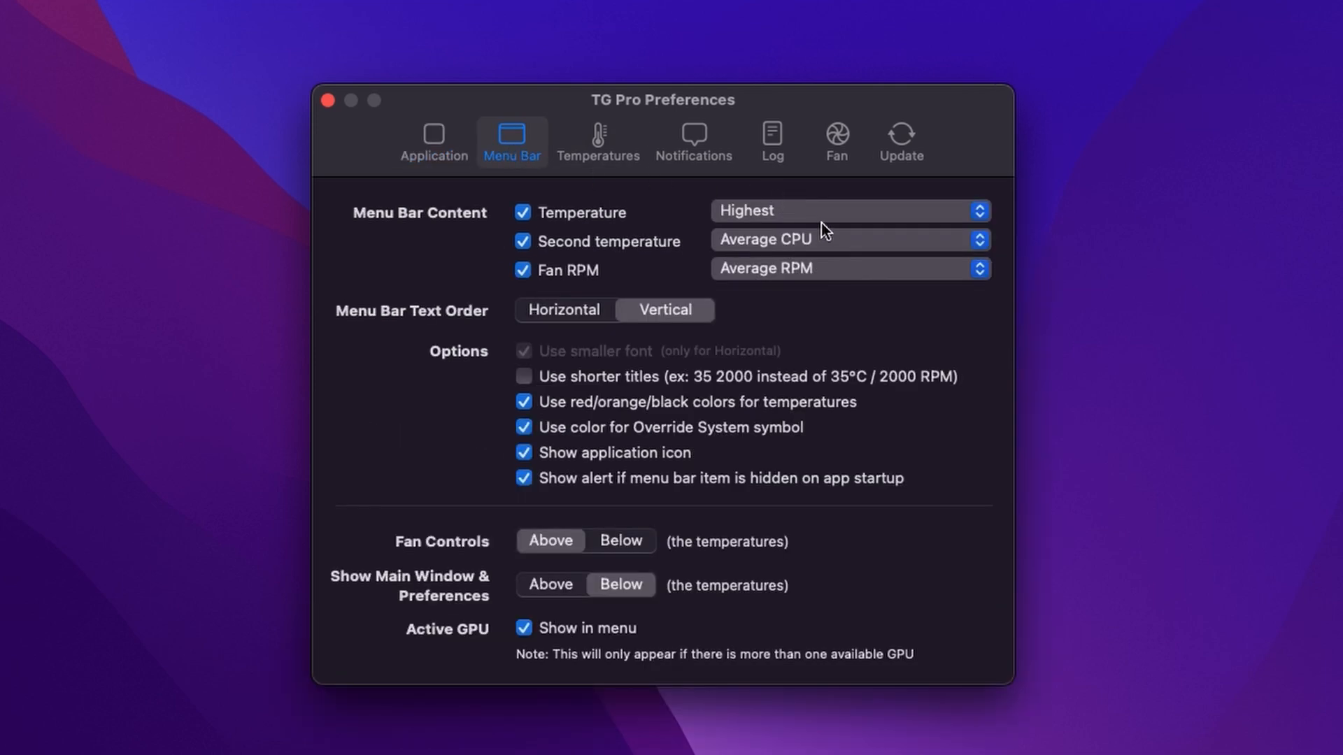
pyautogui.moveTo(821, 268)
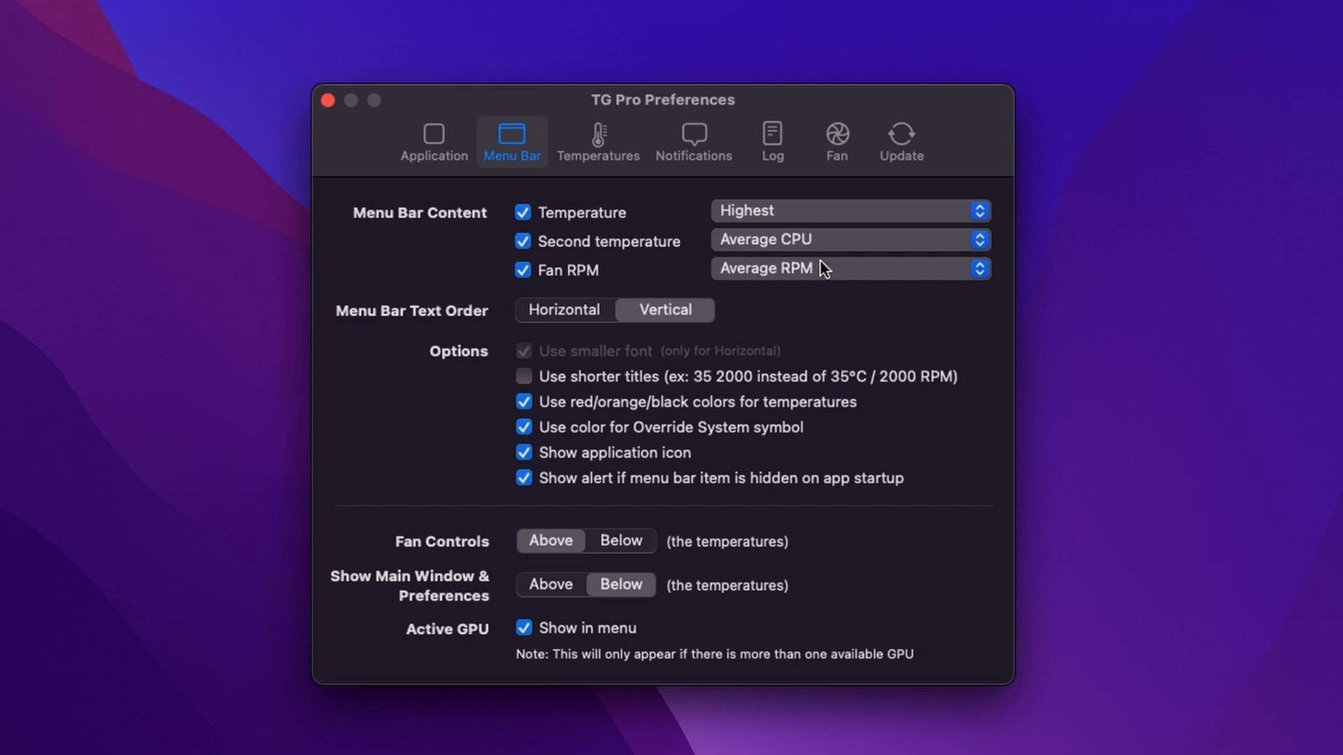
pyautogui.click(563, 309)
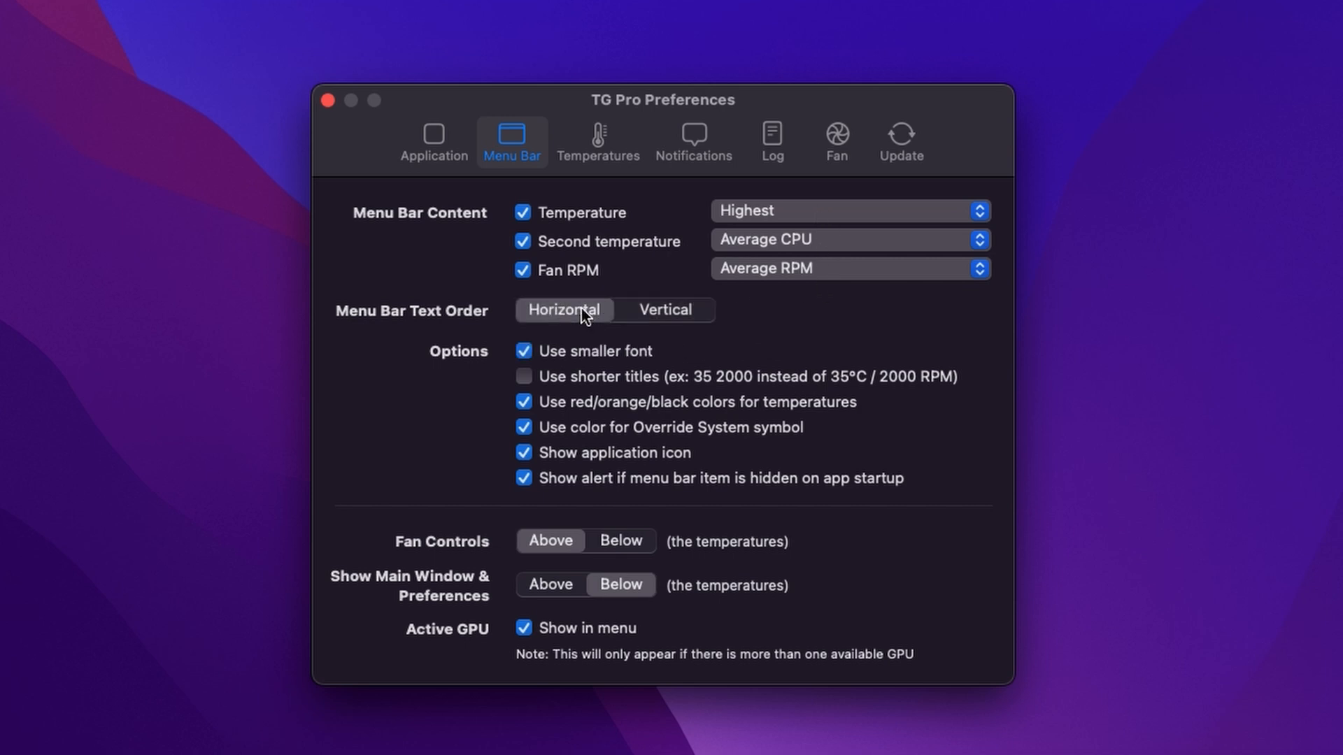
pyautogui.click(664, 309)
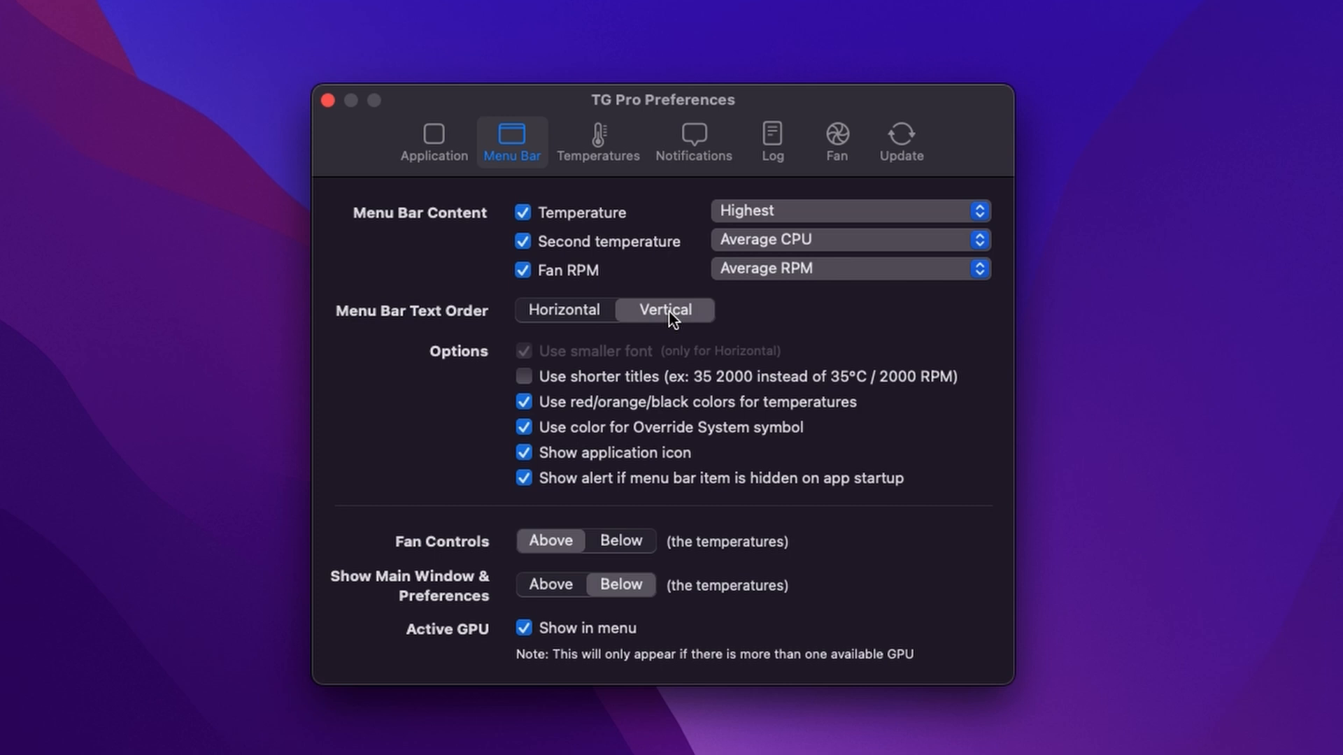
pyautogui.click(523, 376)
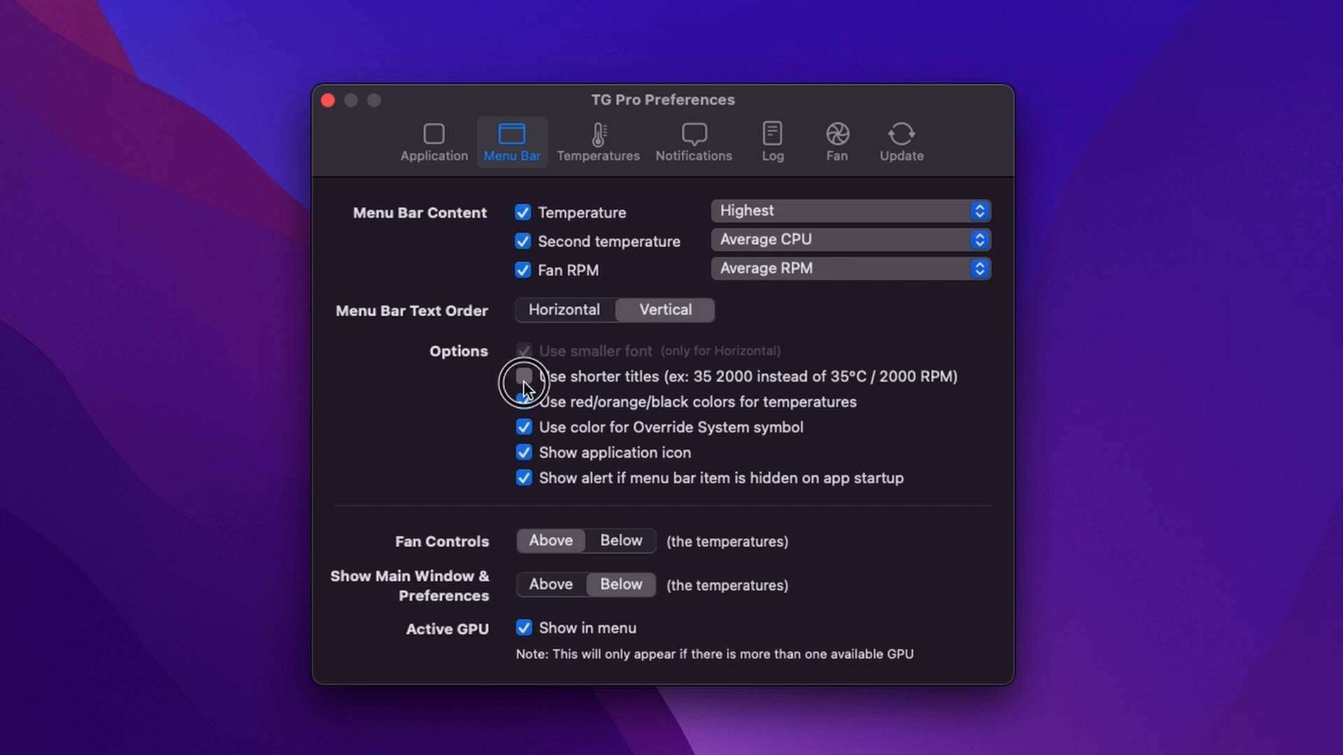
pyautogui.click(523, 376)
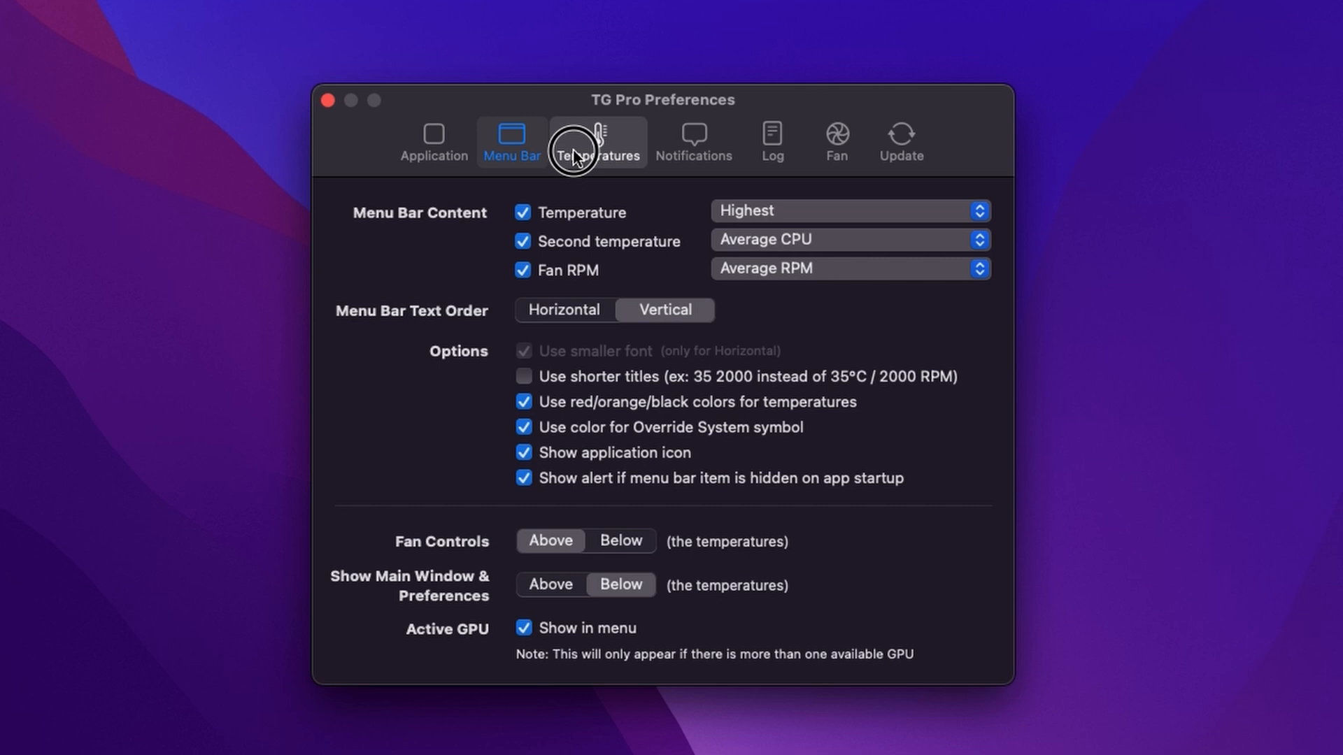
# Review the Temperatures and Notifications preferences, then show the Log settings
pyautogui.click(579, 141)
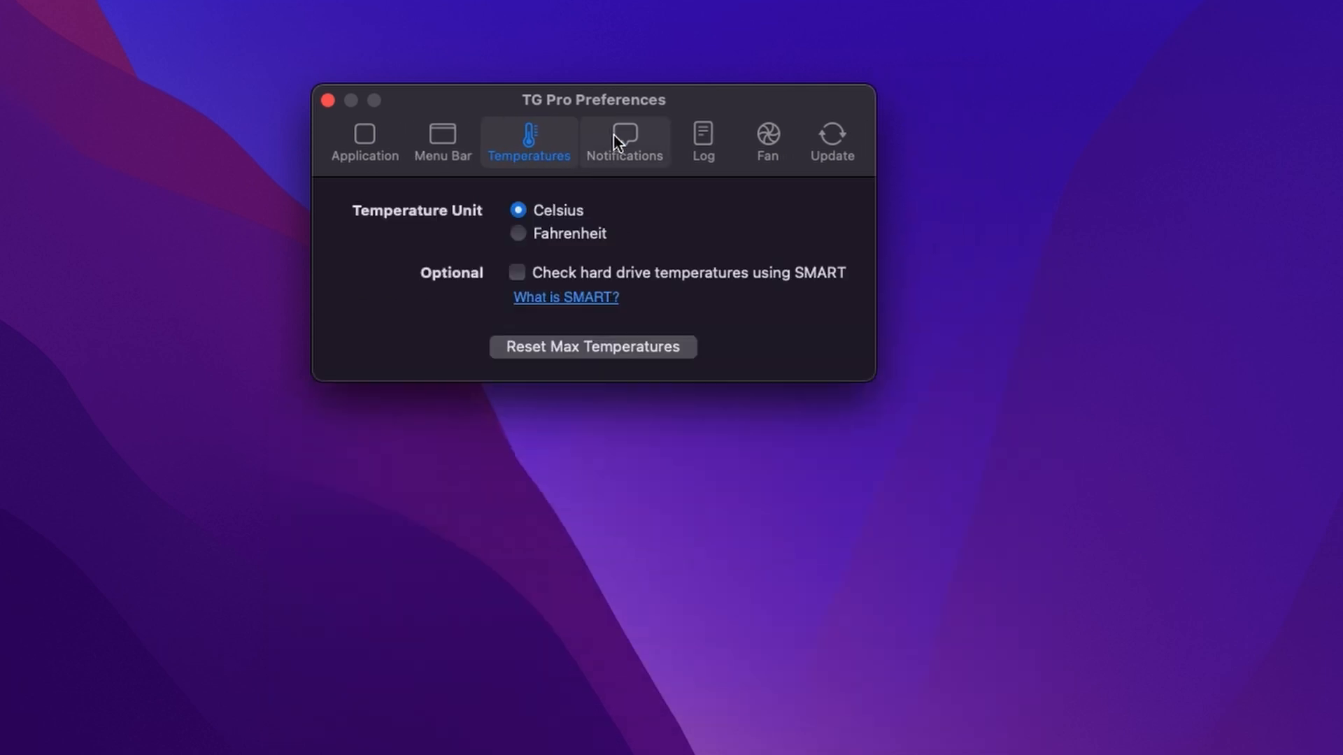
pyautogui.click(624, 141)
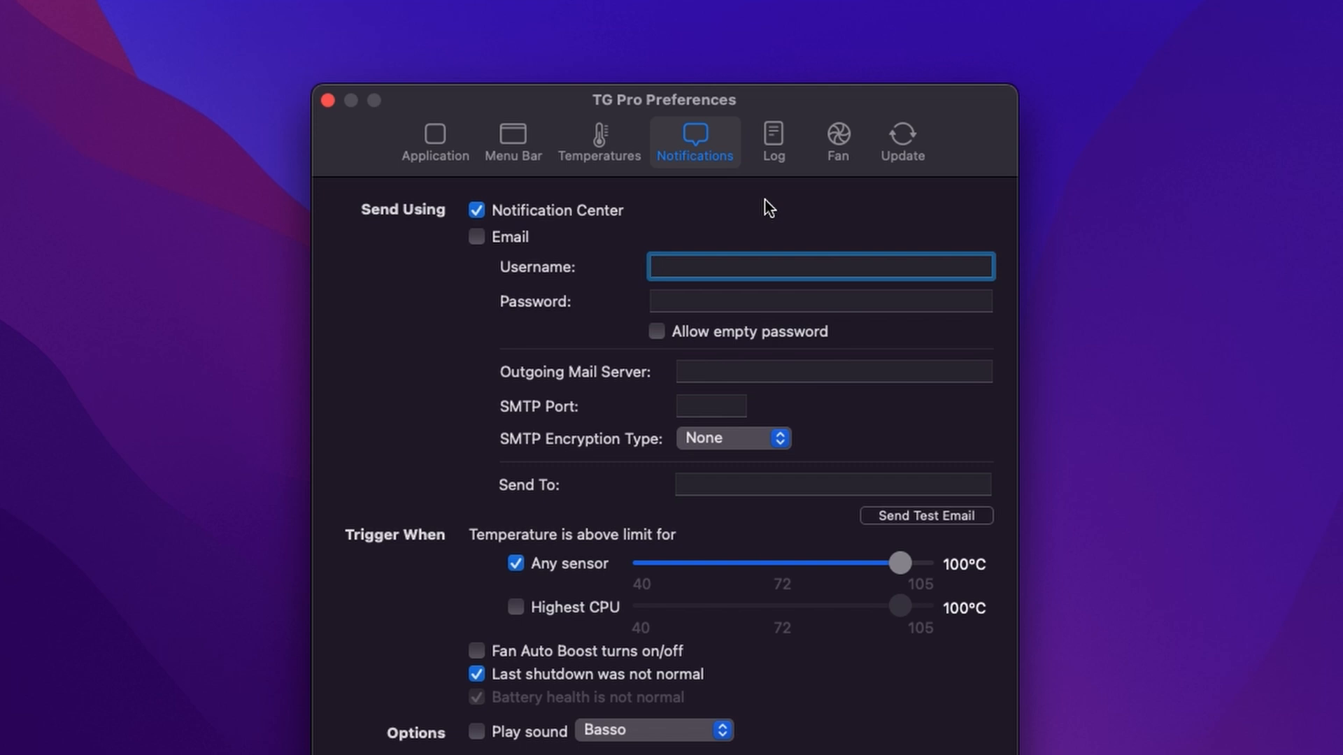
pyautogui.moveTo(697, 305)
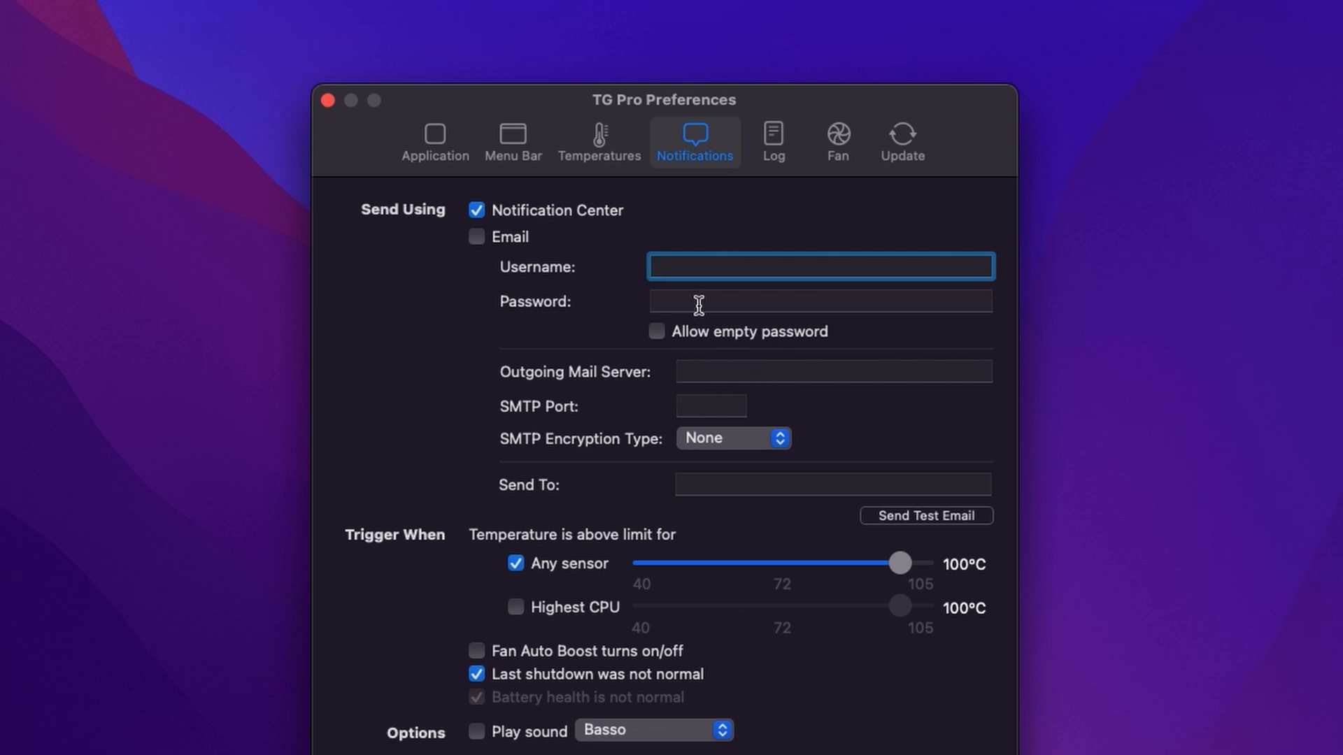
pyautogui.moveTo(715, 274)
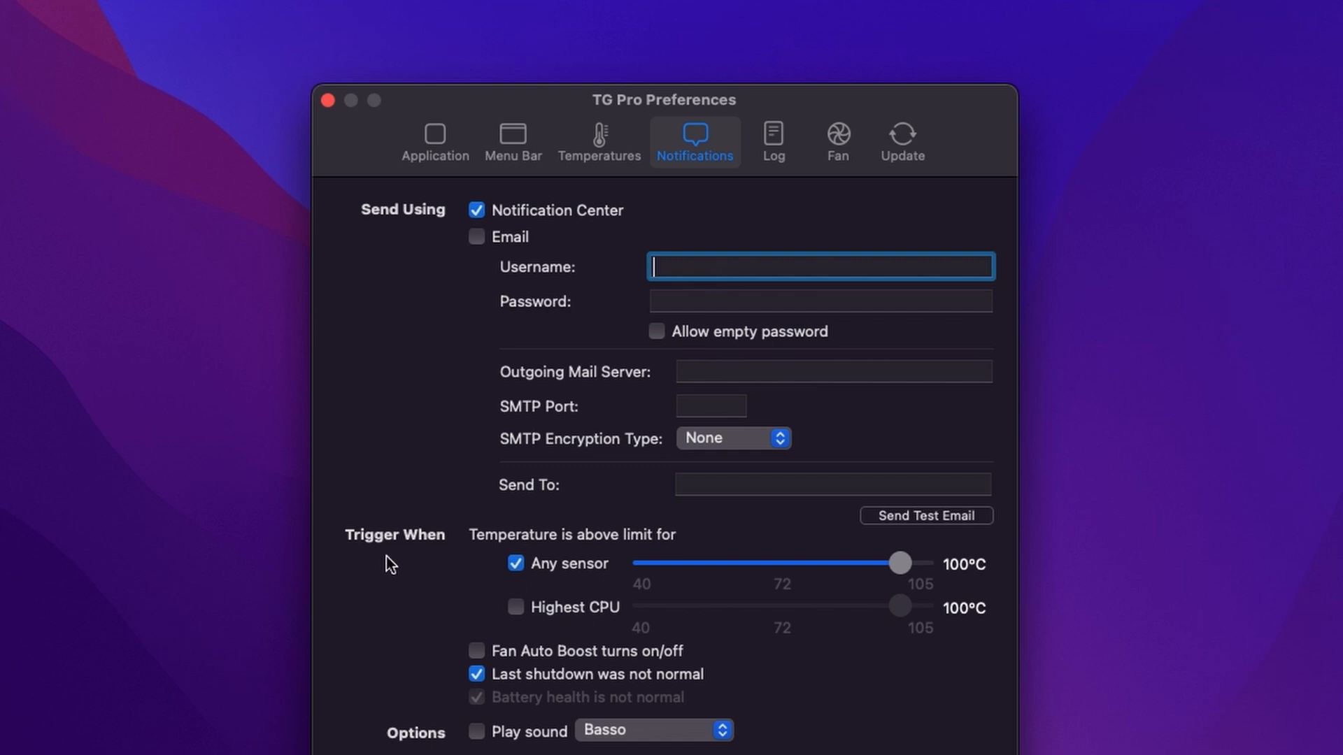
pyautogui.moveTo(620, 712)
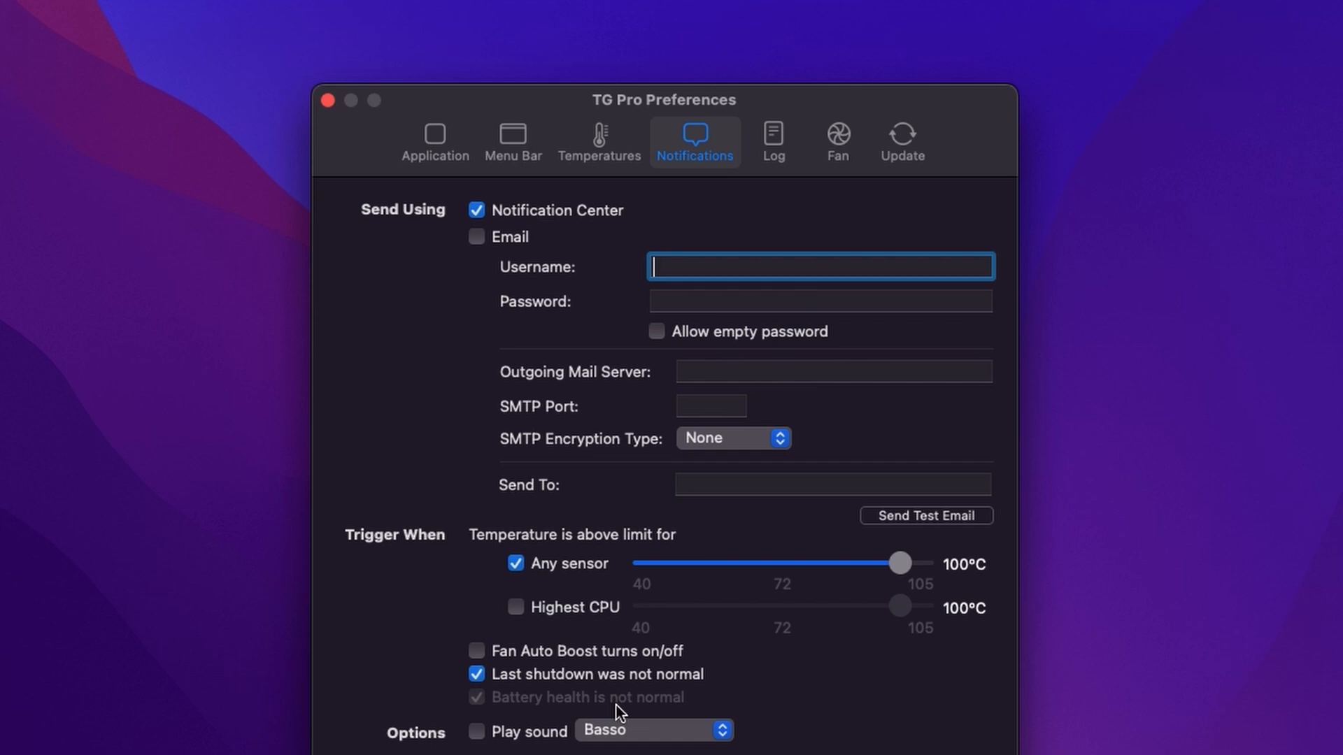
pyautogui.moveTo(773, 141)
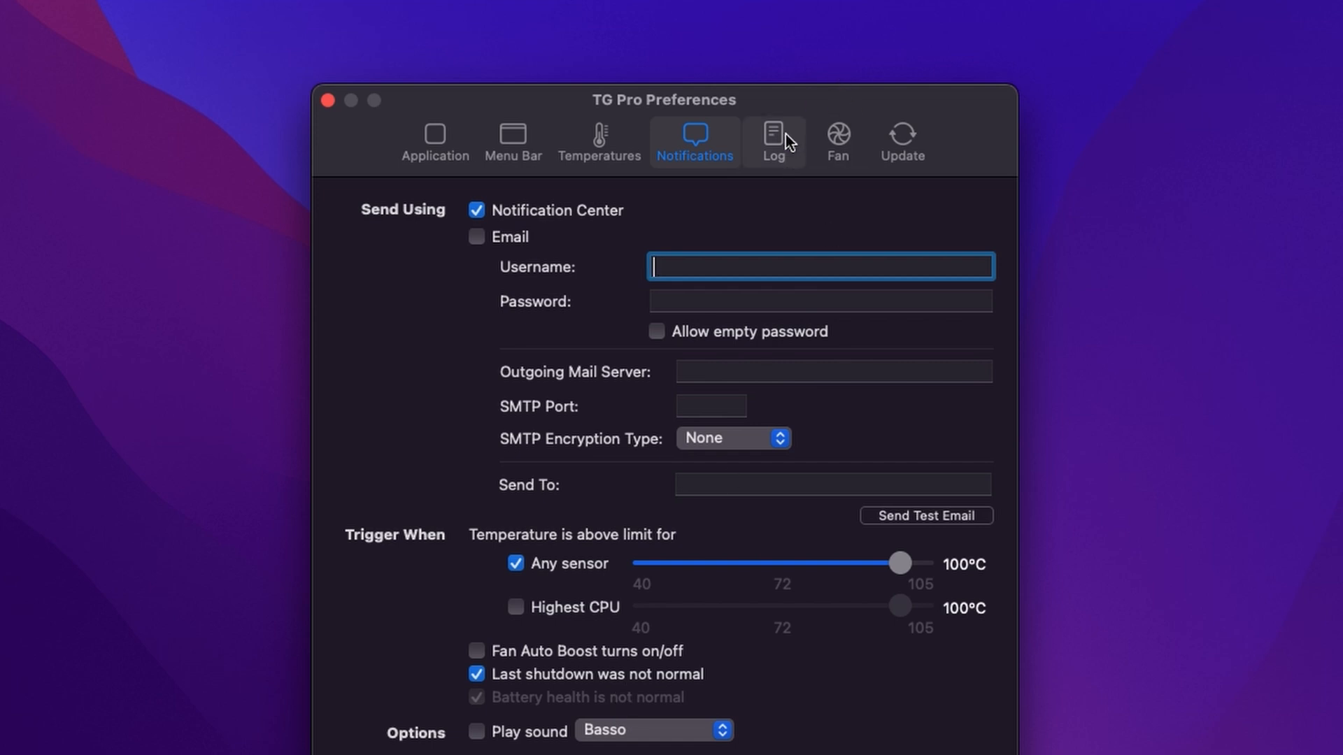
pyautogui.click(773, 142)
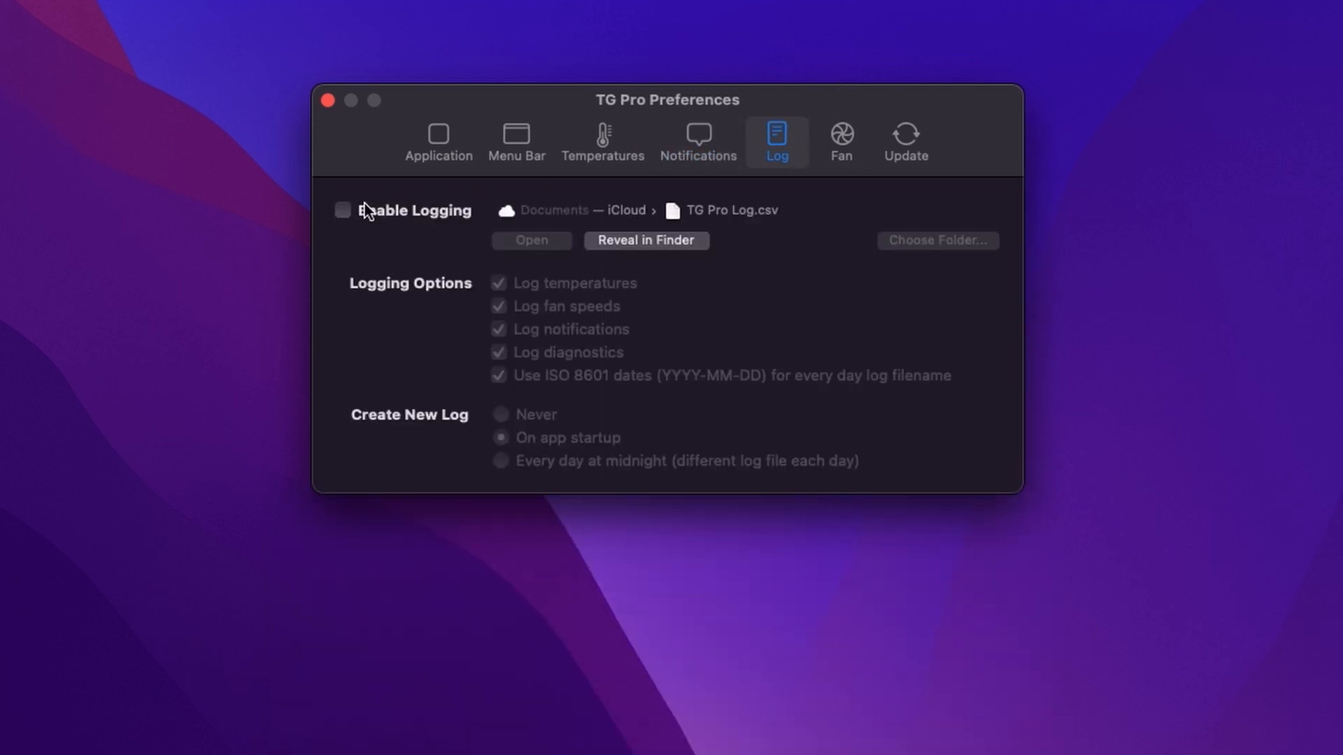